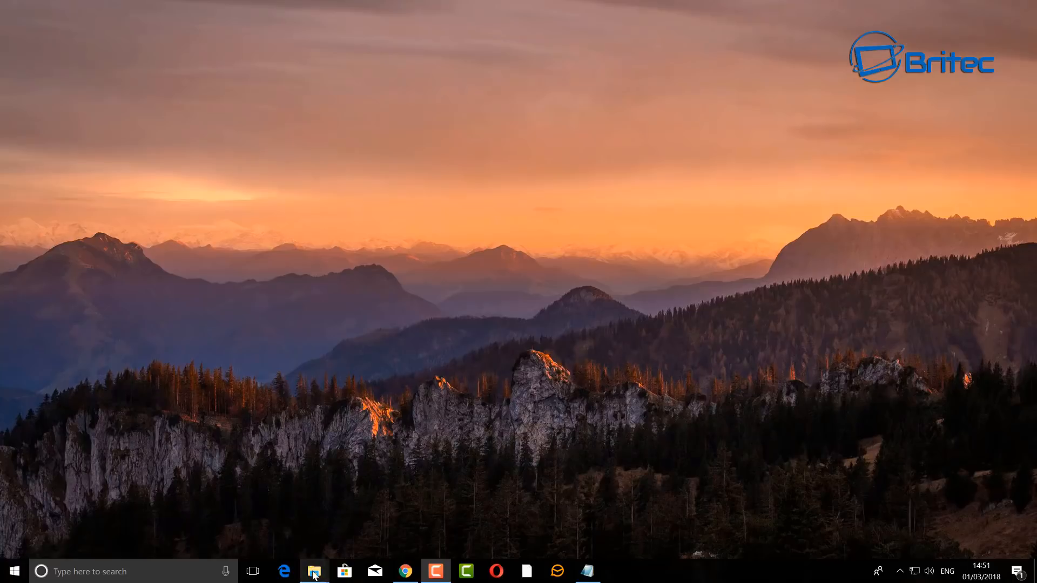
- Open D:\Cam NZXT in File Explorer and select CAM_Installer V3.3.50 (1).exe
left_click(314, 572)
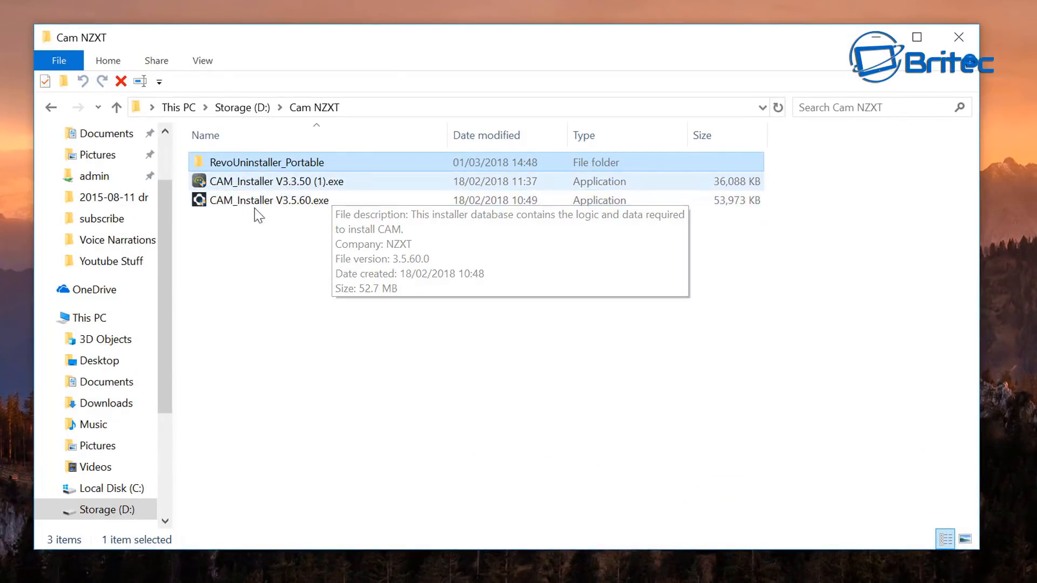
mouse_move(357, 200)
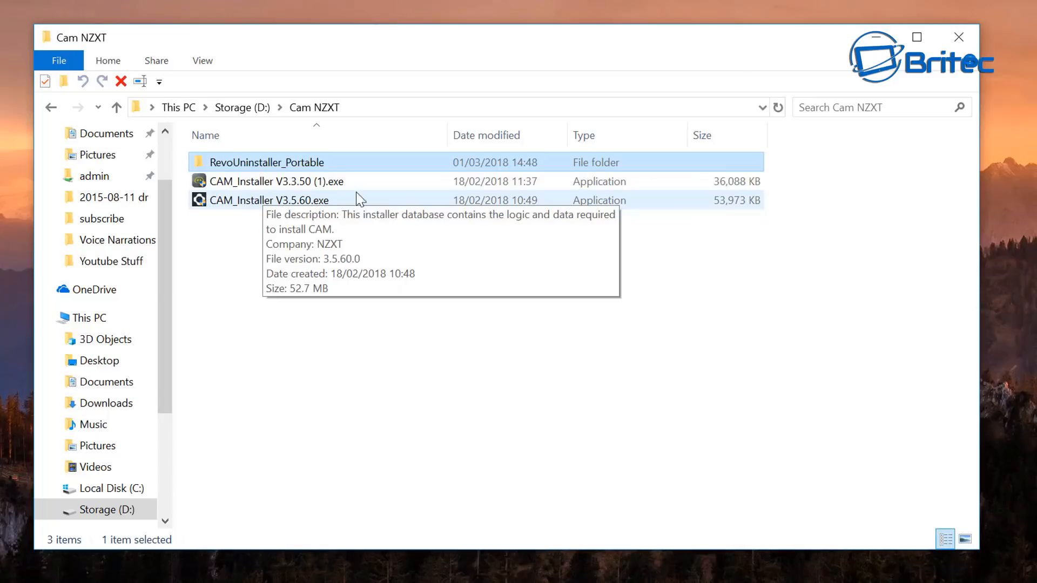
left_click(276, 182)
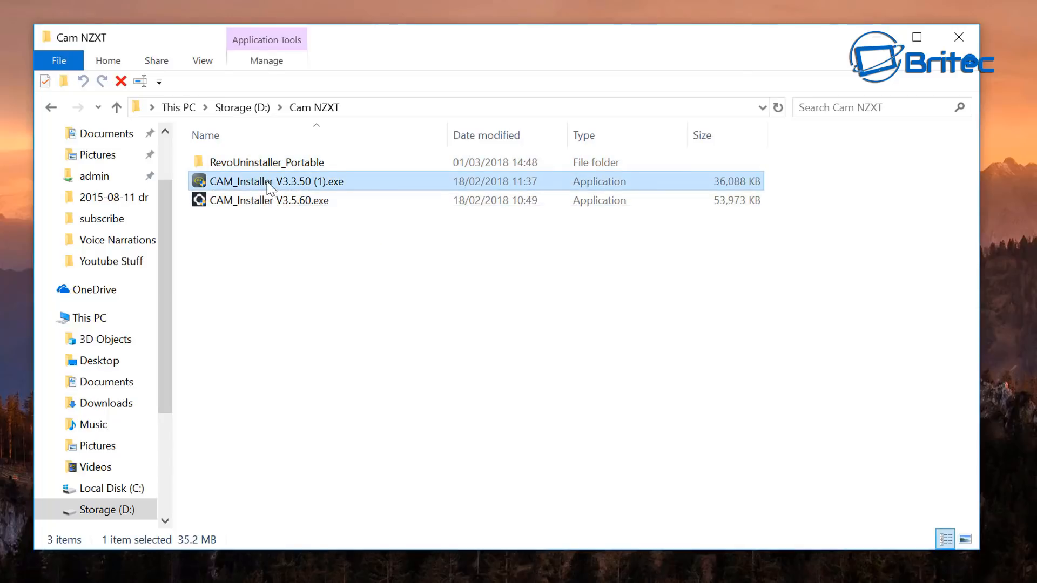
mouse_move(276, 187)
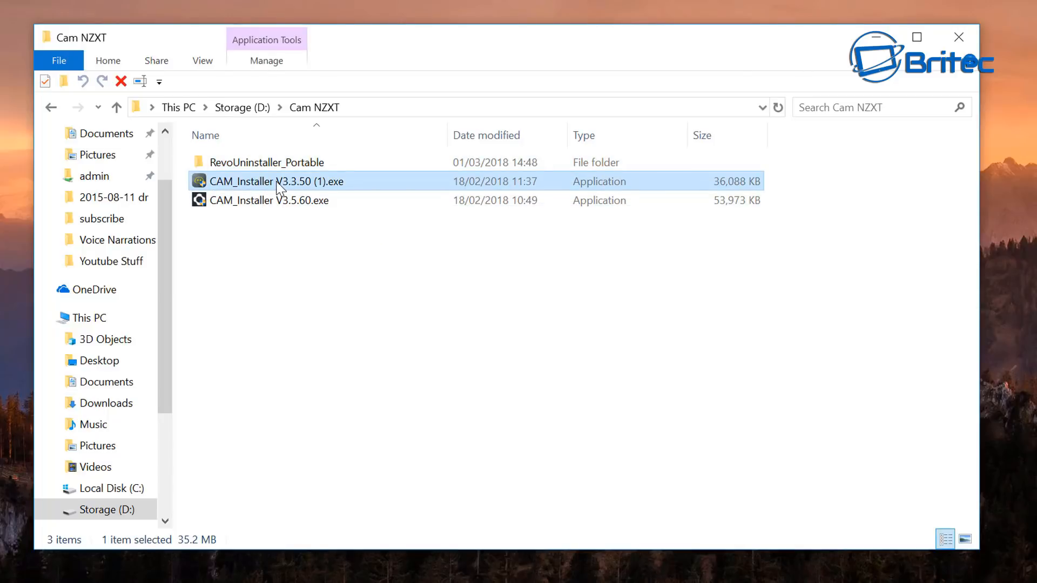
mouse_move(875, 37)
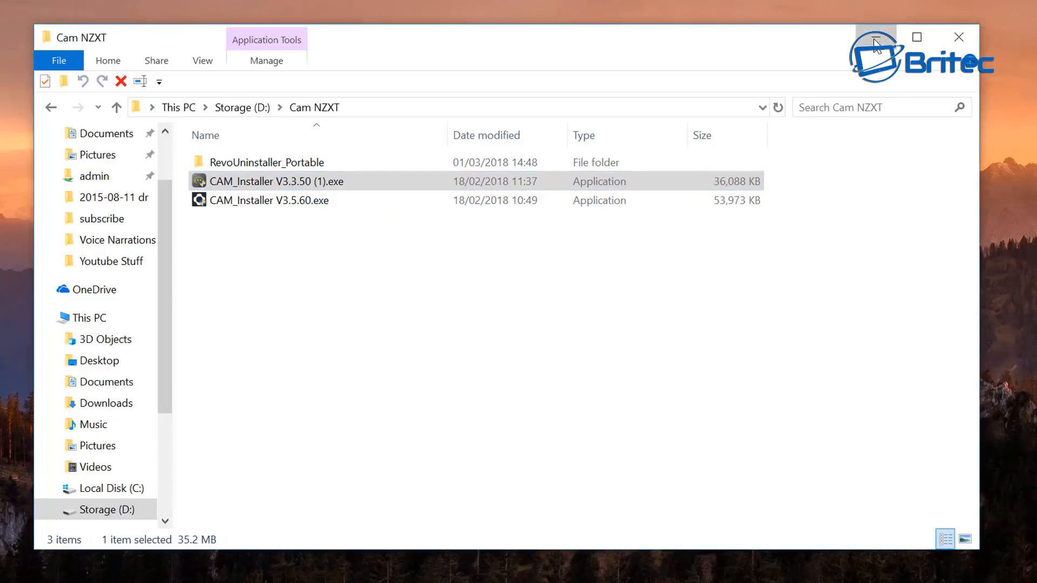
- Run the CAM 3.3.50 installer in English with default components and folder, then postpone restarting
double_click(276, 182)
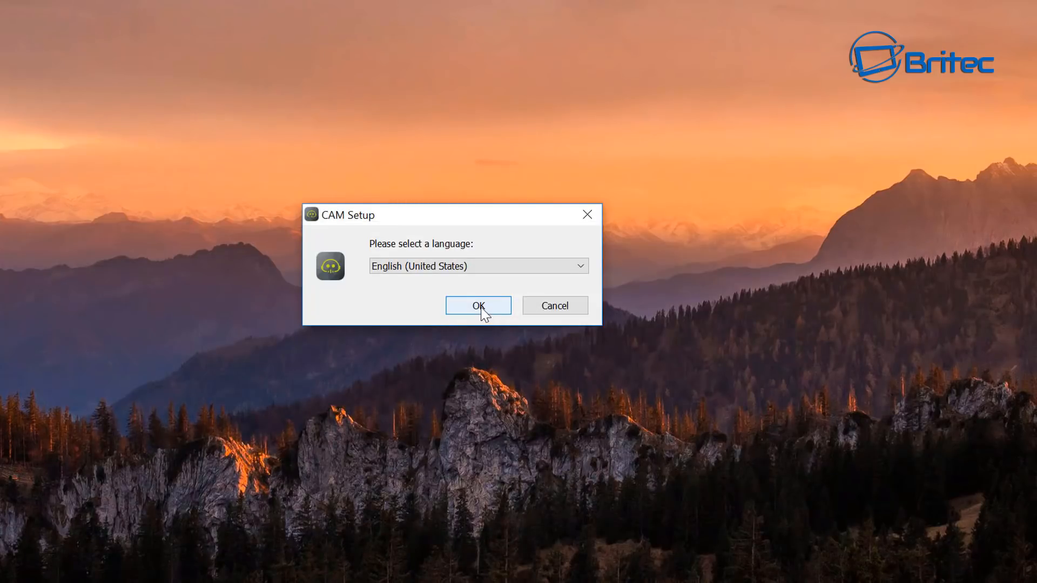
left_click(478, 306)
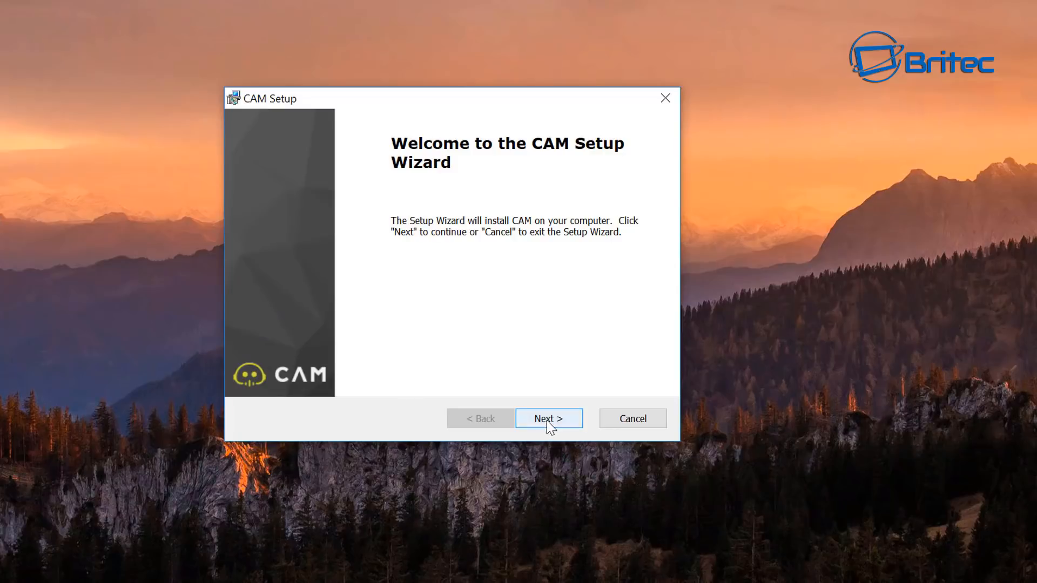
left_click(548, 418)
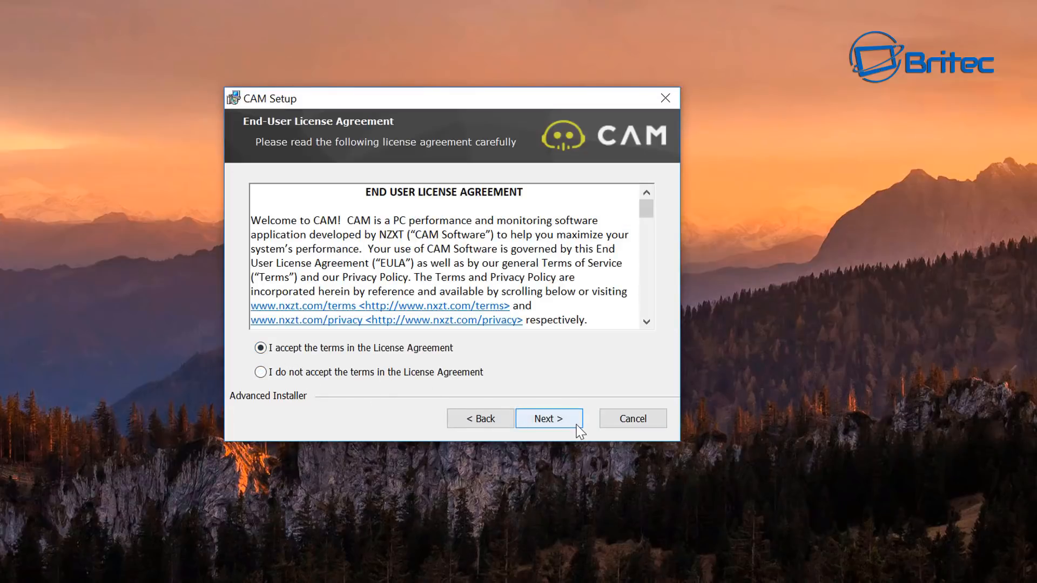
left_click(548, 418)
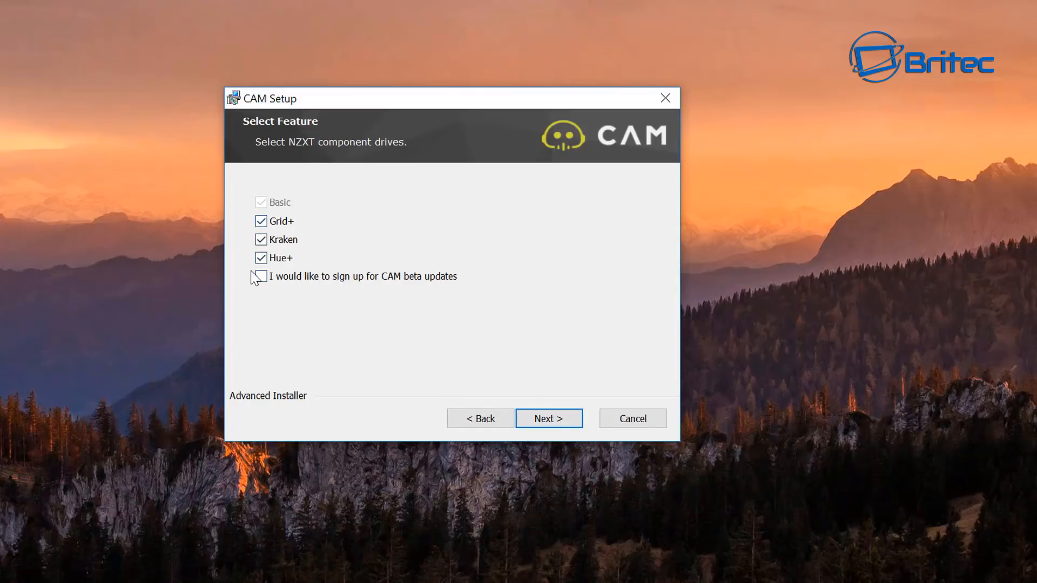
left_click(548, 418)
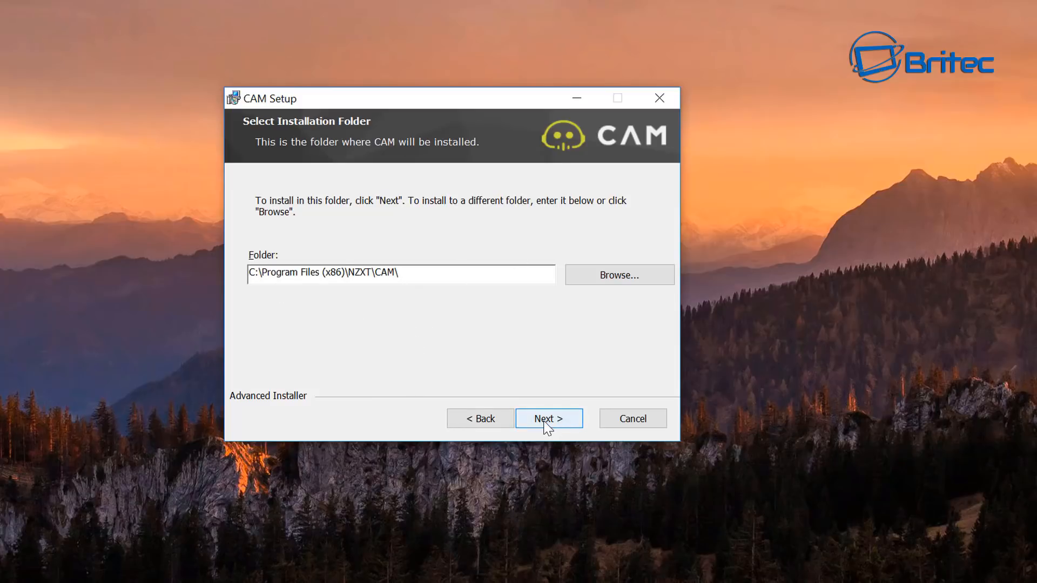
left_click(548, 419)
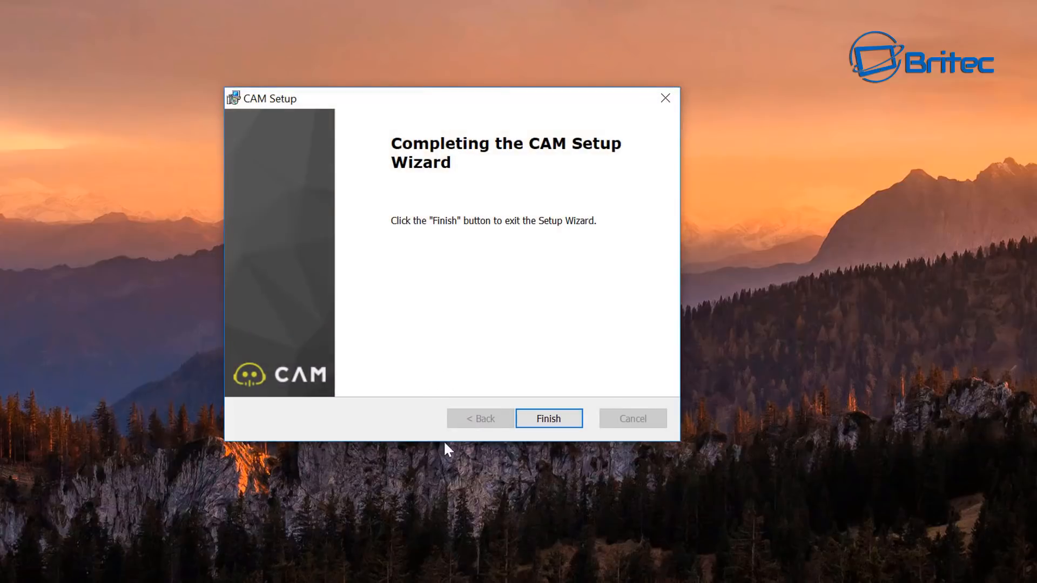
left_click(547, 418)
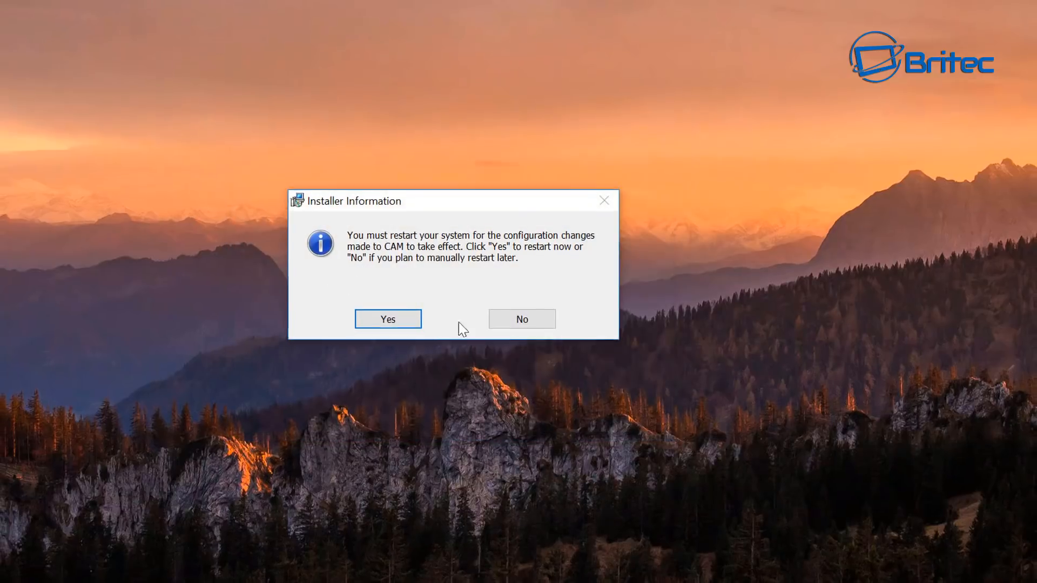
left_click(521, 318)
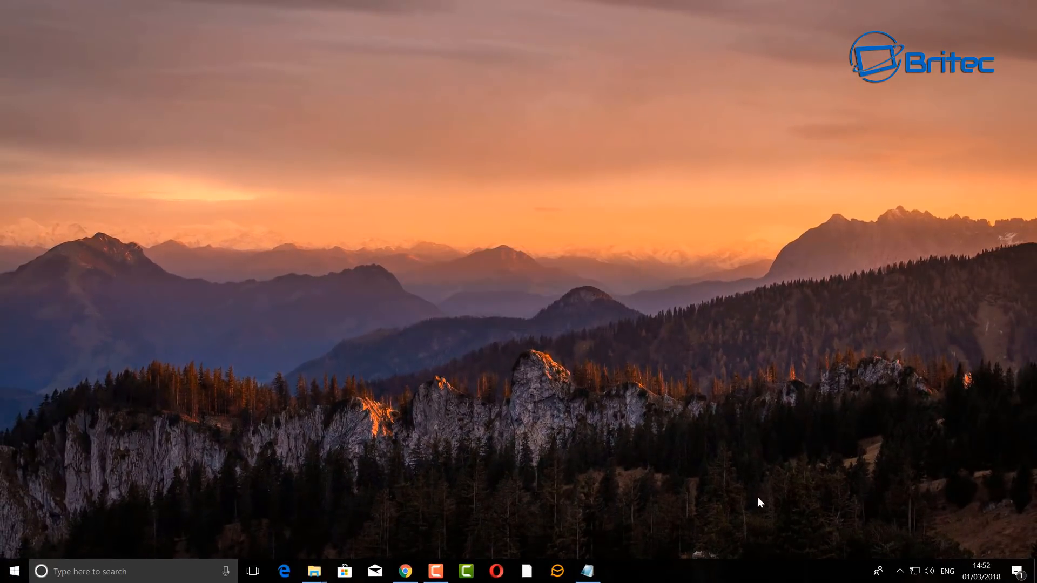
mouse_move(504, 499)
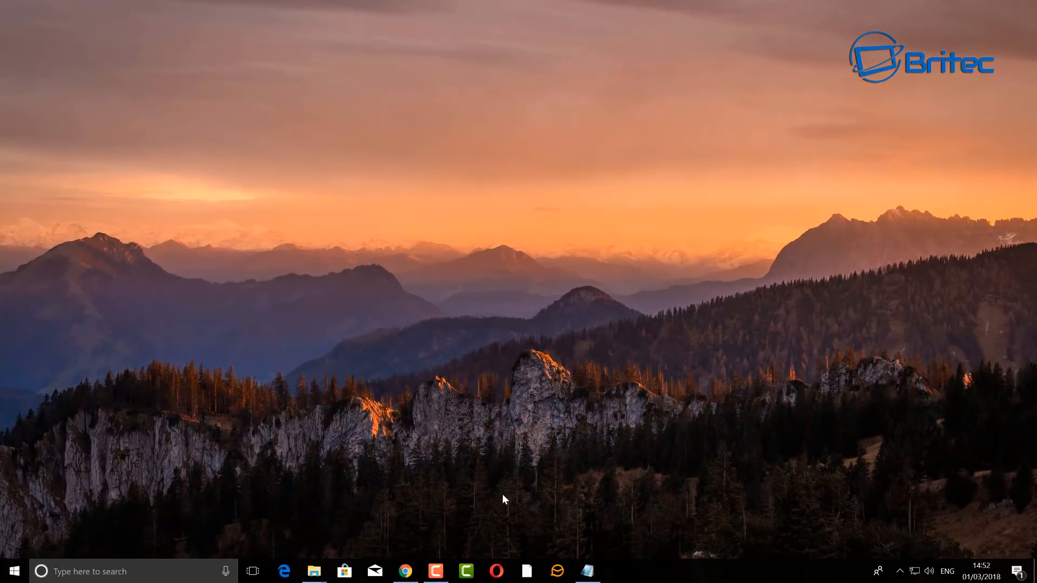
mouse_move(529, 424)
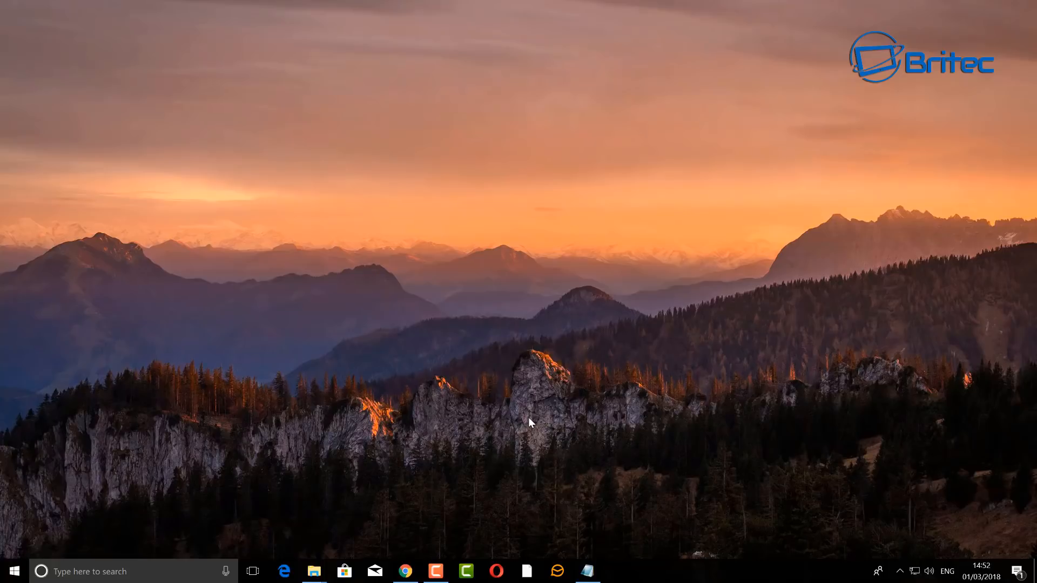
mouse_move(477, 456)
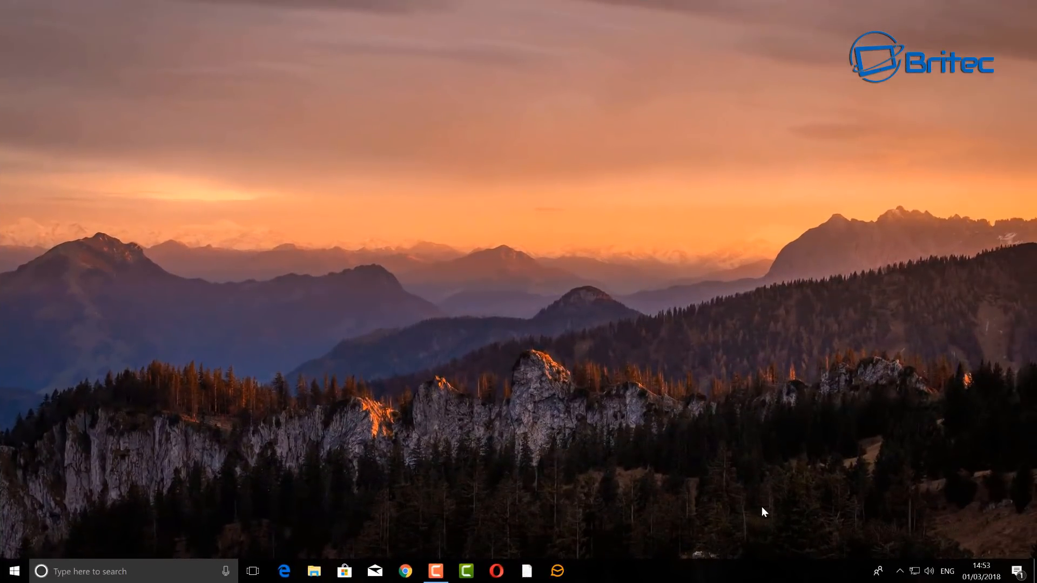
- Open File Explorer on This PC
left_click(899, 571)
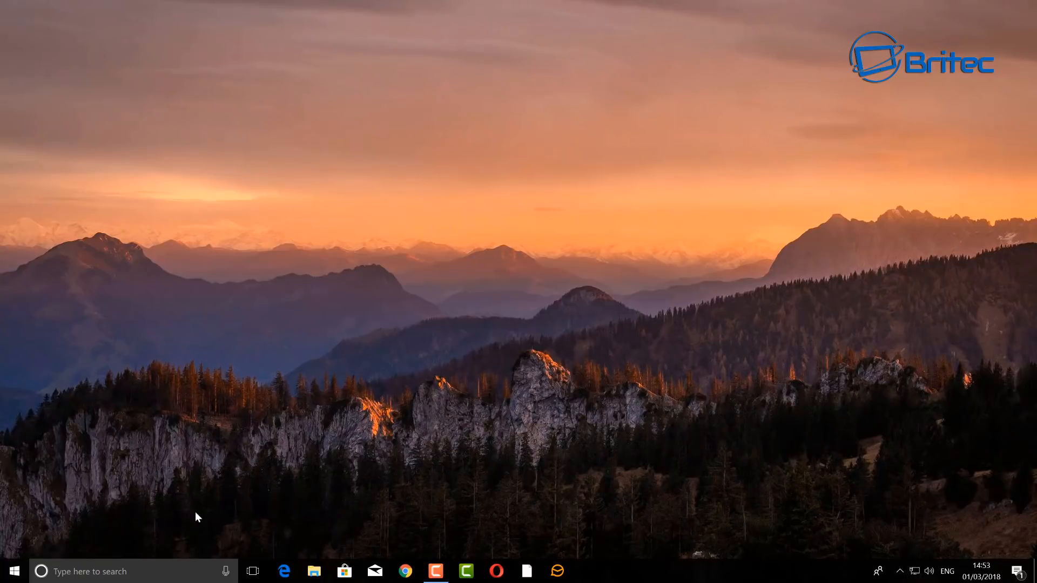
left_click(313, 571)
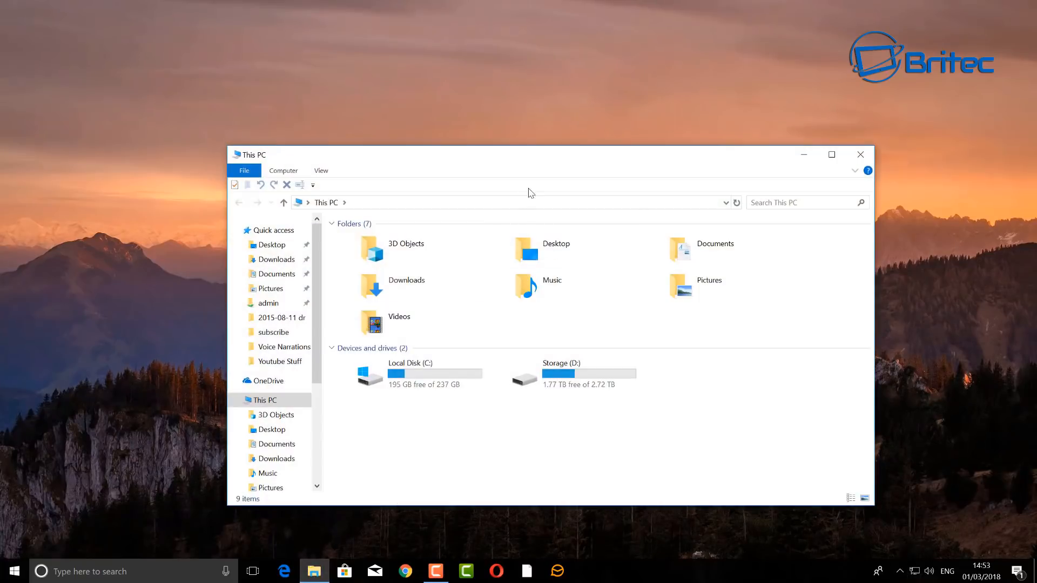
- Select the C: and D: drives, then open Local Disk (C:)
left_click(831, 153)
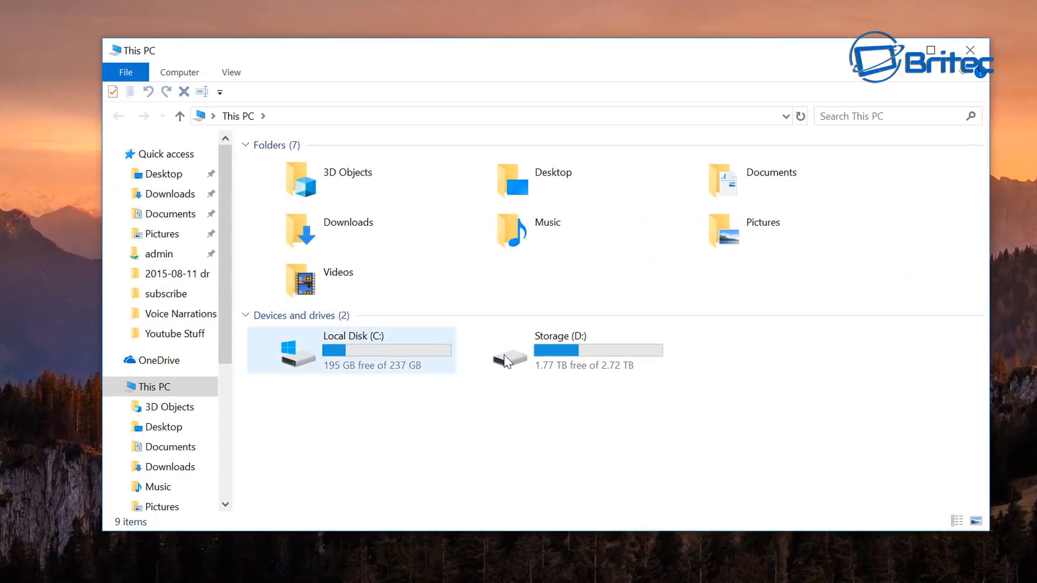
mouse_move(404, 374)
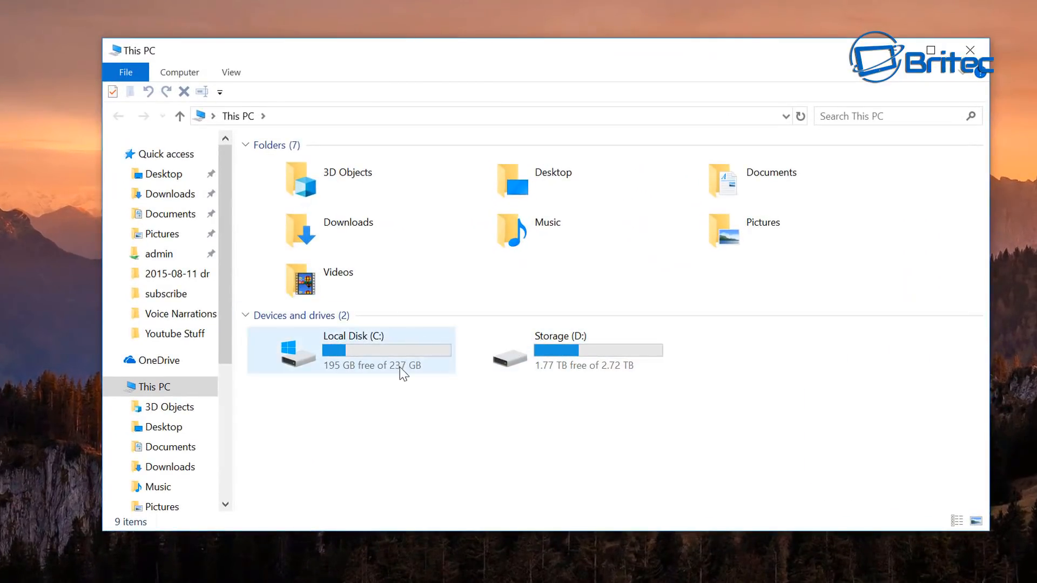
left_click(575, 350)
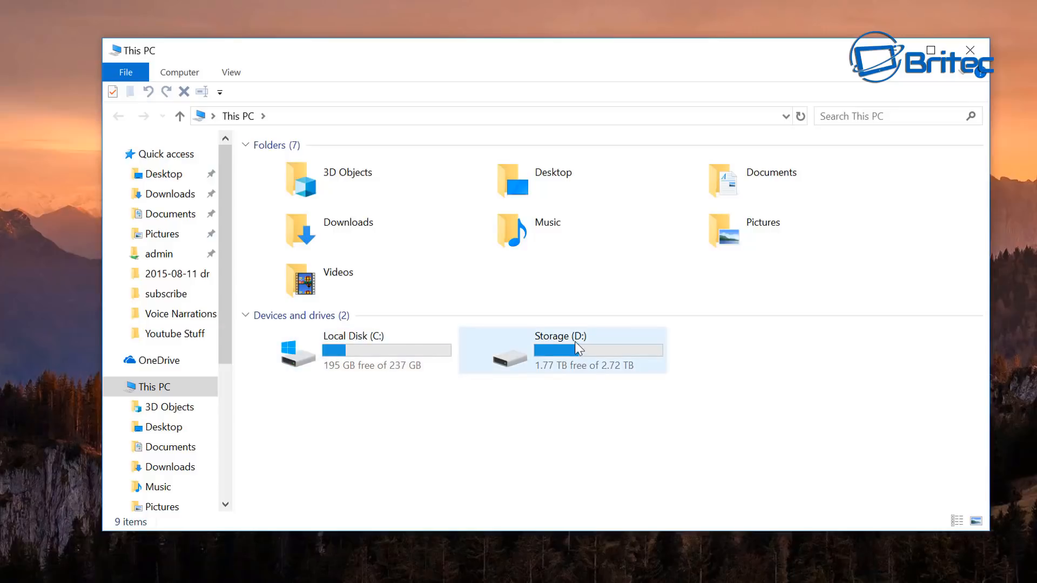
mouse_move(390, 360)
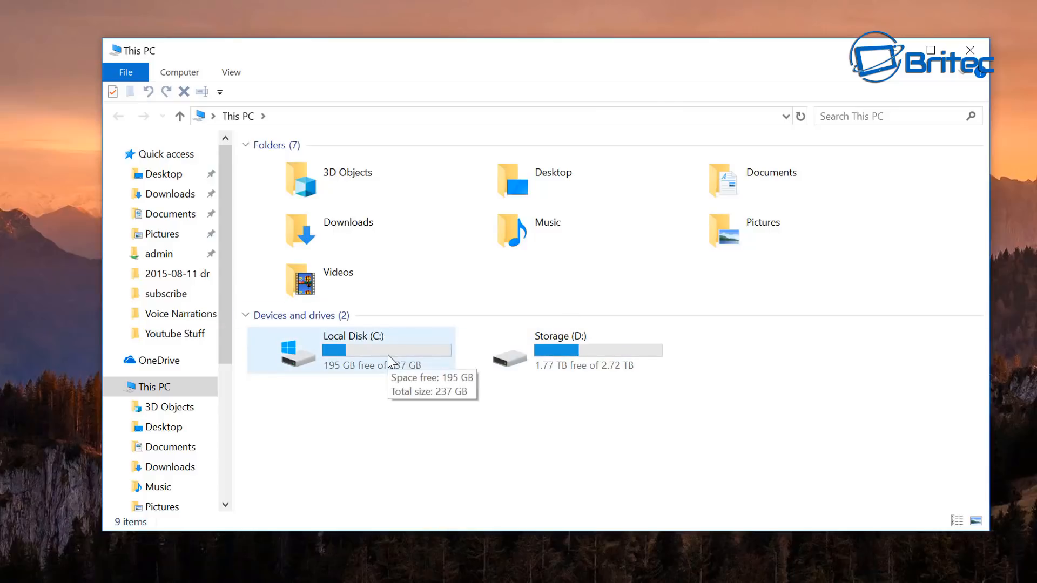
double_click(350, 350)
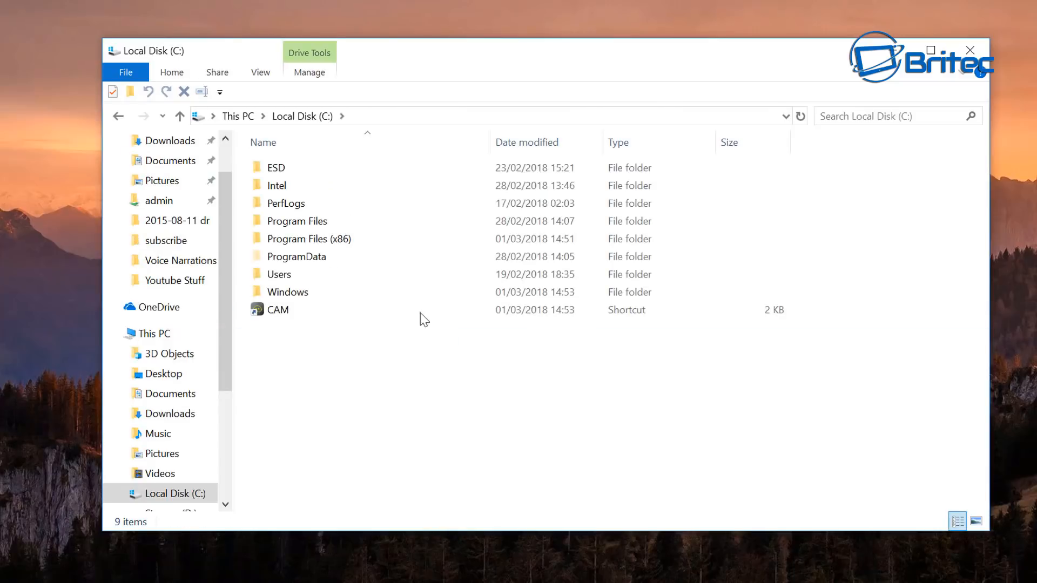
left_click(277, 309)
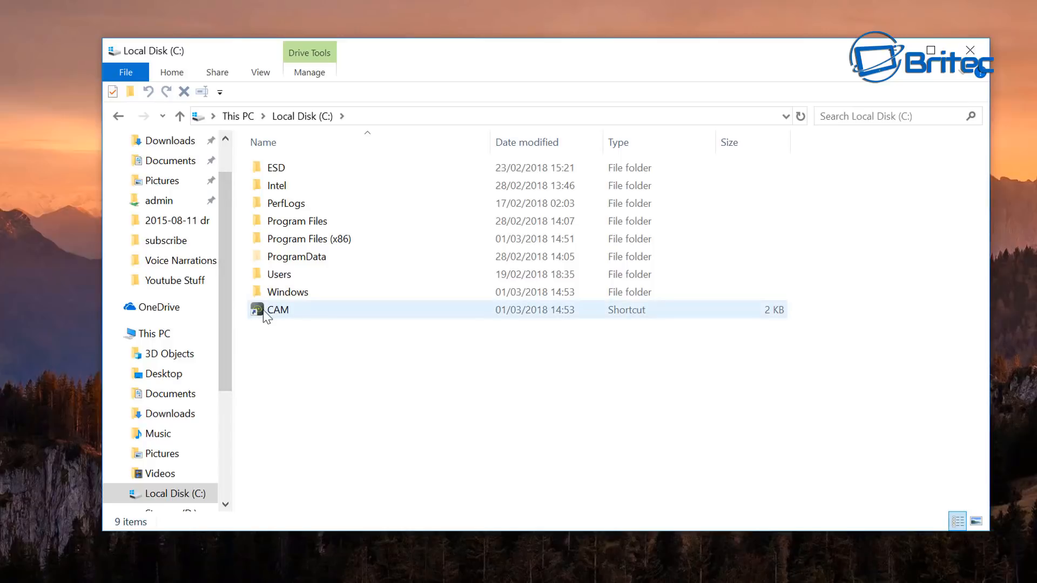
left_click(277, 309)
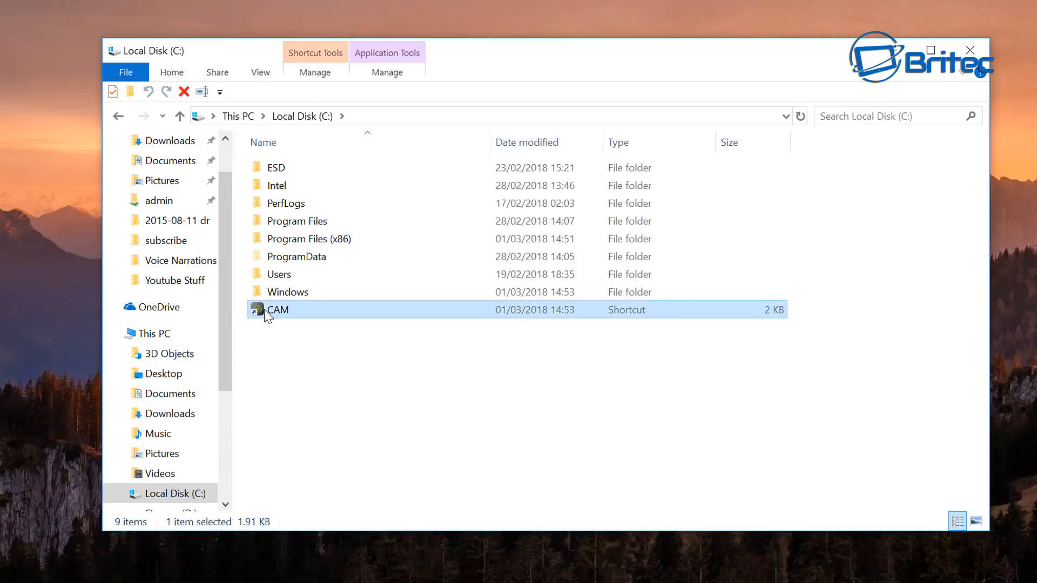
mouse_move(319, 238)
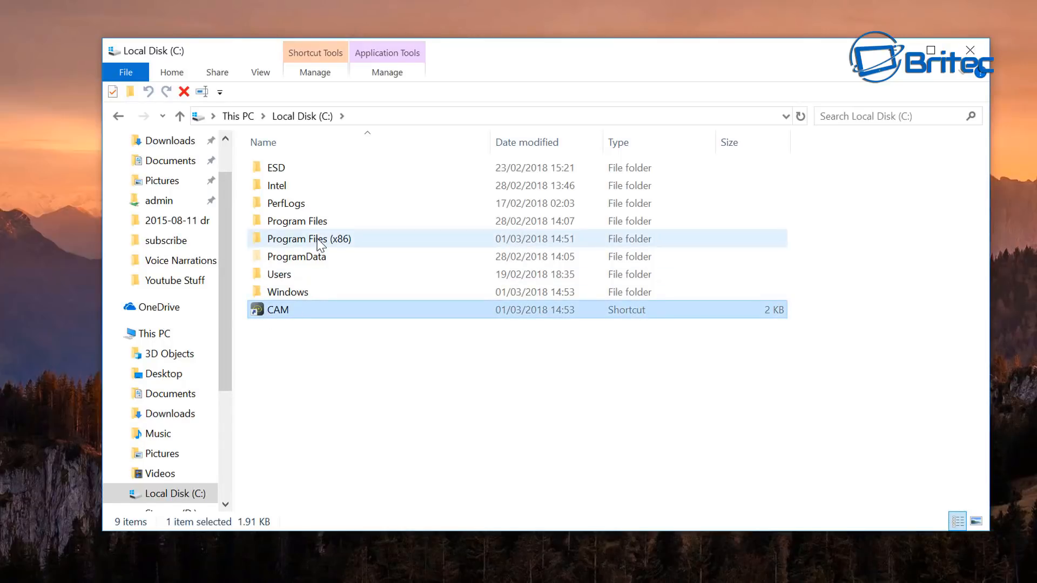
- Open Program Files (x86)\NZXT\CAM and select CAM_V3.exe and CAMUpdater.exe
double_click(309, 239)
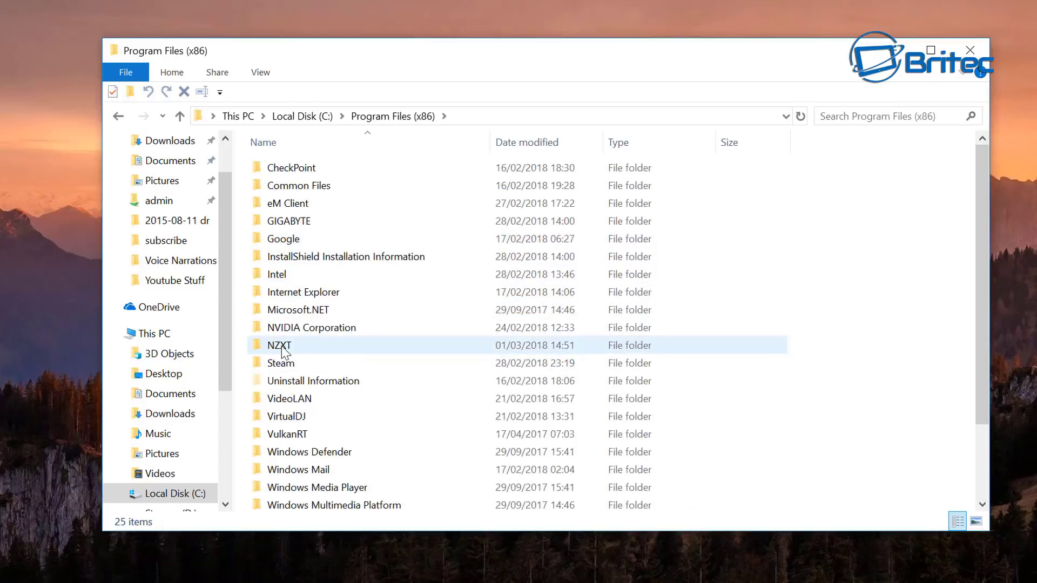
double_click(279, 344)
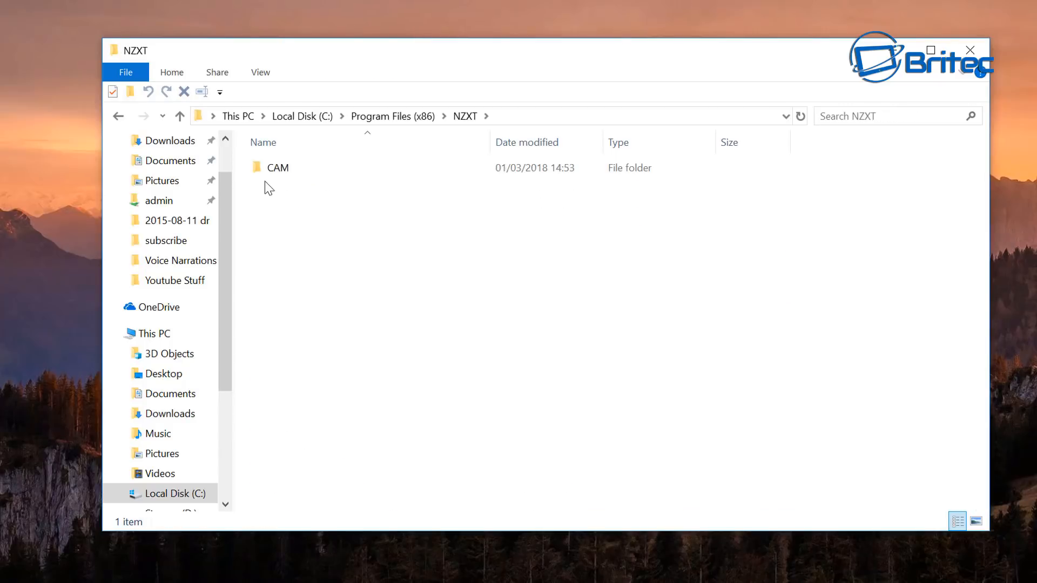
double_click(277, 166)
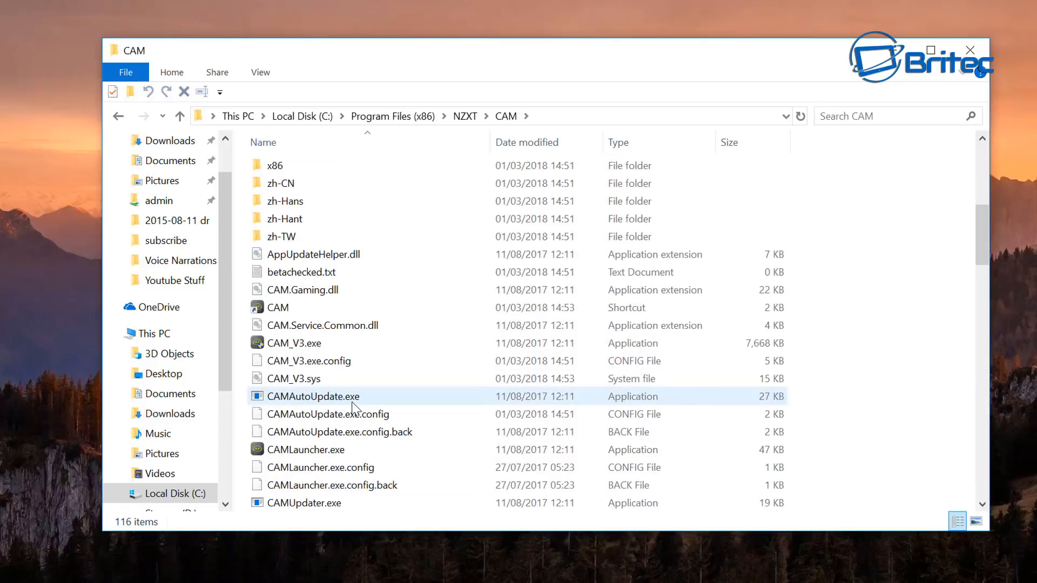
left_click(295, 342)
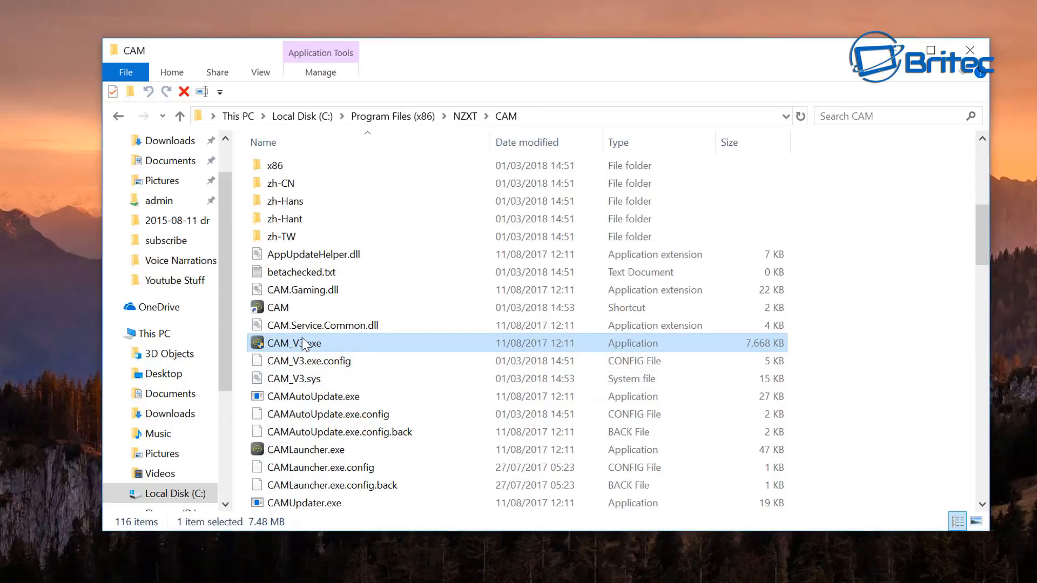
left_click(306, 450)
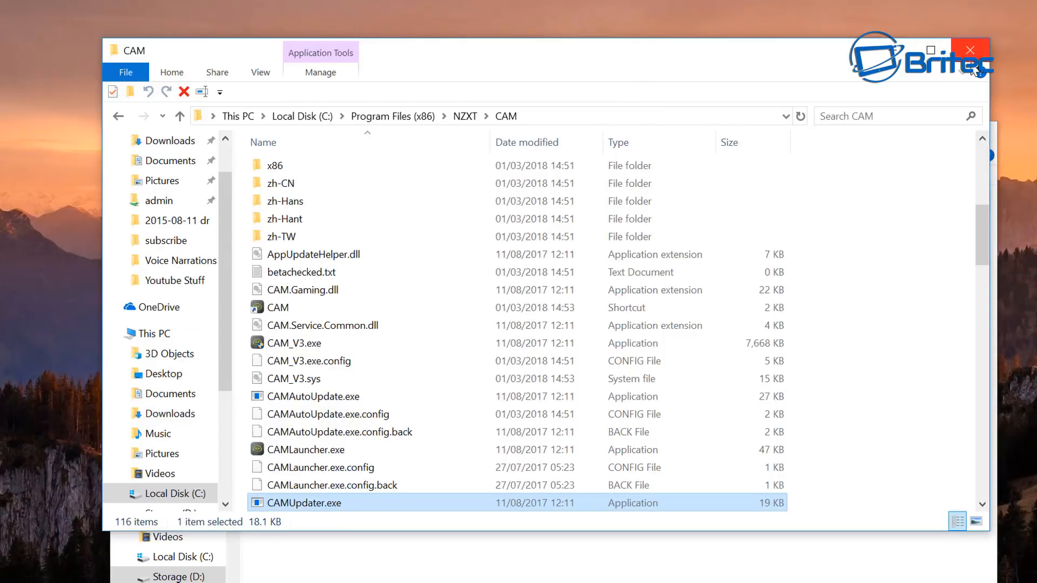
mouse_move(678, 533)
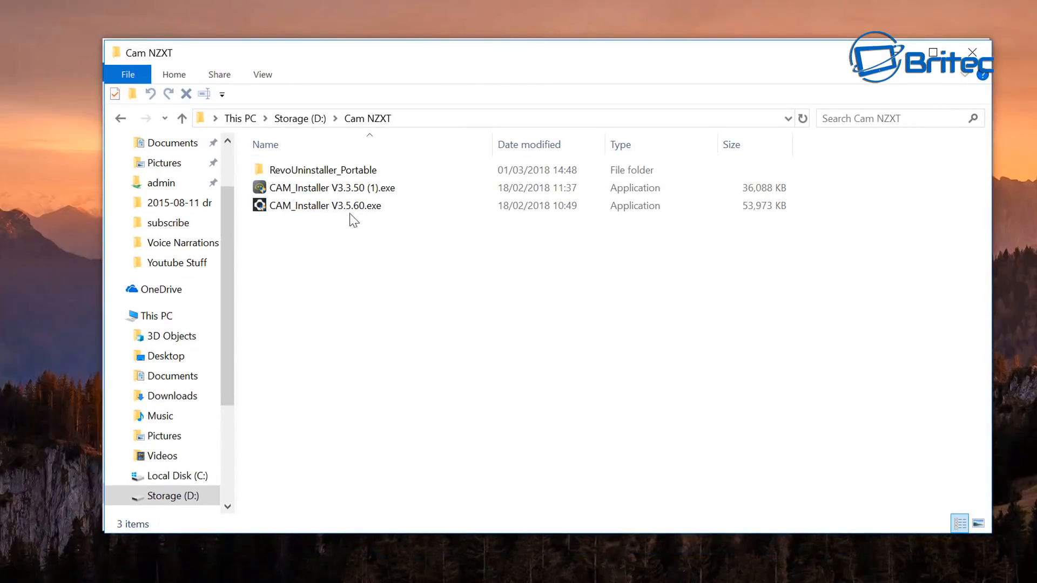
- Run RevoUPort.exe from the RevoUninstaller_Portable folder on Storage (D:)
double_click(324, 169)
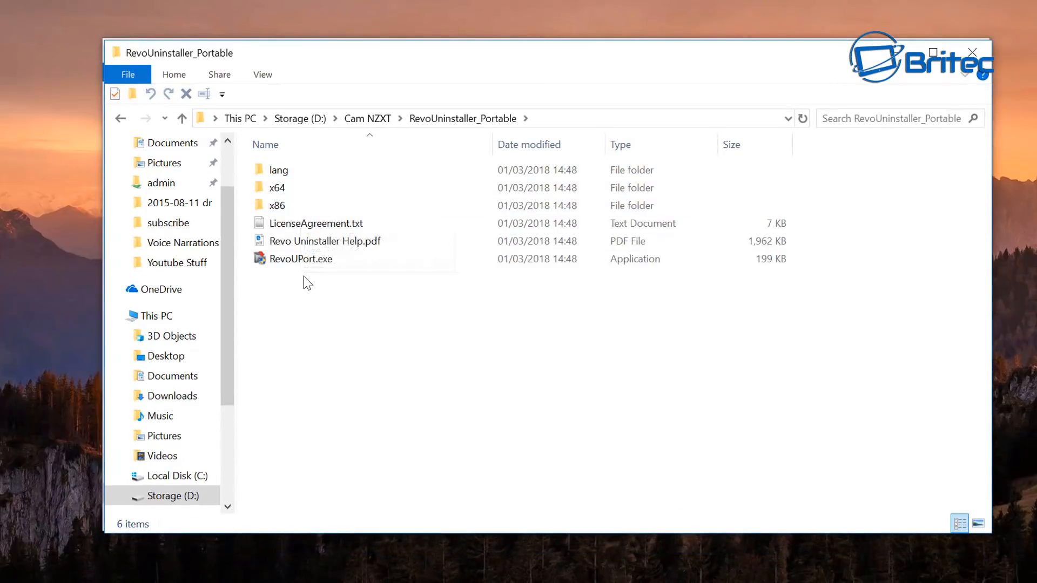
mouse_move(300, 259)
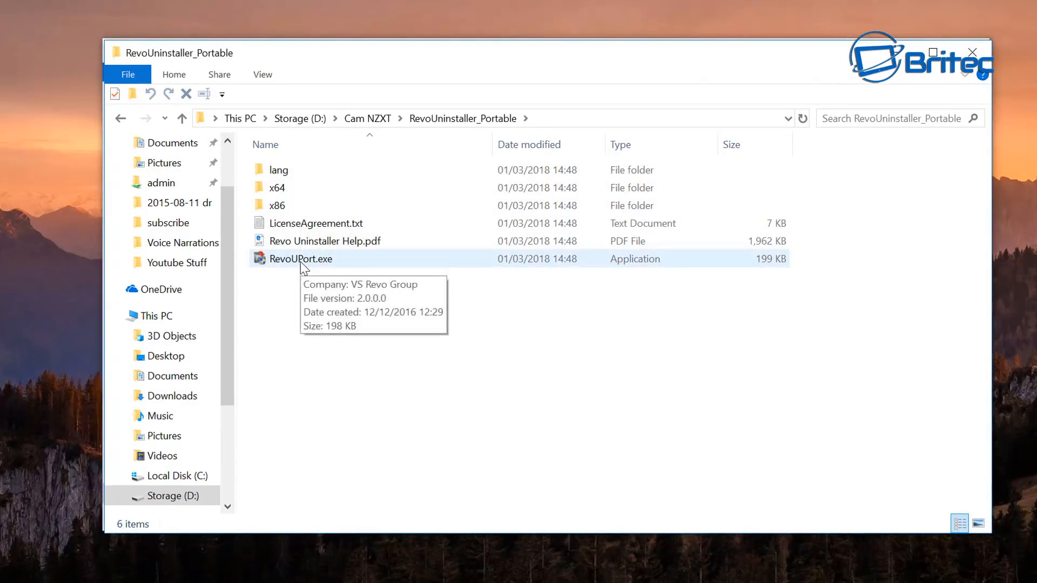
left_click(300, 259)
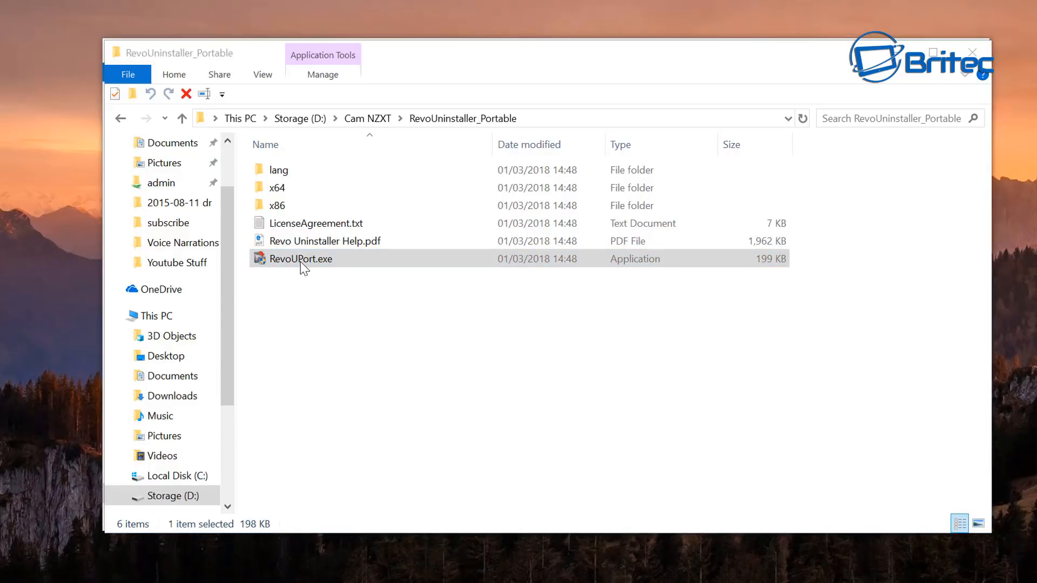
double_click(301, 259)
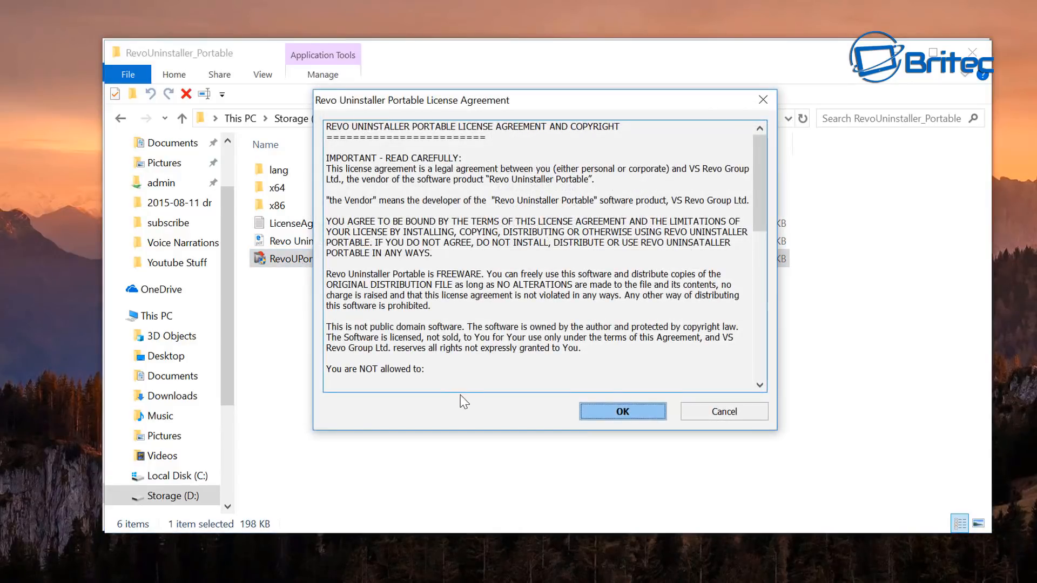
- Accept Revo's license, select CAM in the programs list, and start uninstalling it
left_click(621, 410)
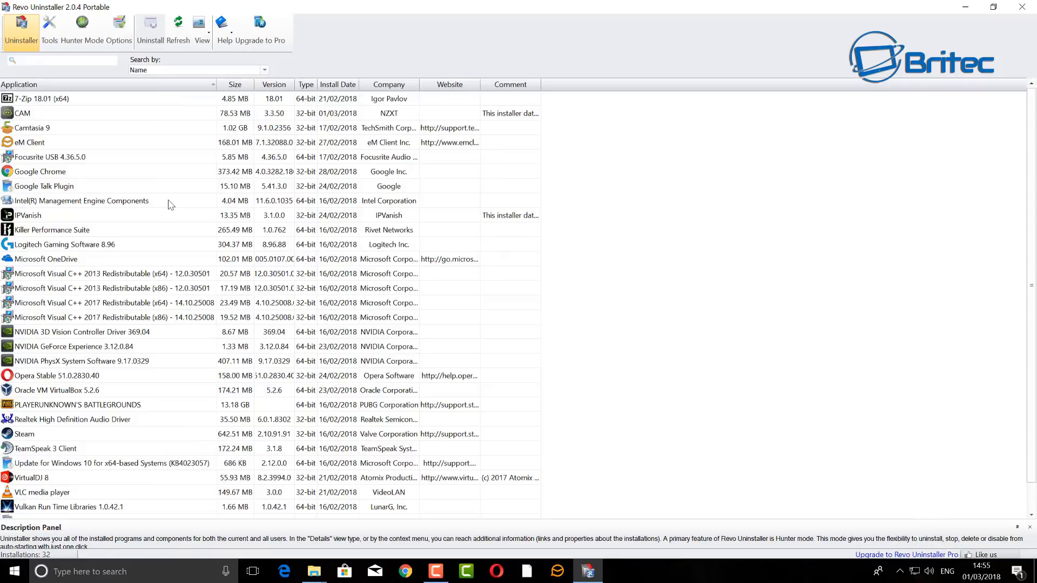
left_click(22, 113)
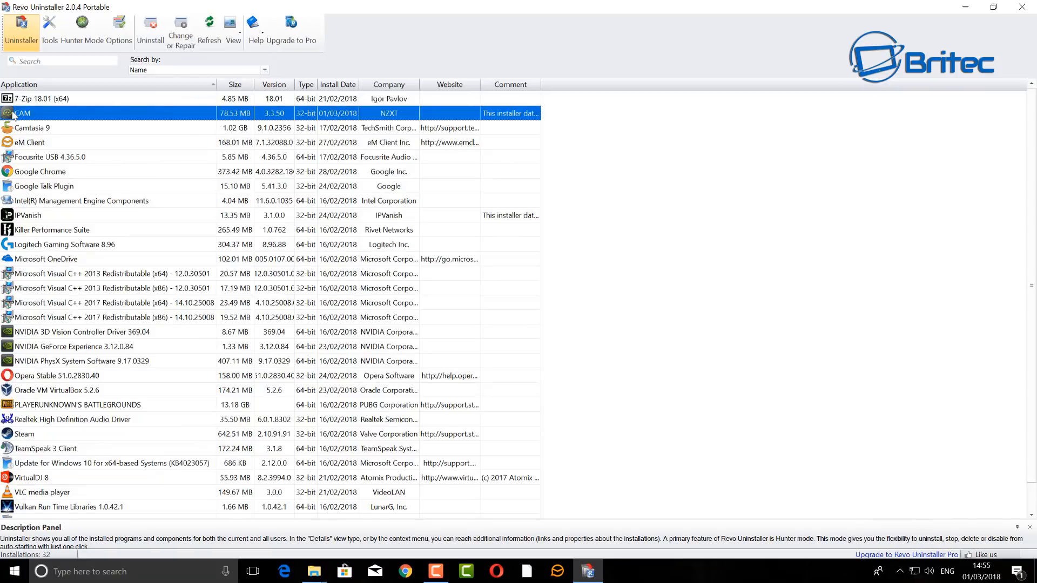
mouse_move(96, 116)
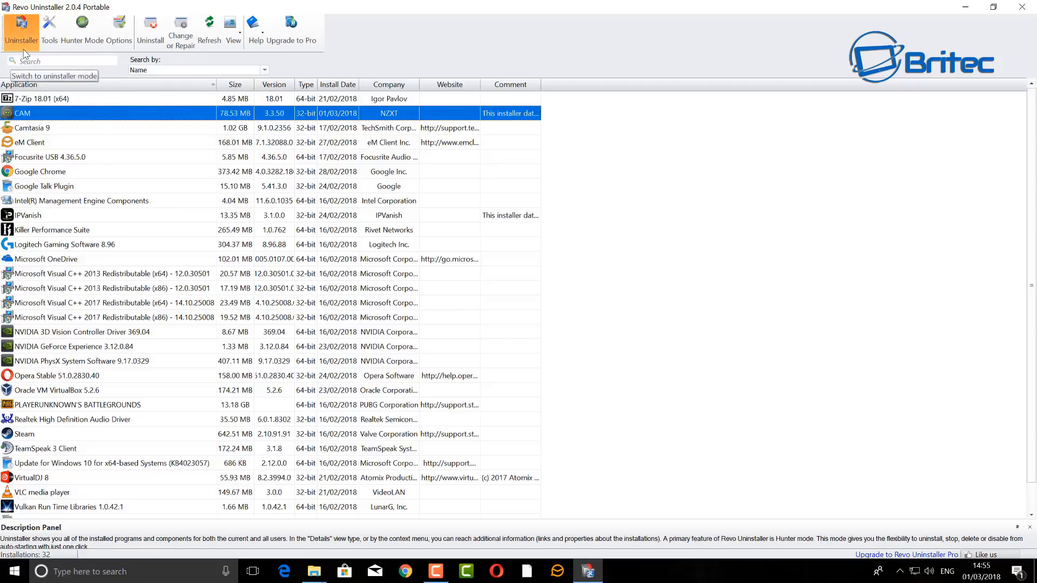
mouse_move(150, 30)
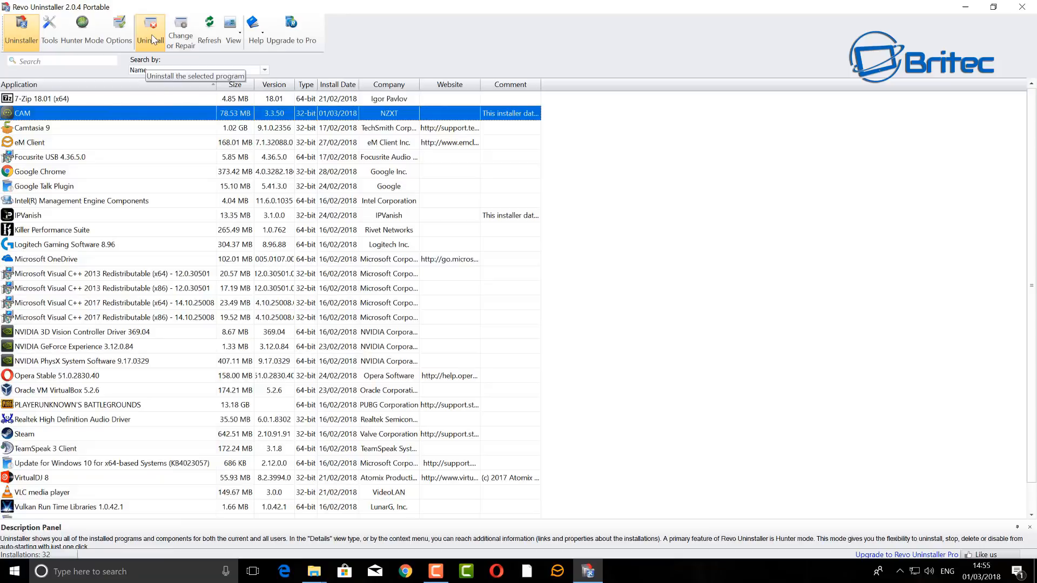
left_click(150, 31)
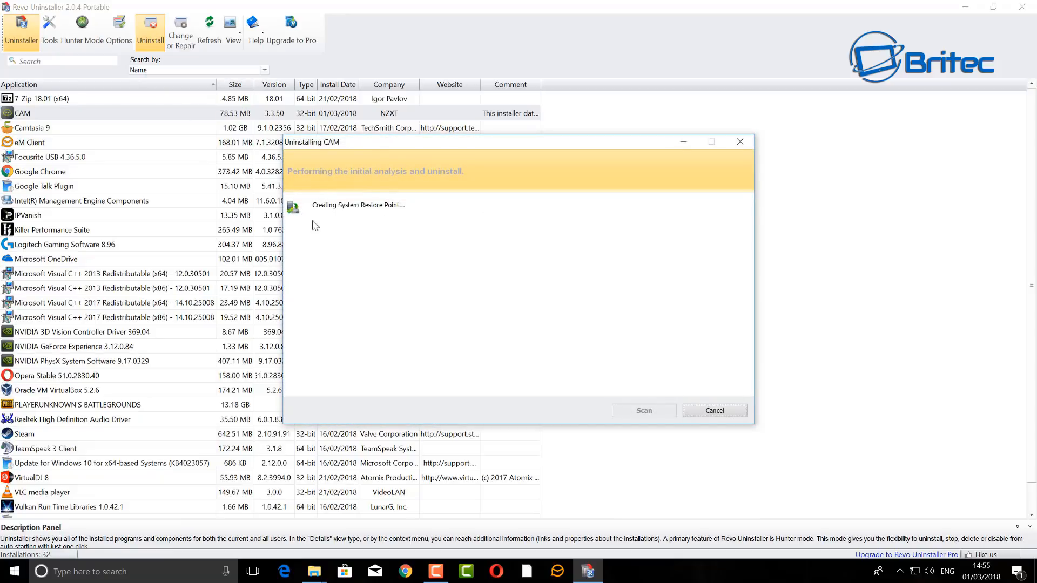
mouse_move(554, 412)
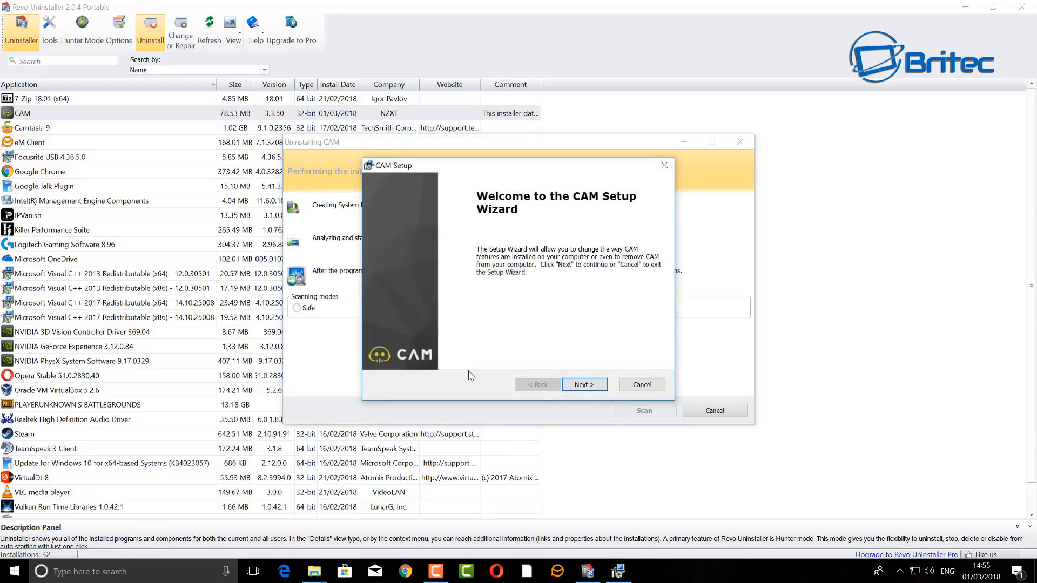
- Choose Remove in CAM Setup and accept the required reboot notice
left_click(584, 384)
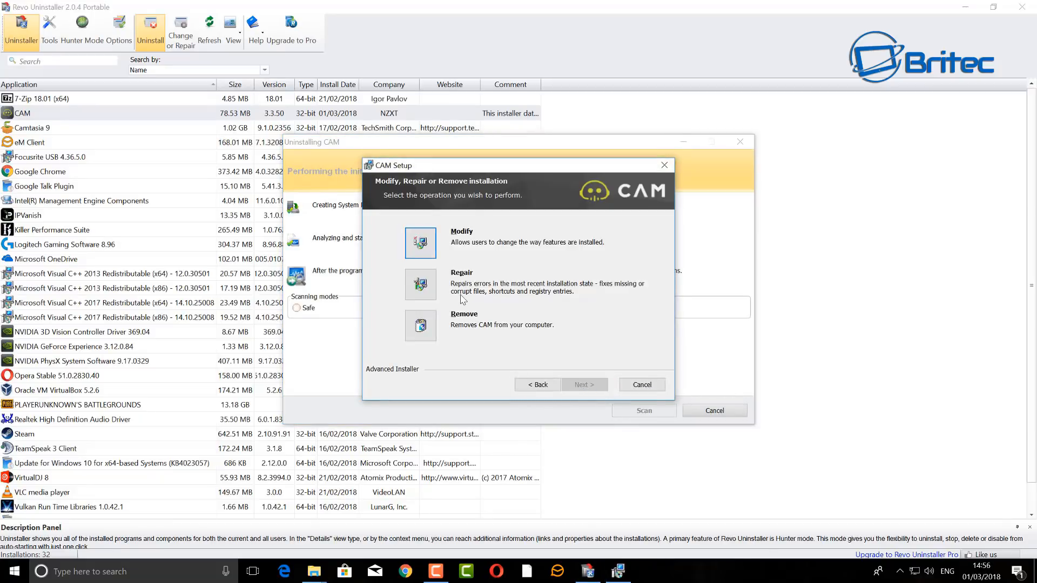
left_click(583, 384)
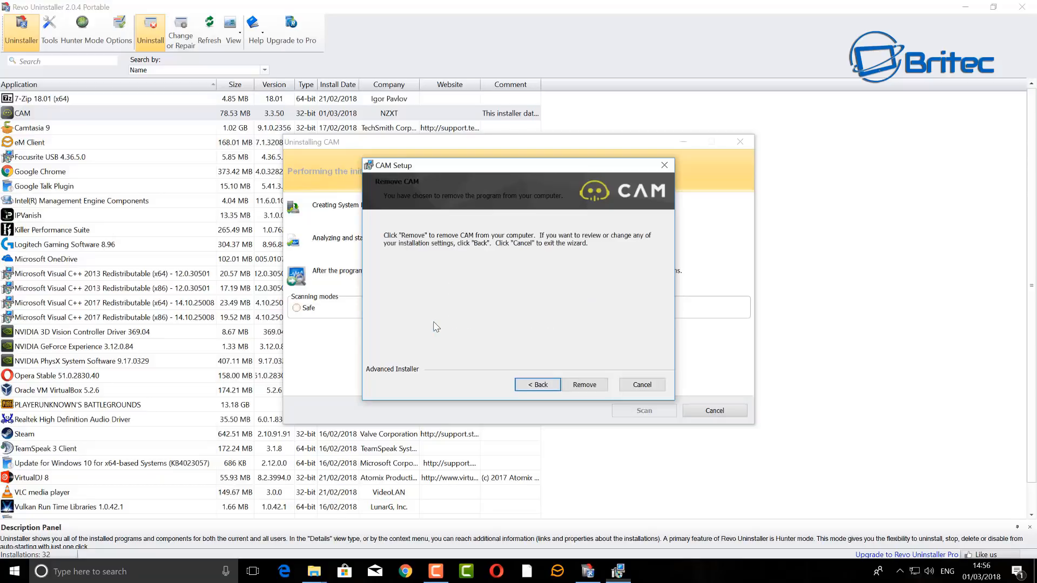
left_click(584, 384)
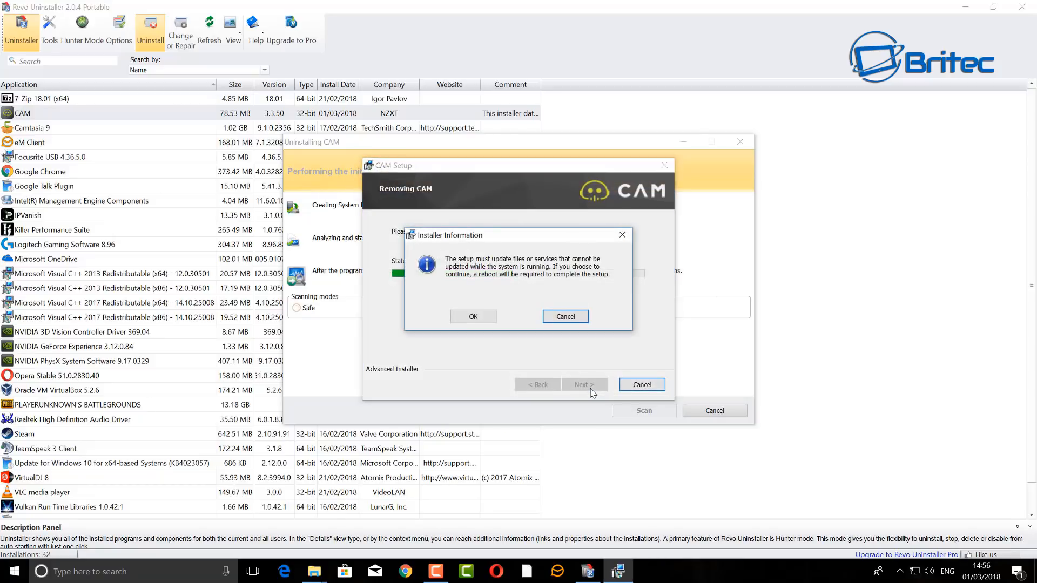
mouse_move(508, 327)
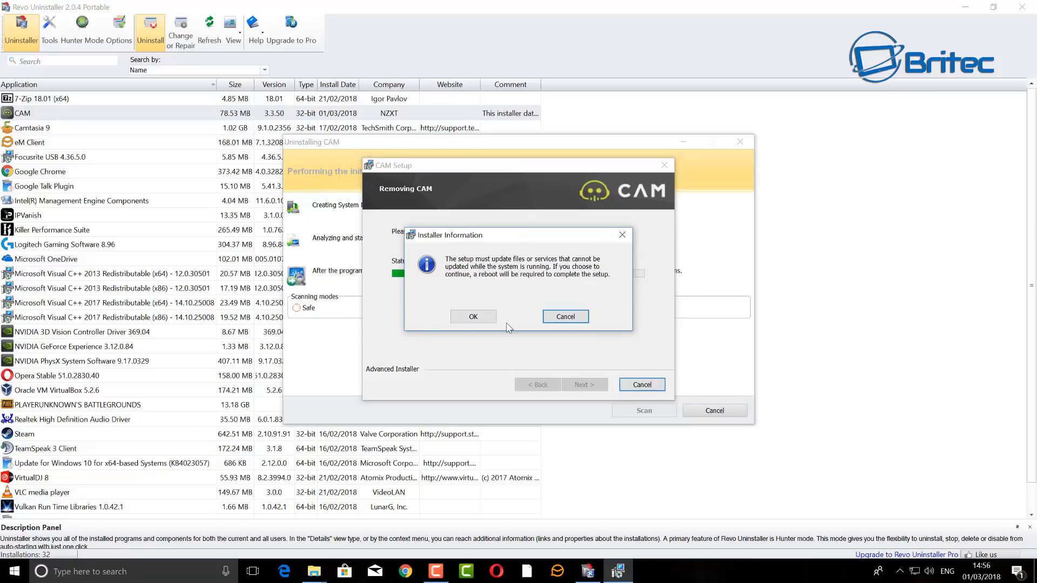
mouse_move(474, 315)
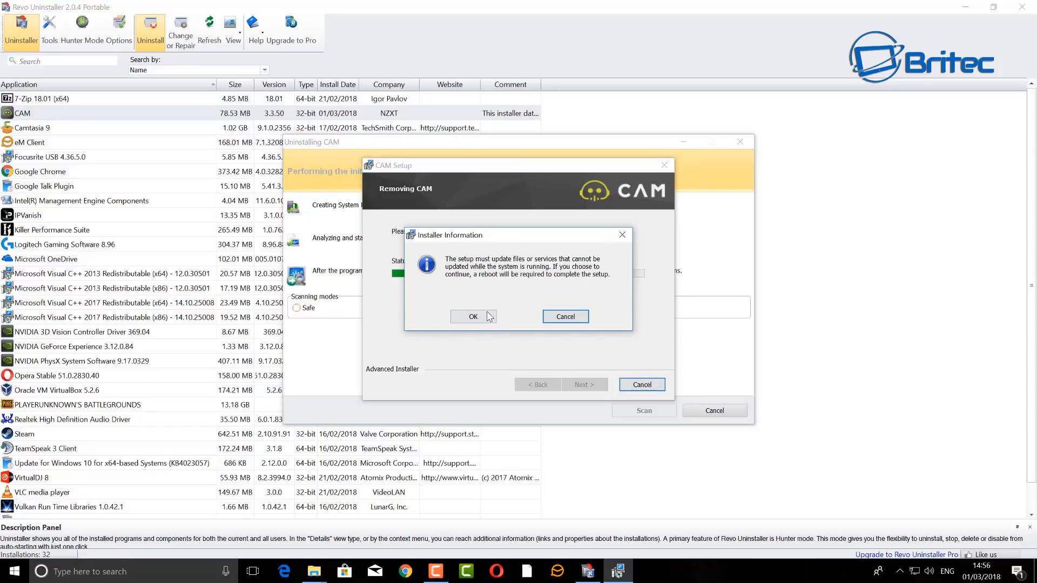
left_click(472, 316)
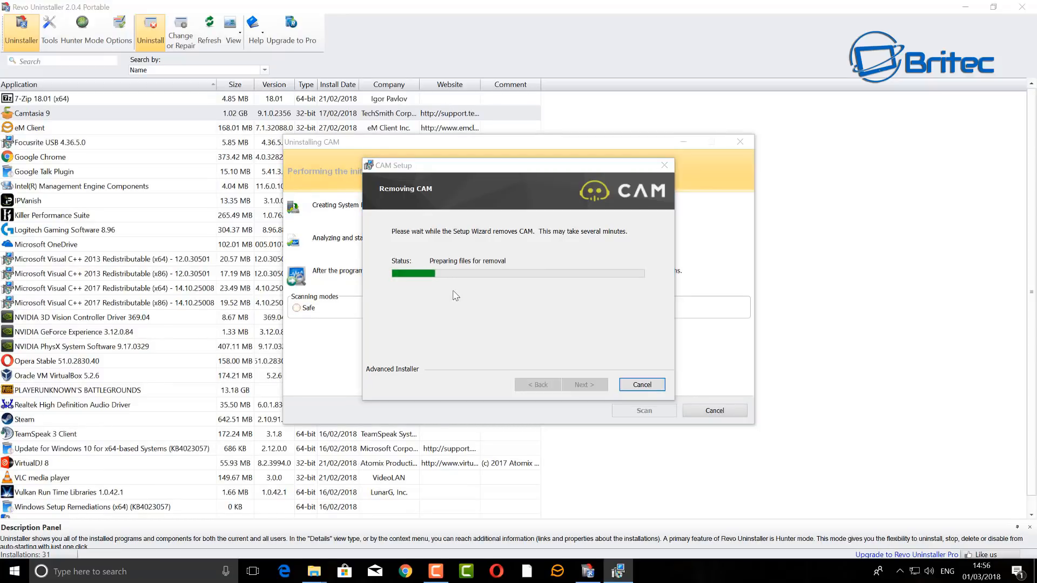
mouse_move(324, 300)
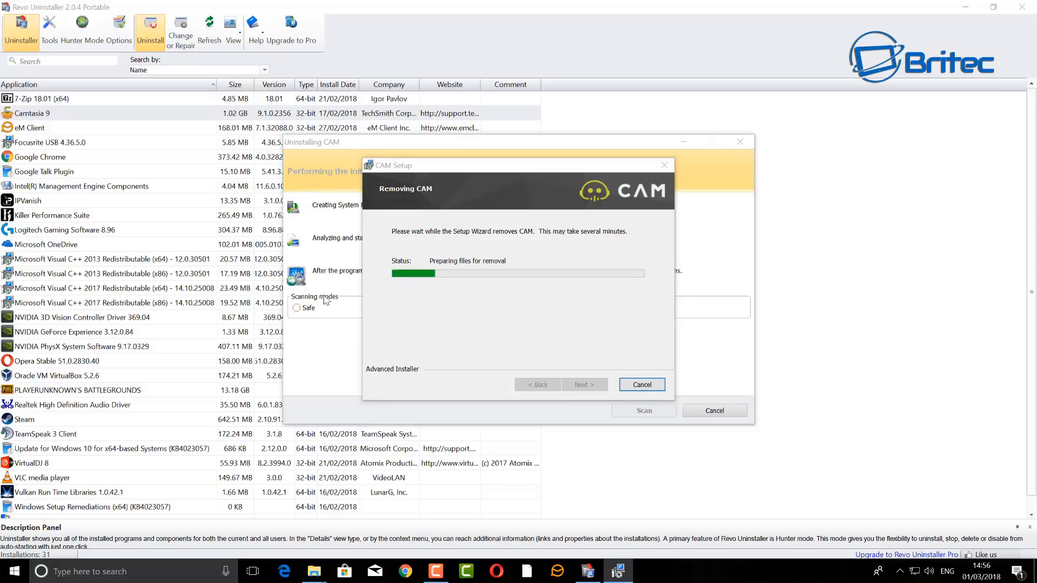
mouse_move(456, 294)
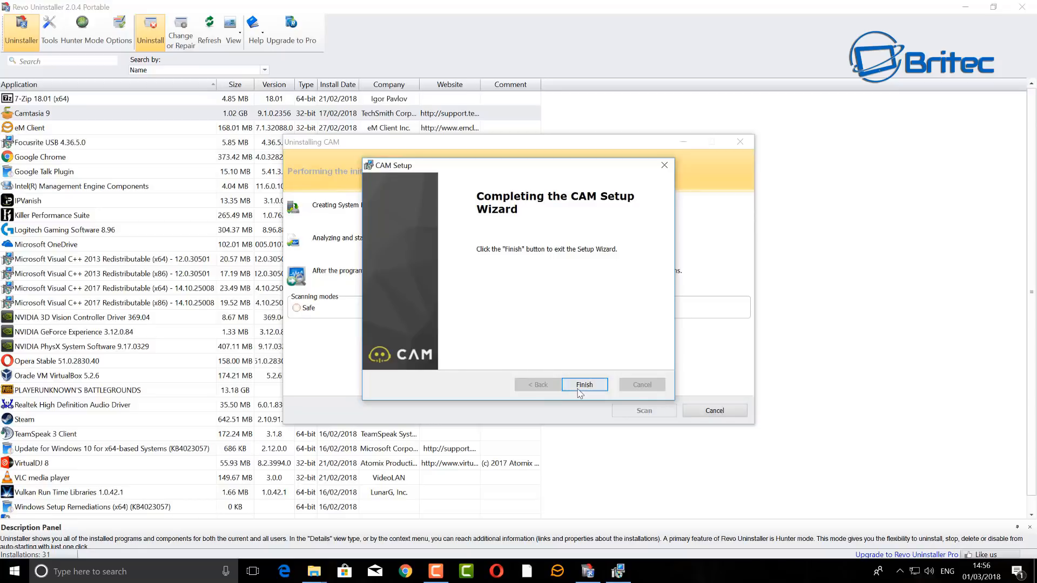
- Close CAM Setup, choose Advanced scanning mode, and scan for CAM leftovers
left_click(584, 384)
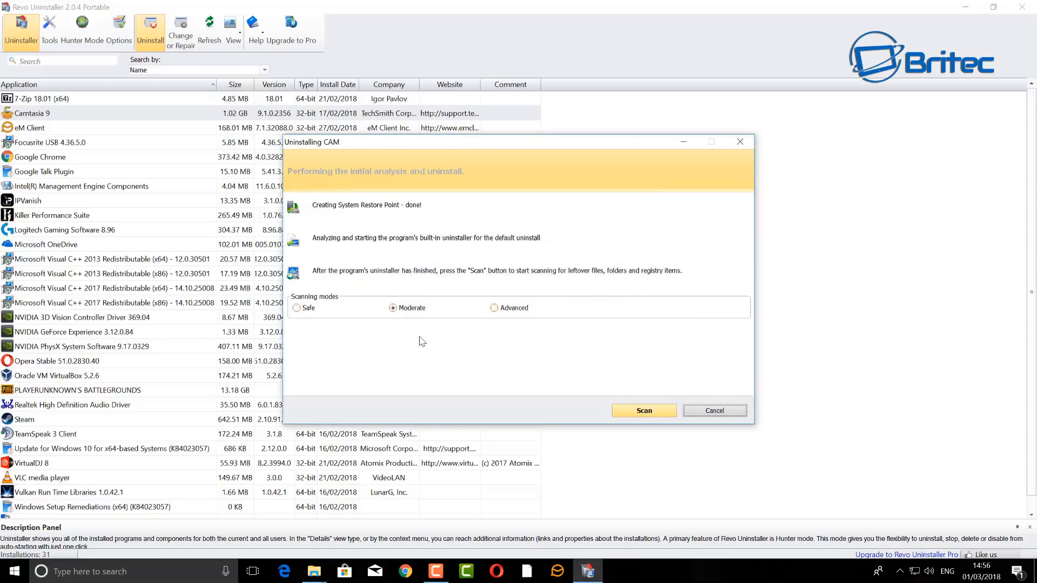
mouse_move(495, 307)
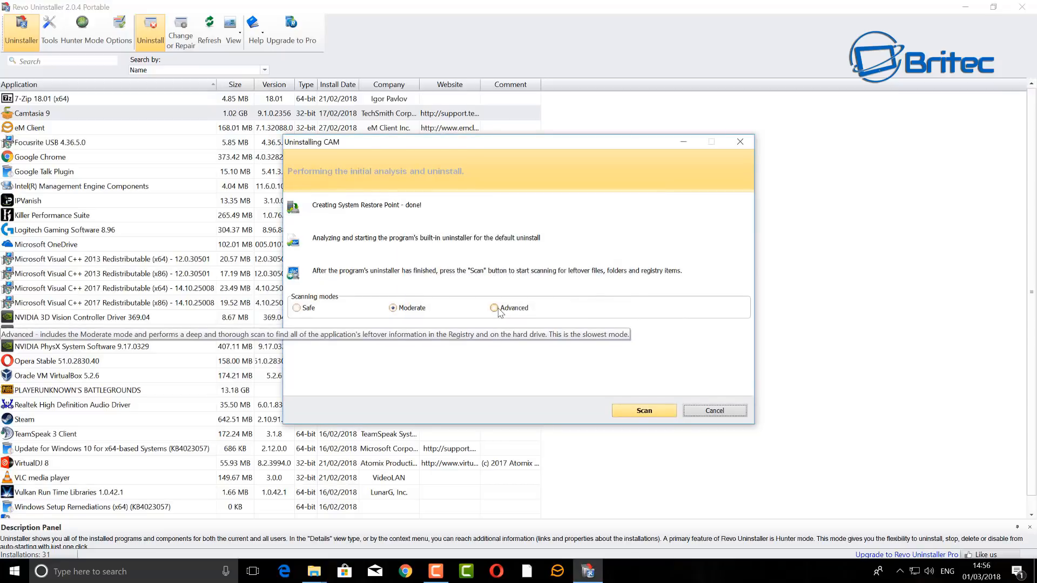
left_click(495, 307)
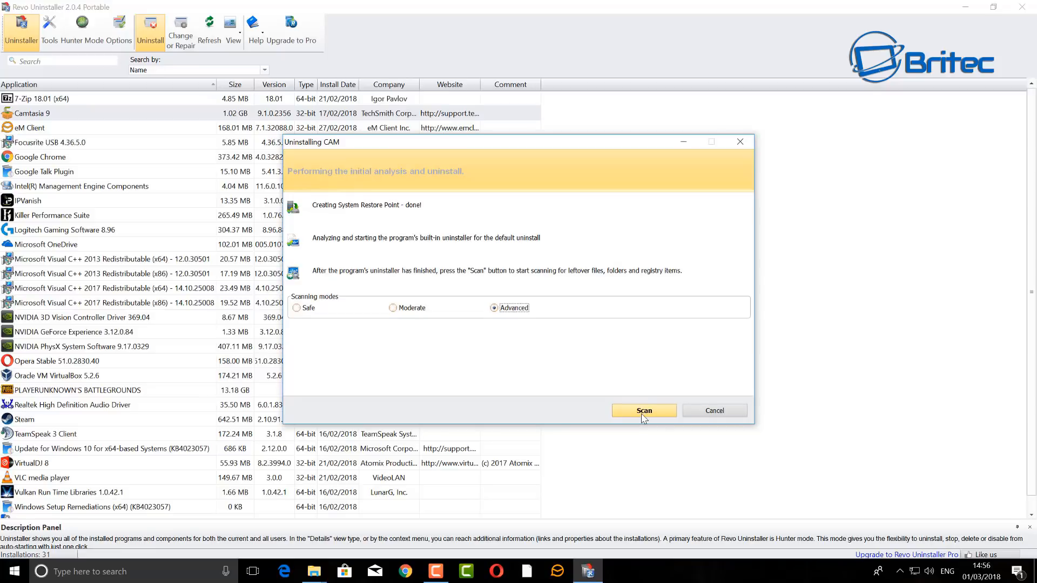
left_click(643, 410)
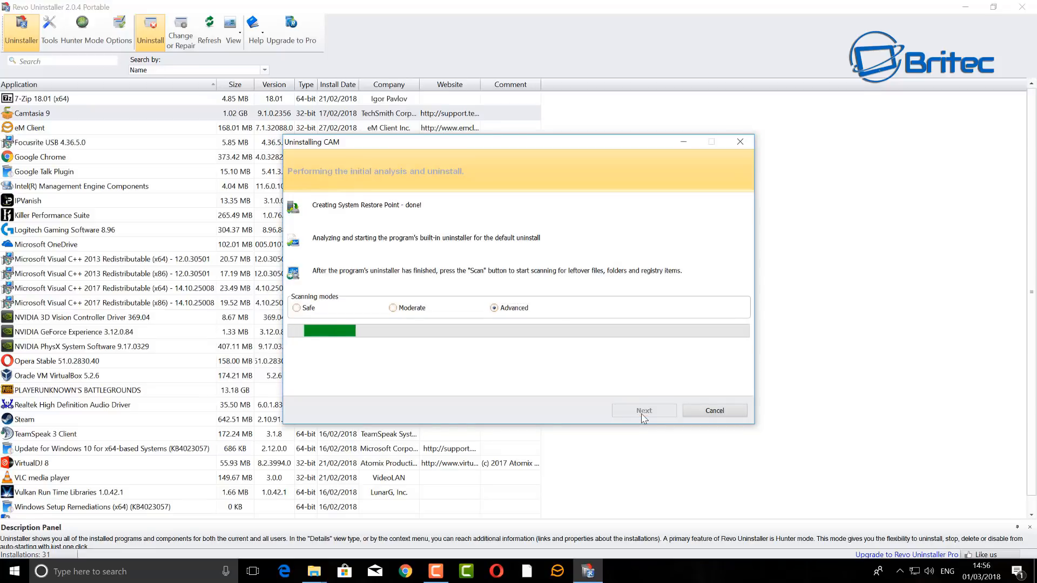
left_click(643, 410)
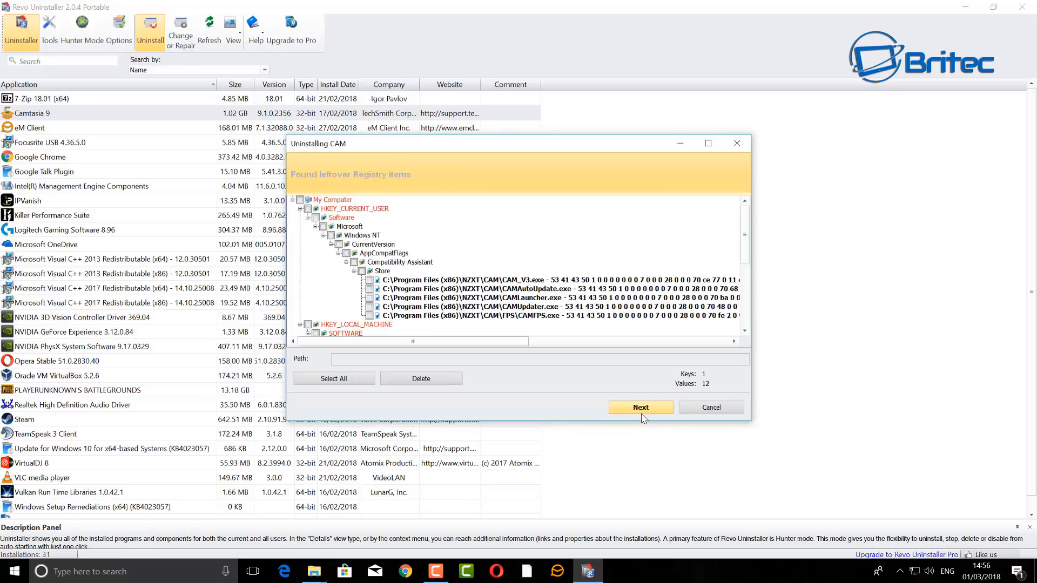
mouse_move(506, 323)
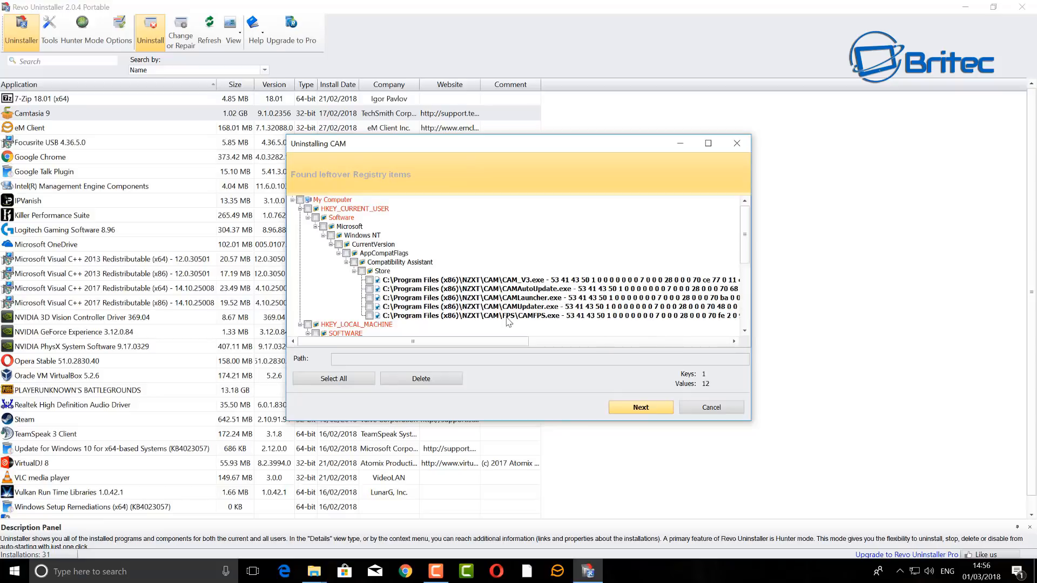
mouse_move(294, 205)
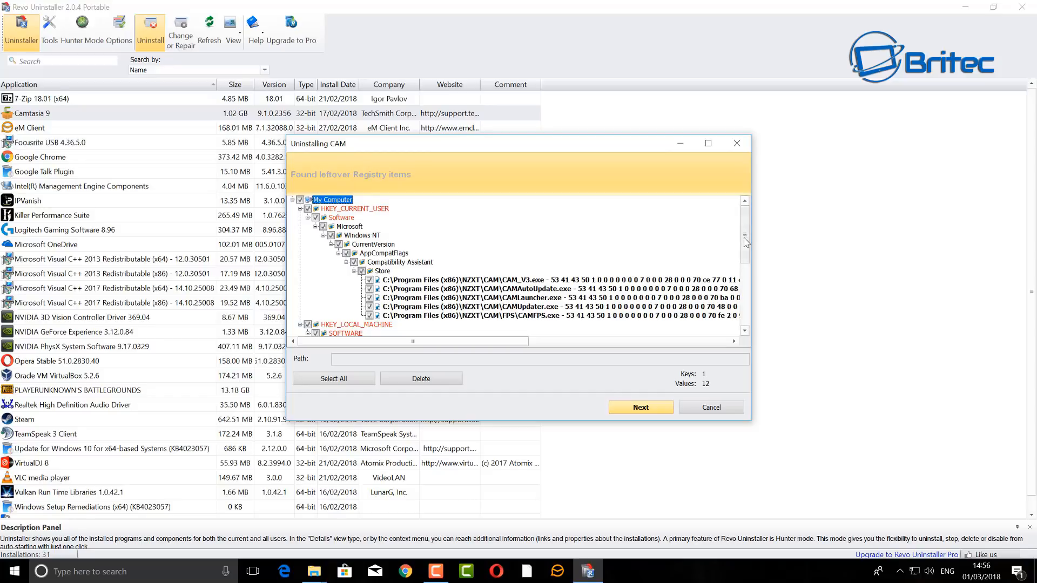
- Delete all checked leftover CAM registry items and confirm with Yes
scroll("down", 3)
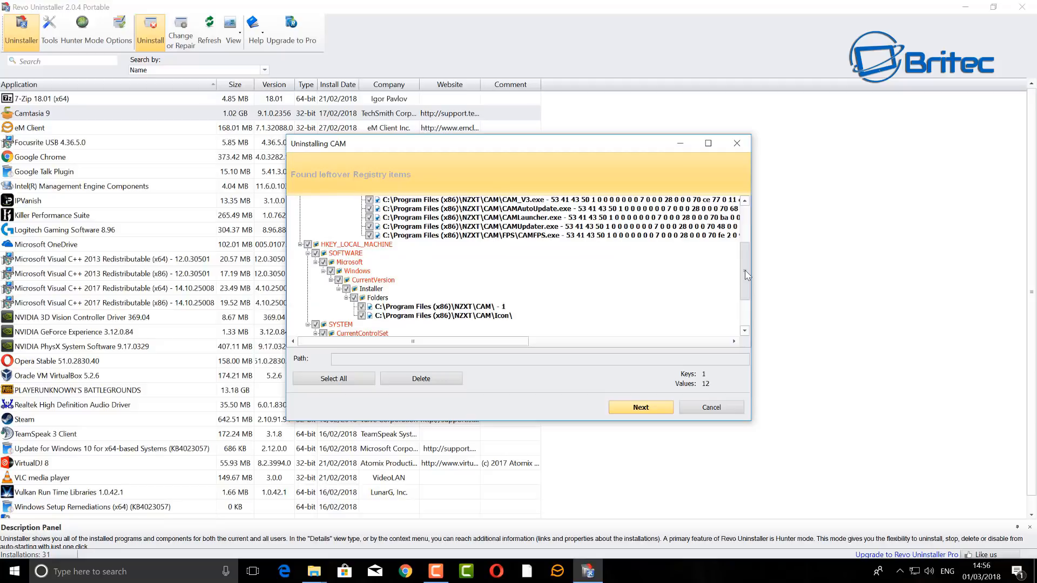
scroll("down", 3)
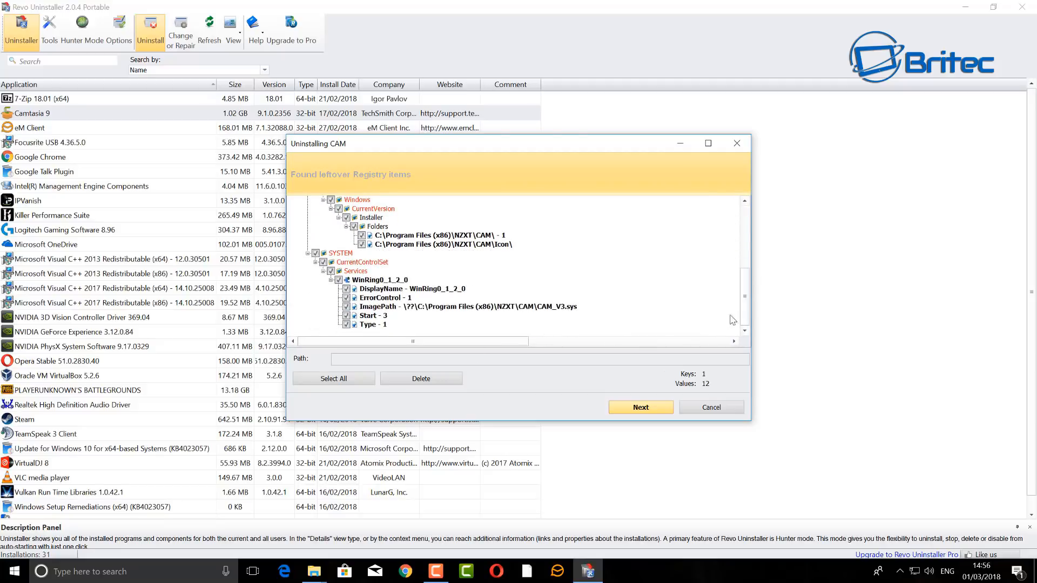
mouse_move(536, 388)
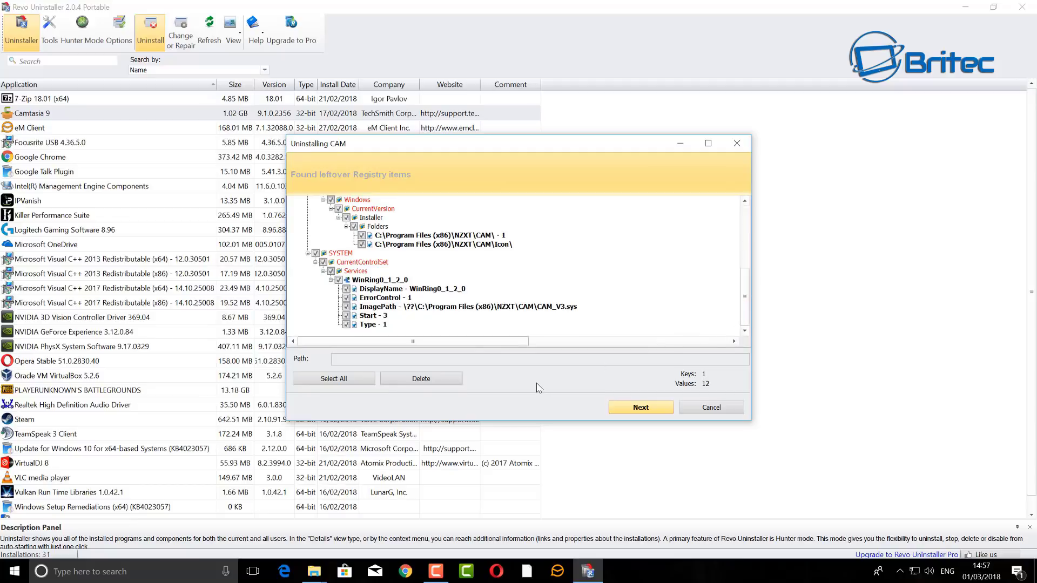
mouse_move(404, 388)
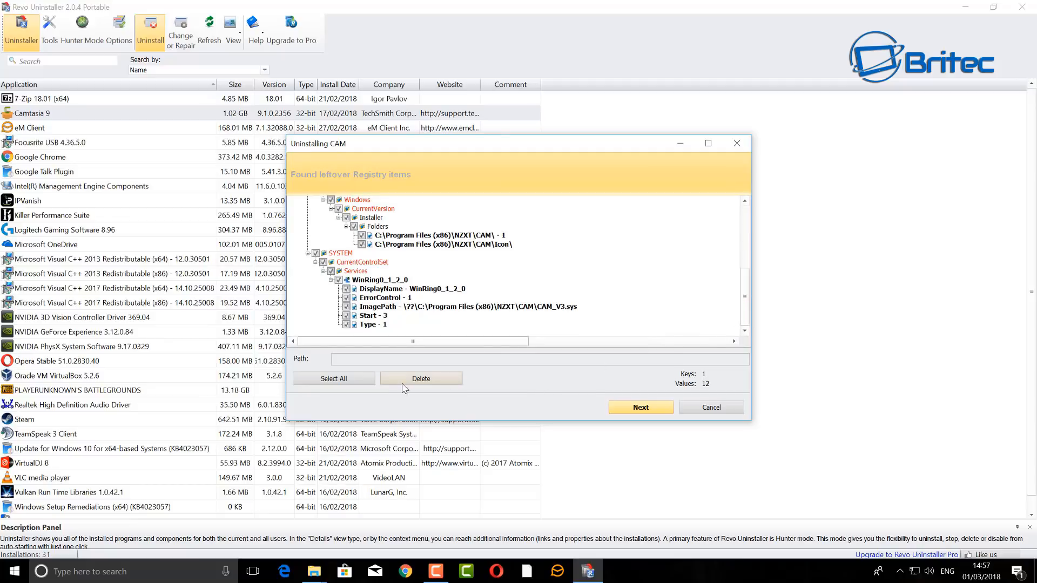
left_click(421, 378)
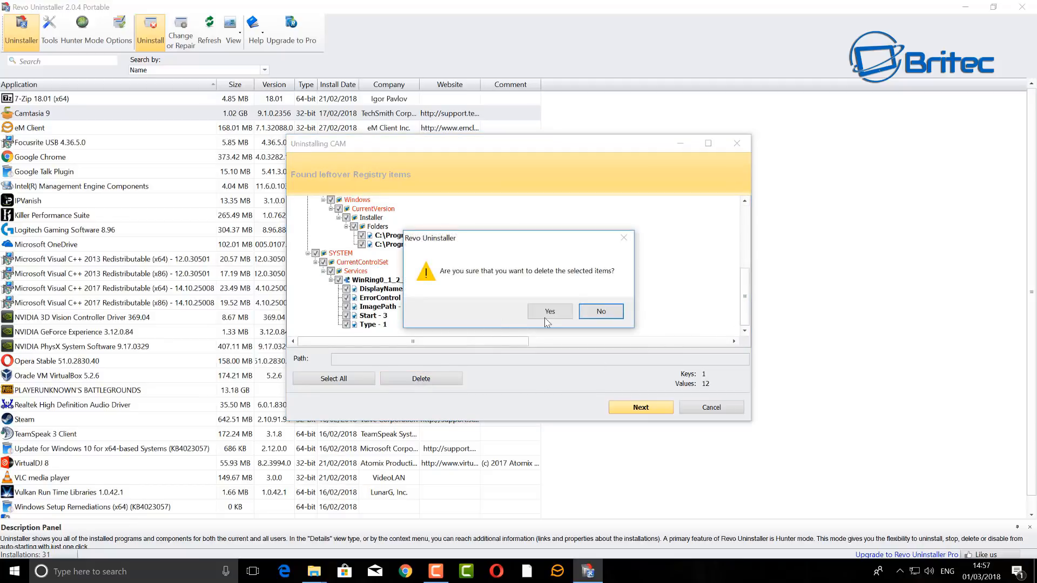
left_click(549, 311)
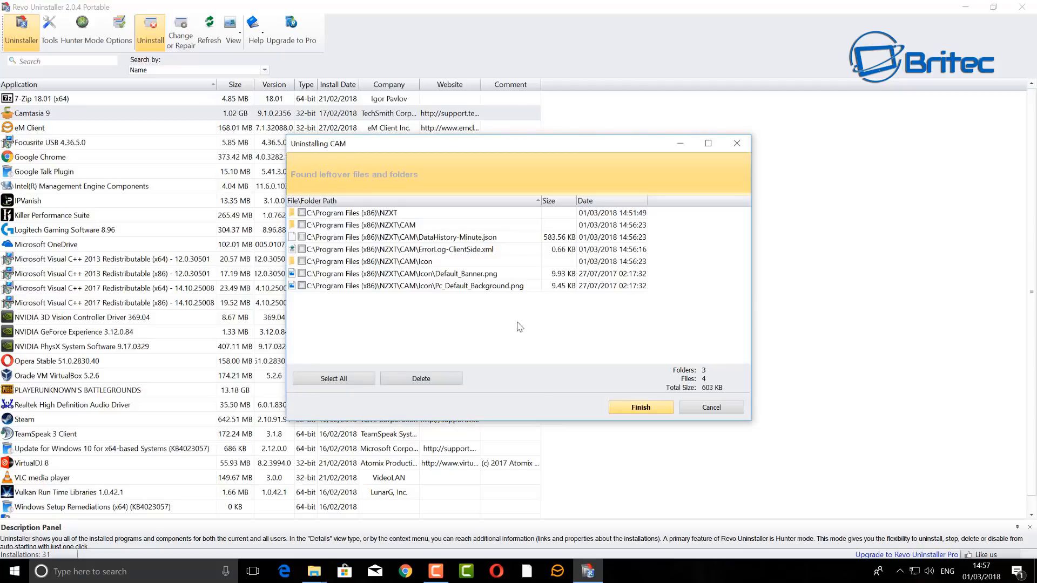
- Check the leftover NZXT folders and files, delete them, and acknowledge removal at restart
left_click(353, 212)
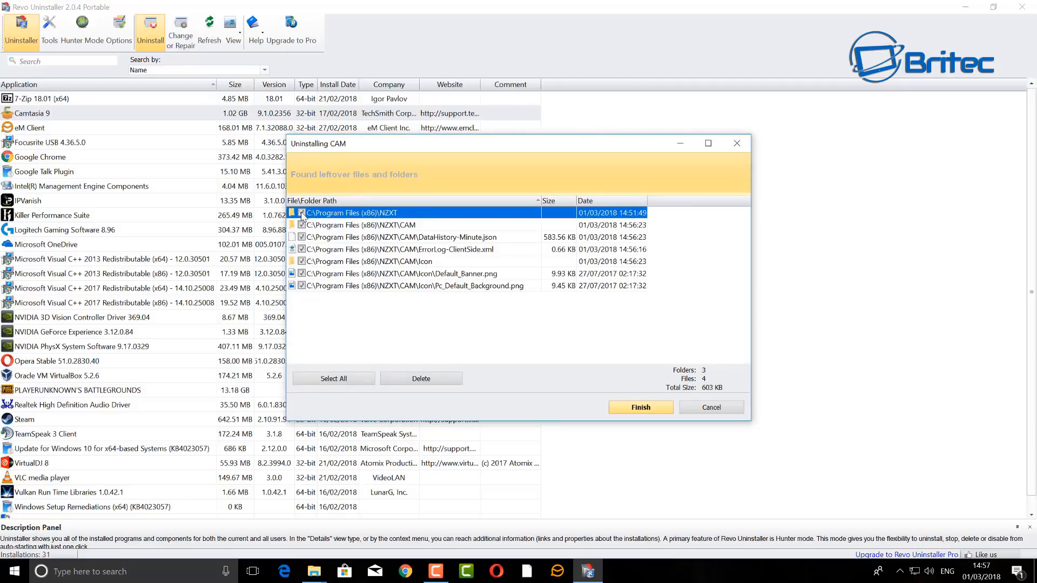
left_click(302, 213)
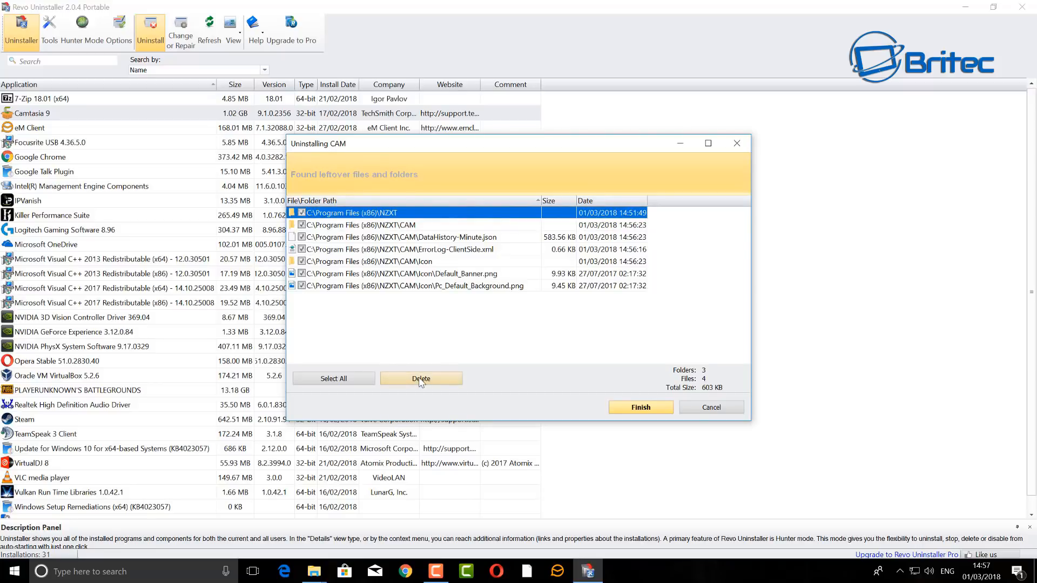
left_click(420, 378)
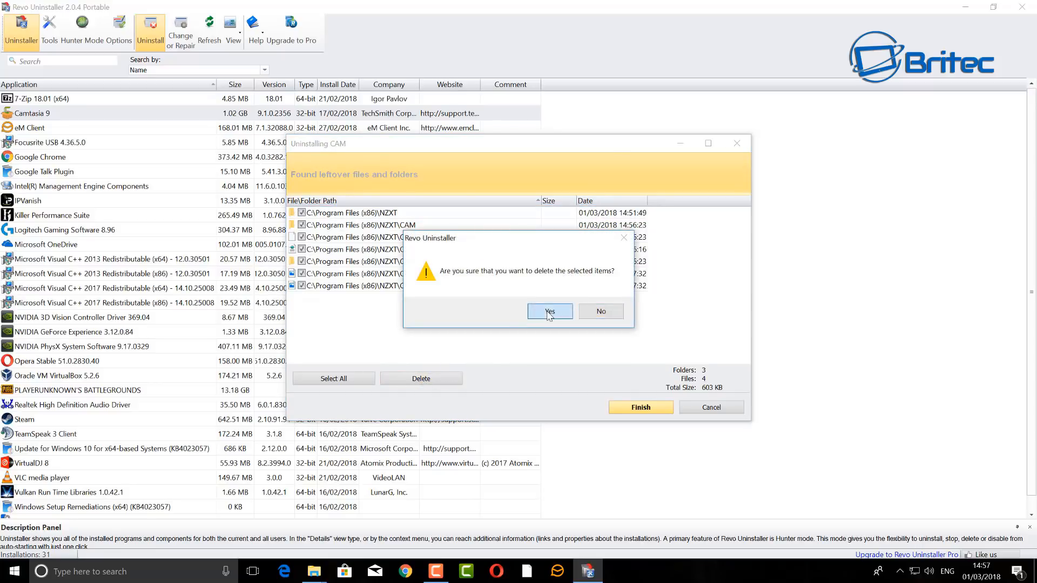
left_click(549, 311)
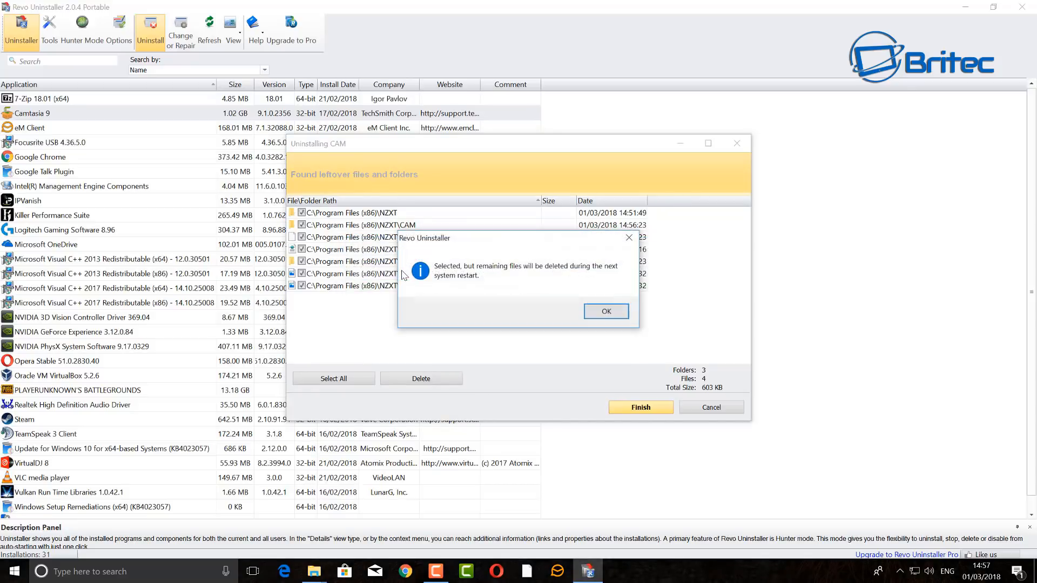
left_click(604, 311)
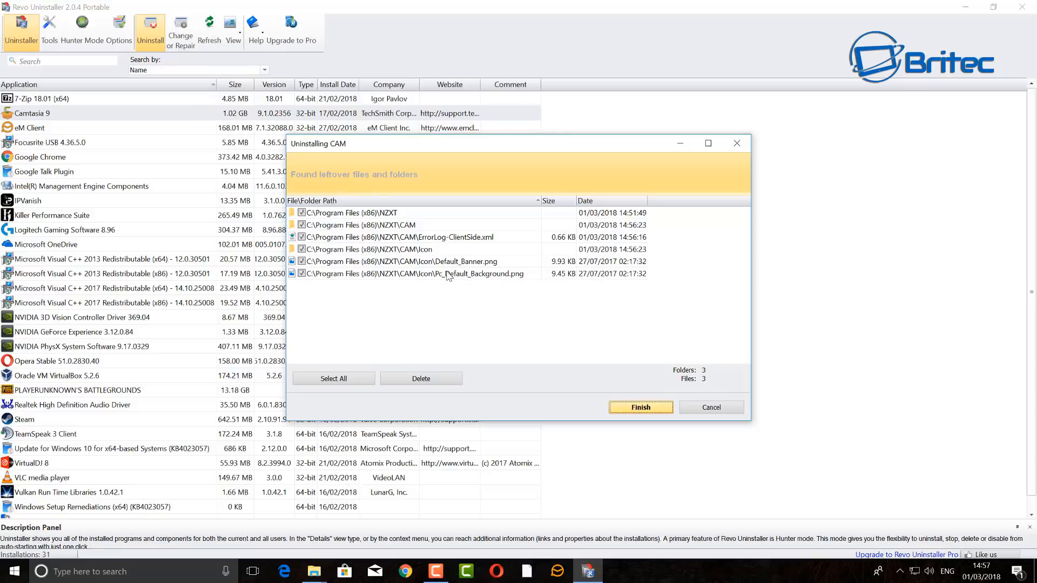
mouse_move(454, 370)
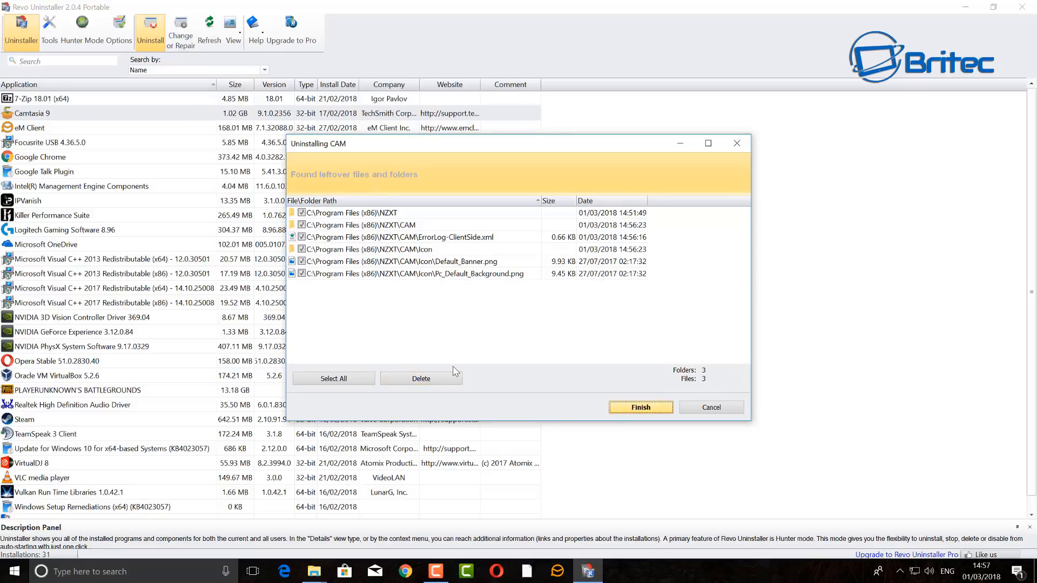
- Delete the remaining leftover files again, acknowledge the restart notice, and finish Revo
left_click(420, 378)
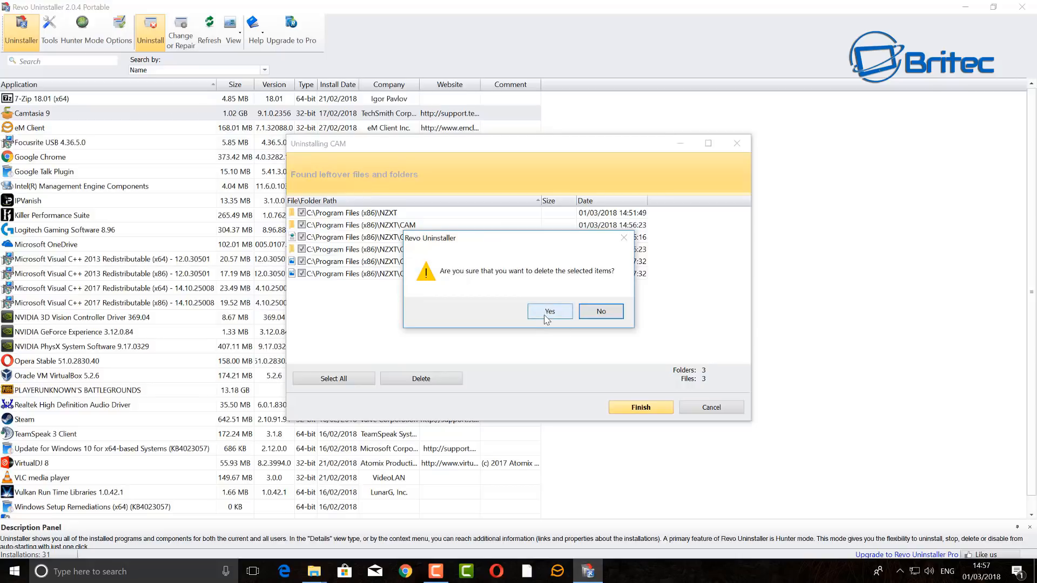
left_click(549, 311)
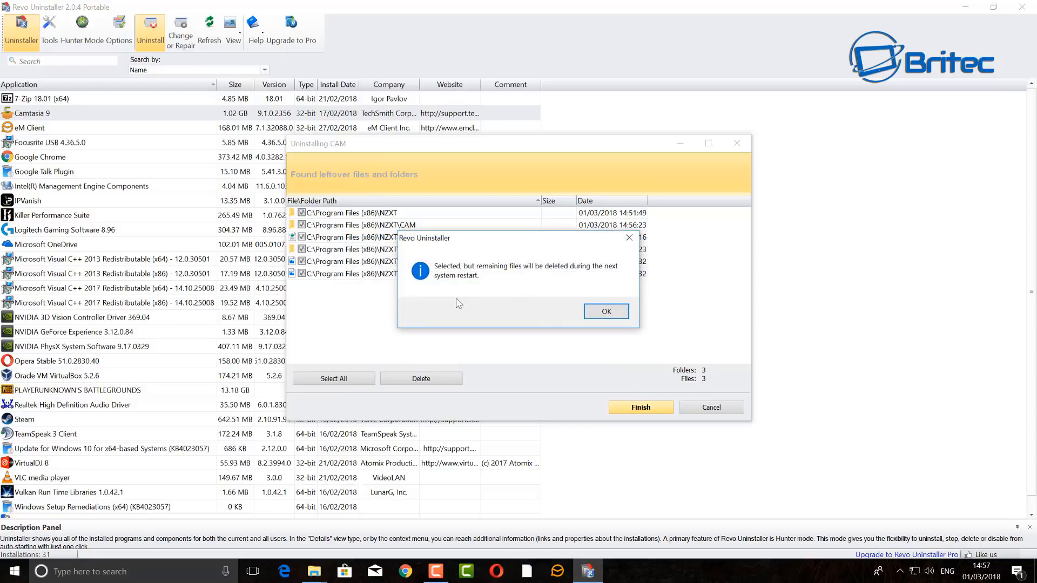
left_click(604, 311)
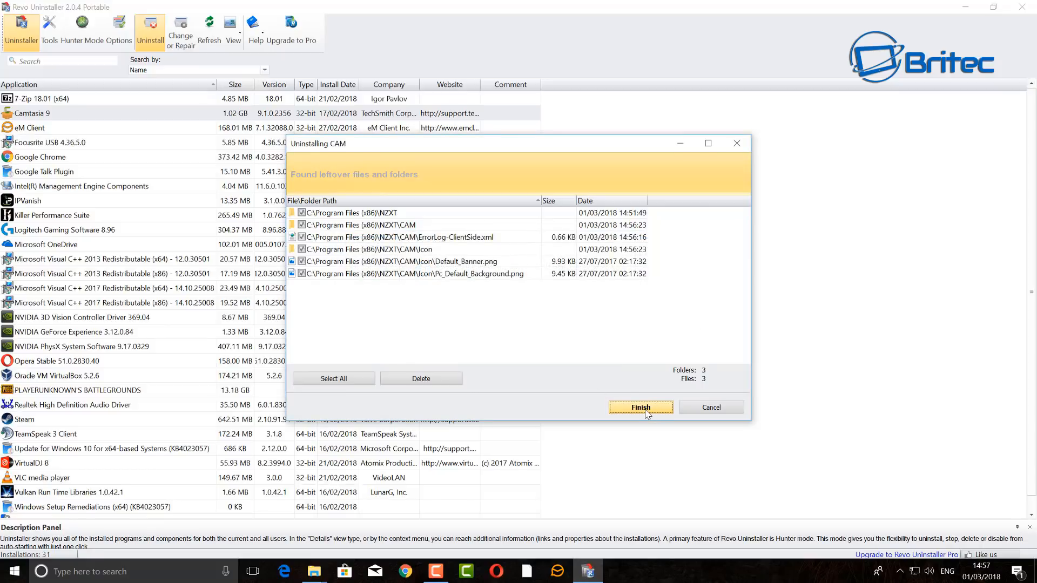
left_click(639, 407)
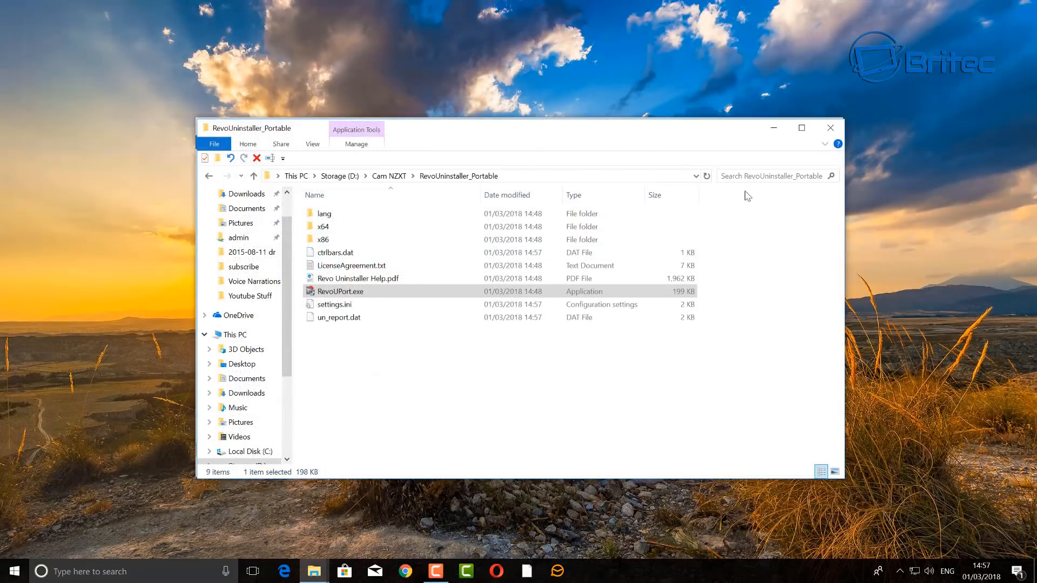
mouse_move(830, 128)
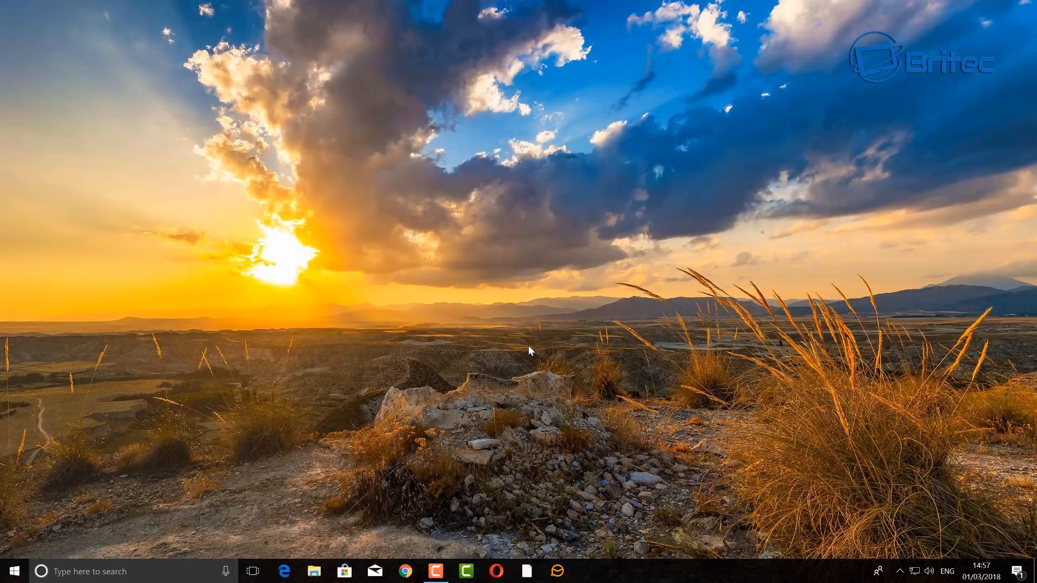
- Delete the leftover CAM shortcut on drive C, granting administrator permission
left_click(315, 572)
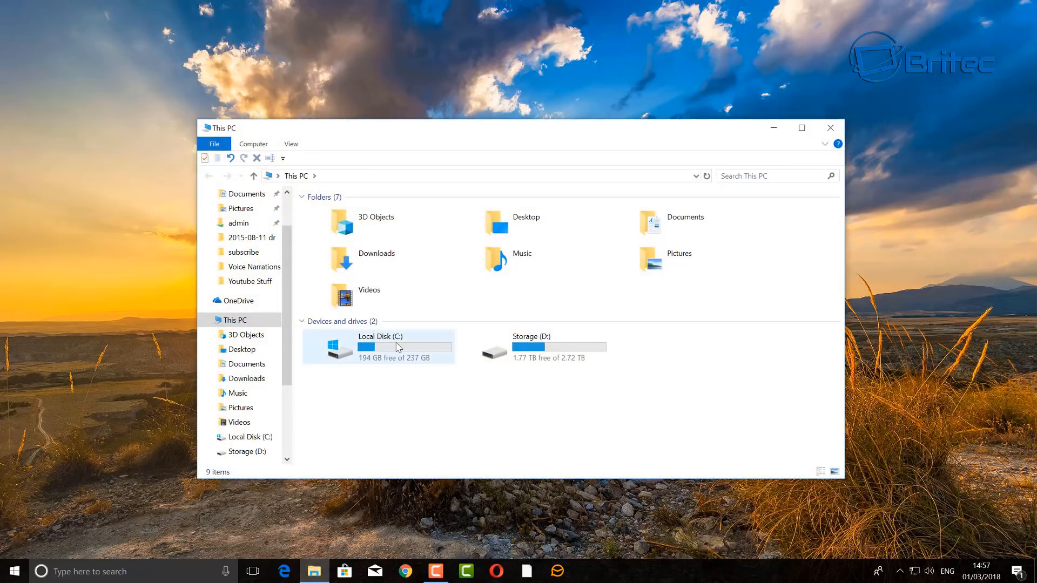
right_click(238, 327)
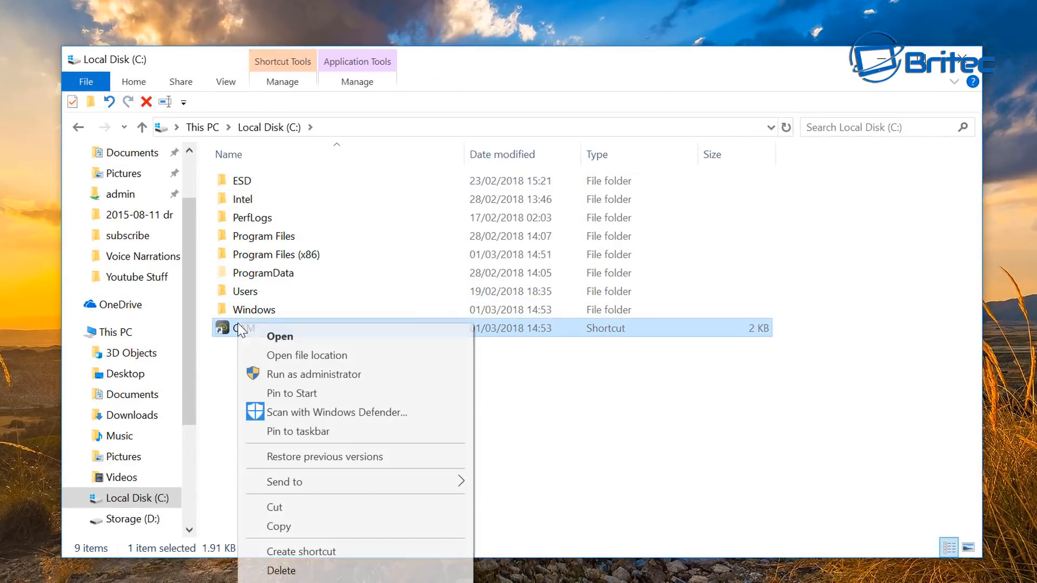
left_click(279, 570)
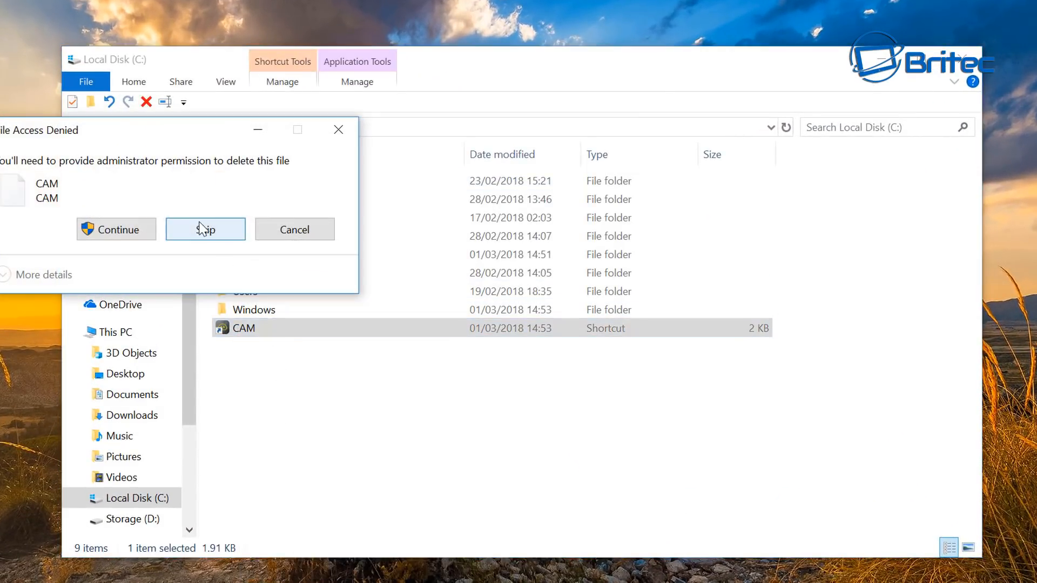
left_click(115, 229)
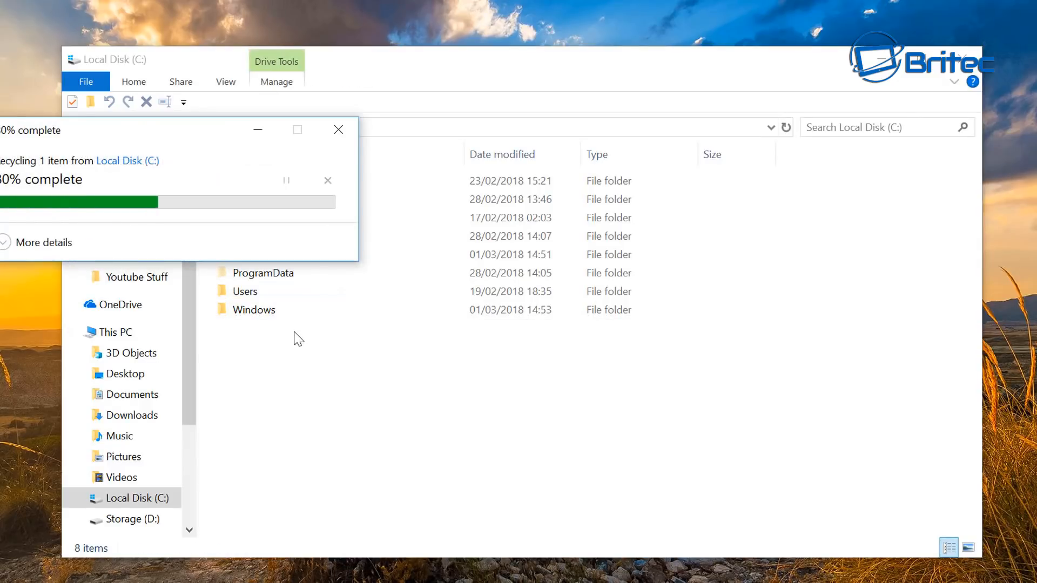
- Browse into C:\Windows\System32 and open its Tasks folder
double_click(253, 310)
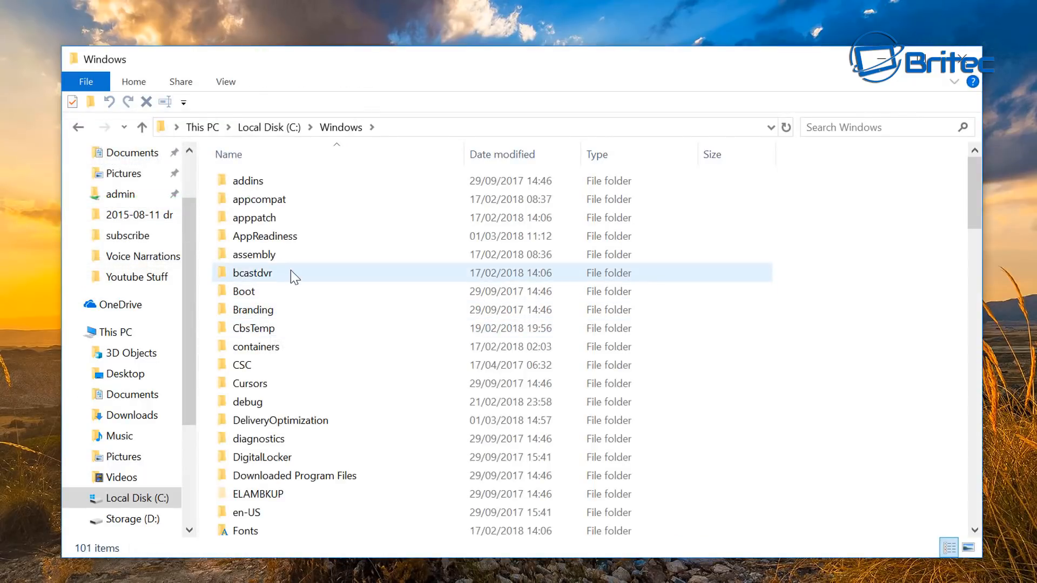
scroll("down", 3)
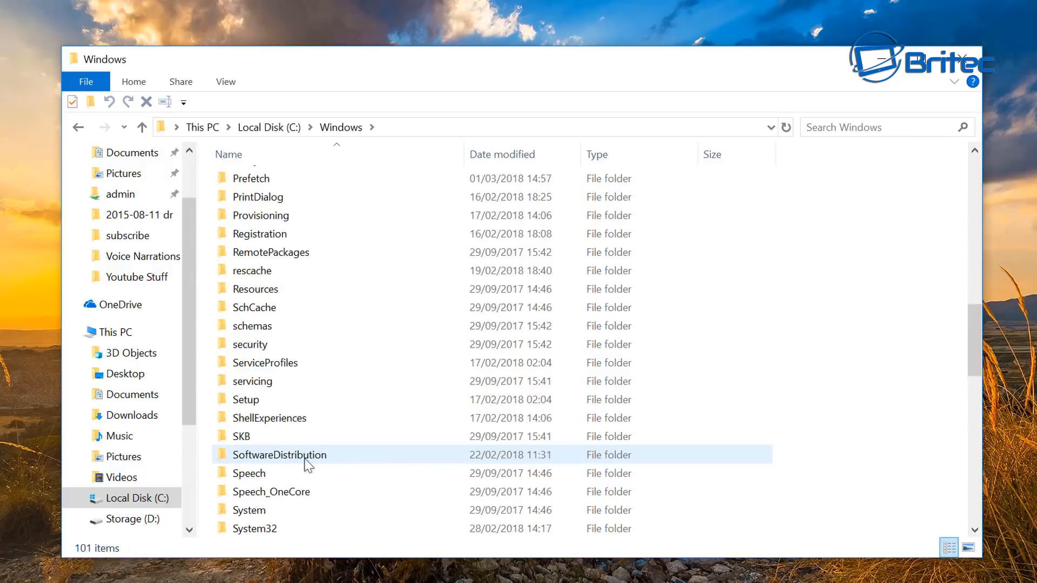
double_click(254, 528)
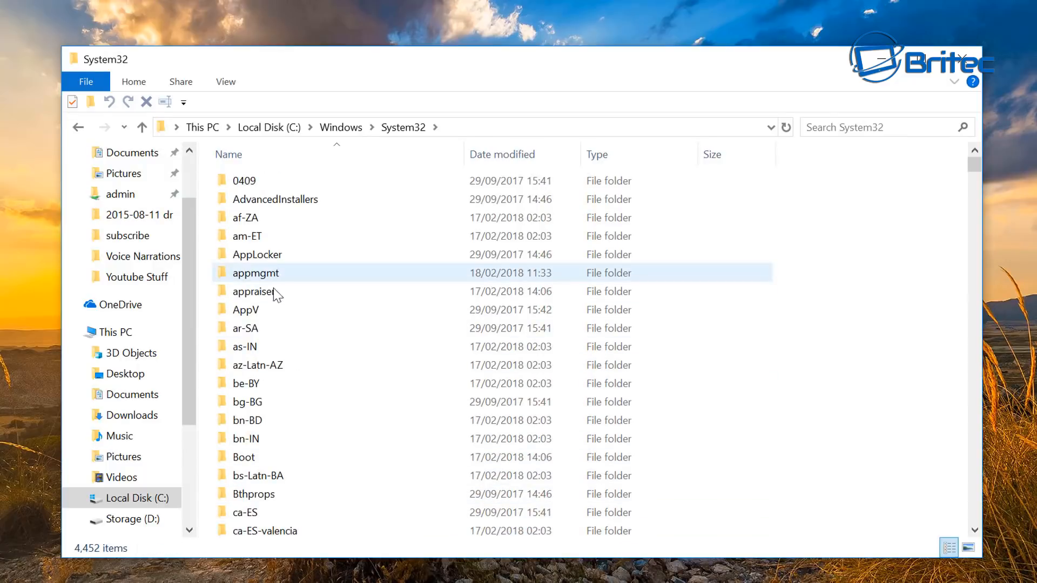
scroll("down", 3)
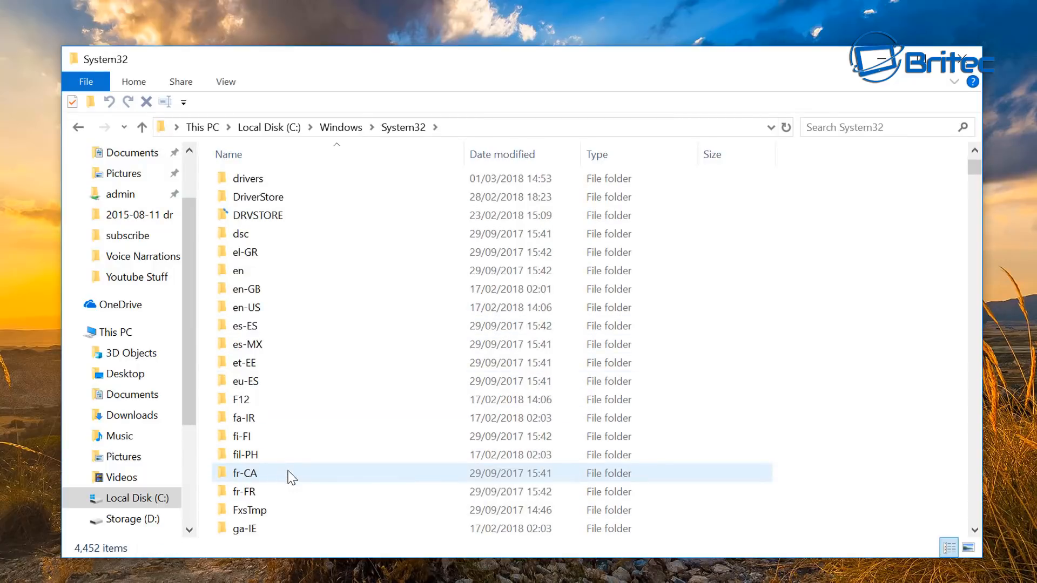
scroll("down", 3)
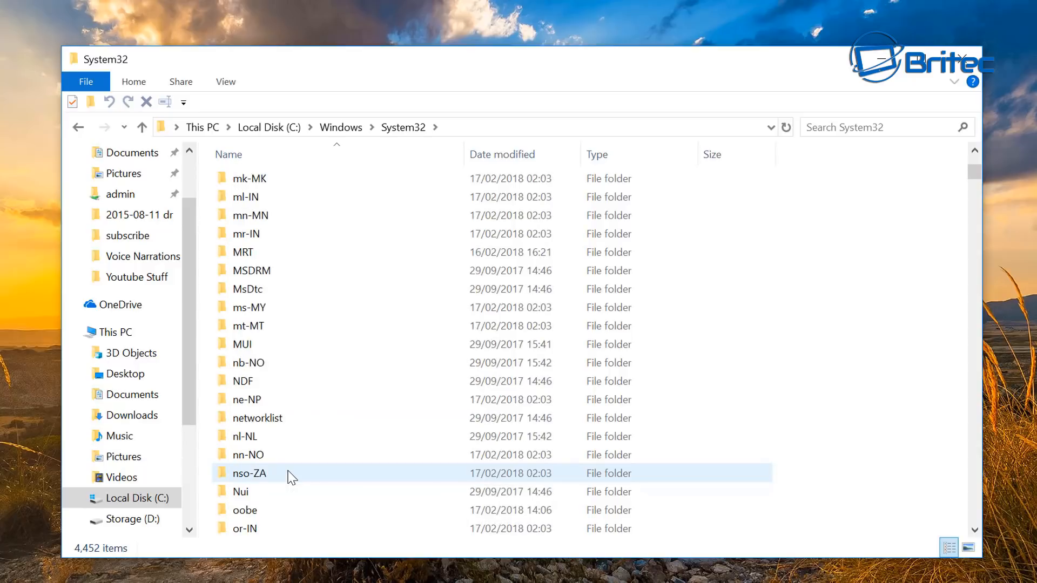
scroll("down", 3)
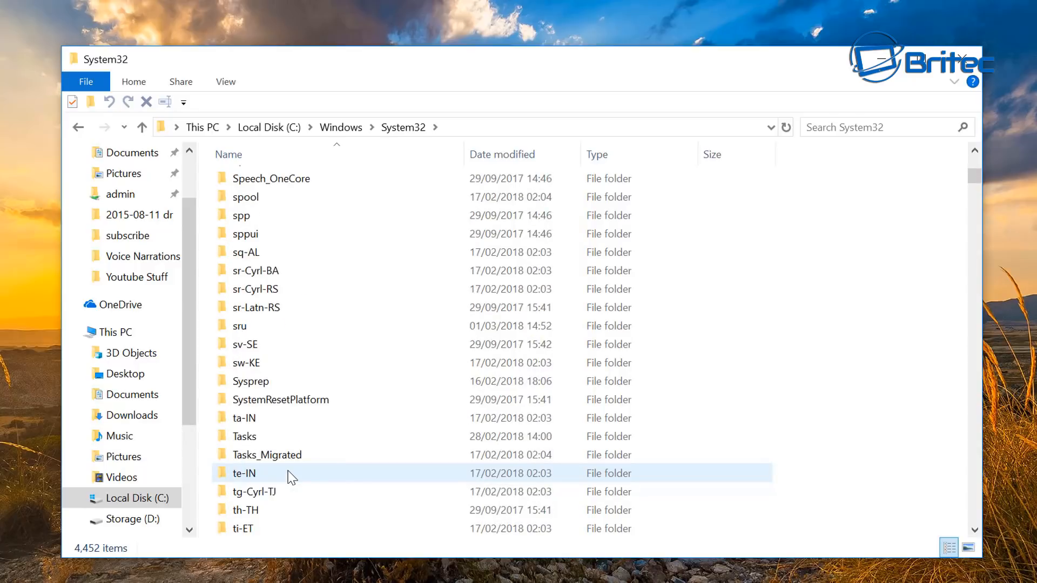
scroll("down", 3)
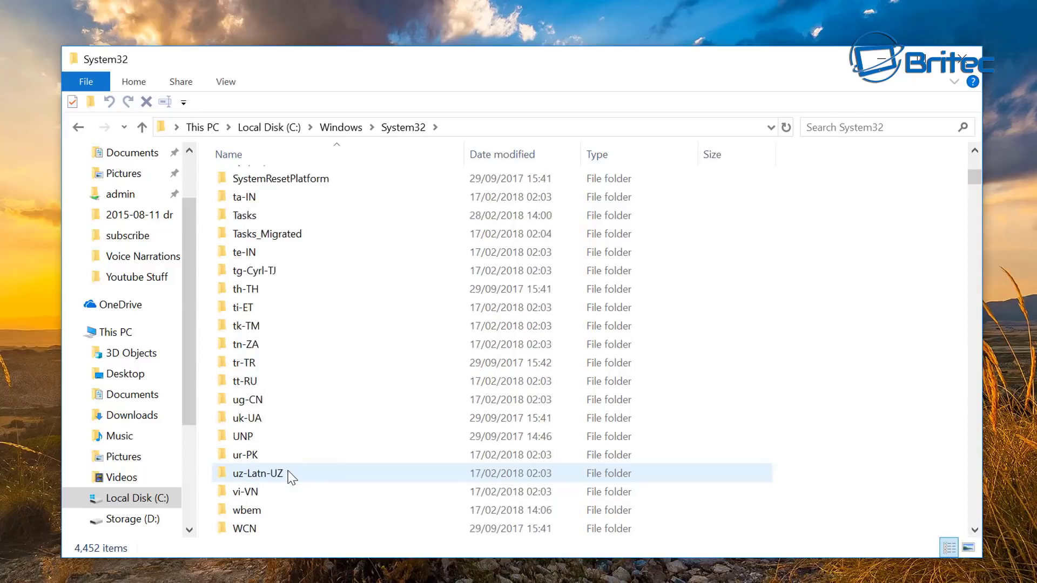
scroll("down", 3)
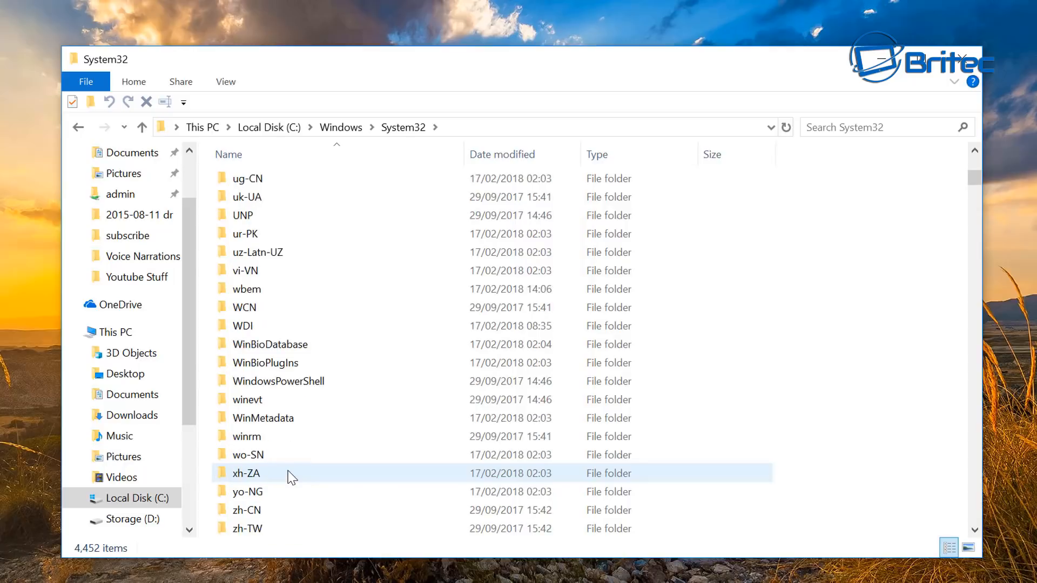
scroll("up", 3)
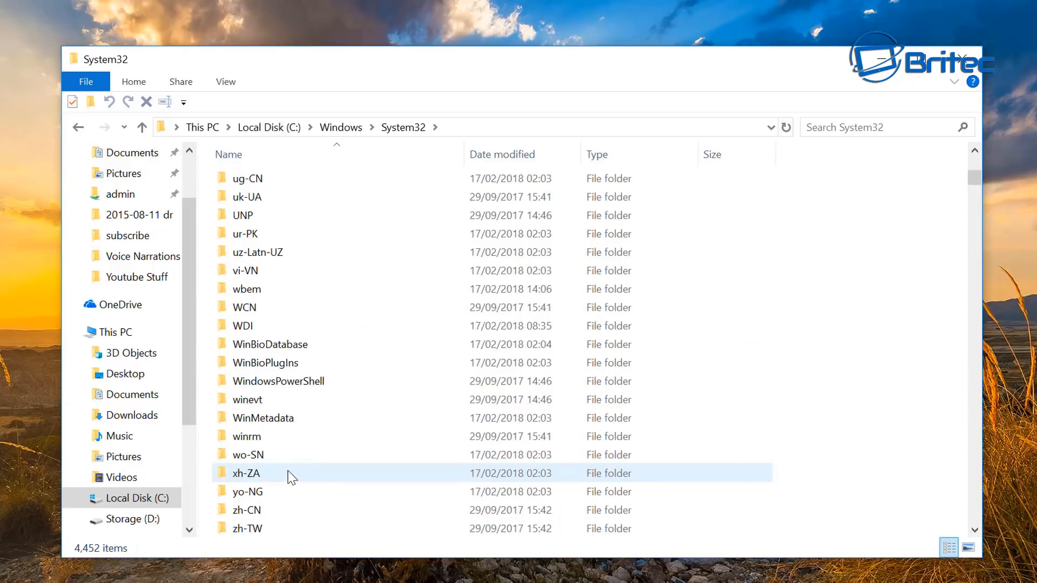
left_click(244, 212)
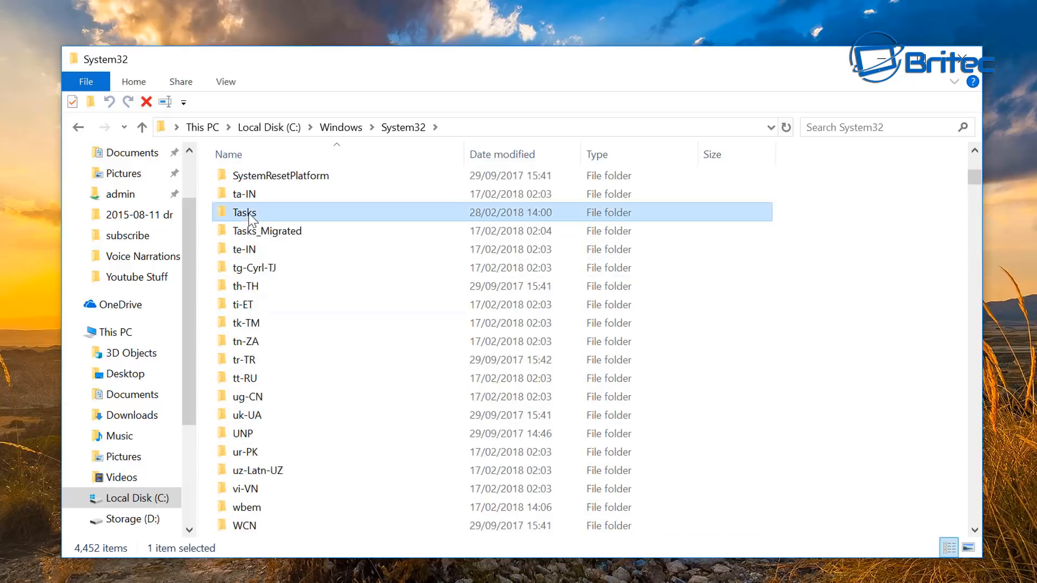
double_click(244, 212)
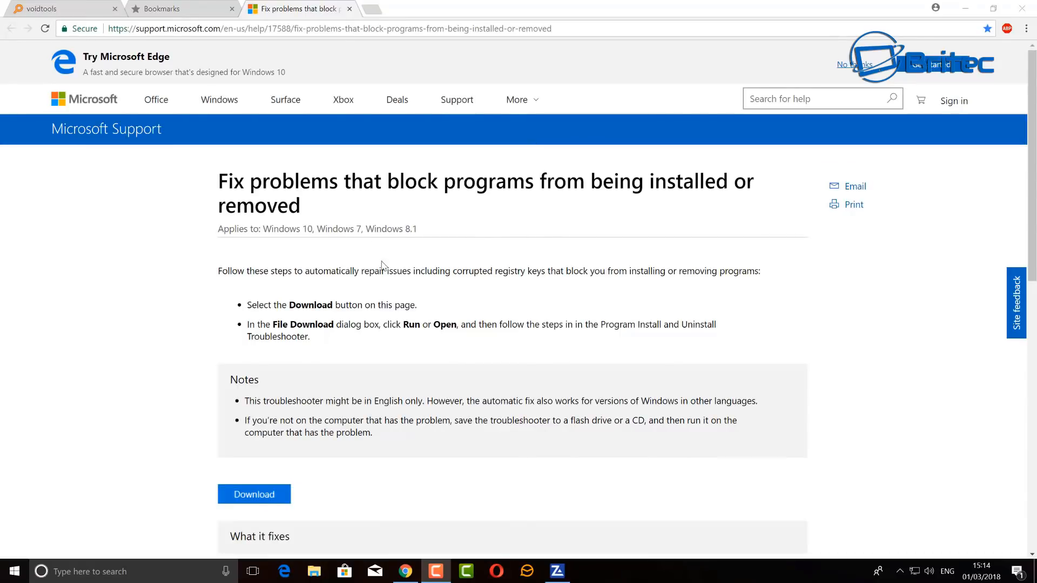
mouse_move(253, 291)
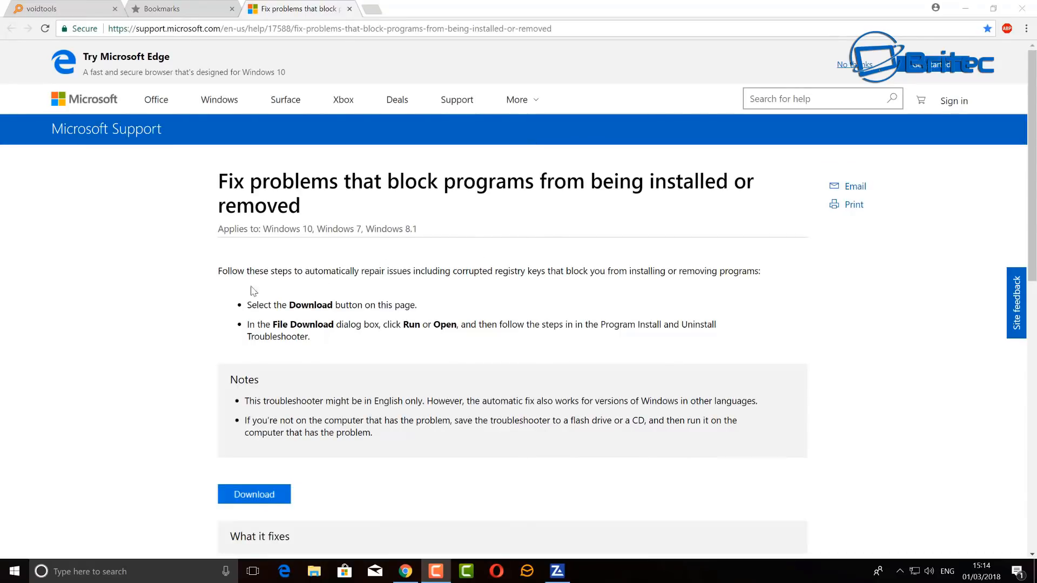
mouse_move(324, 219)
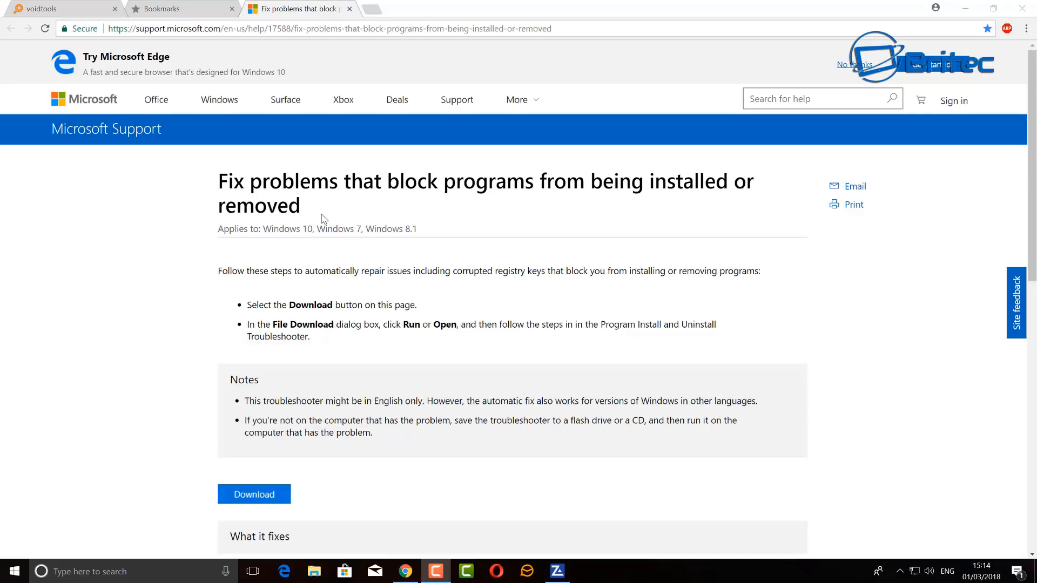
mouse_move(357, 214)
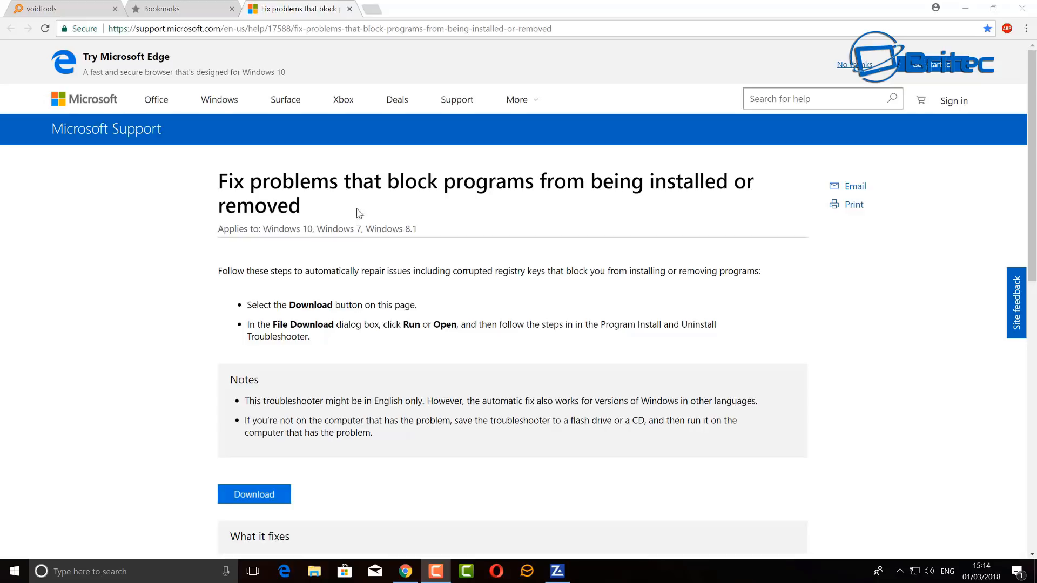
mouse_move(506, 287)
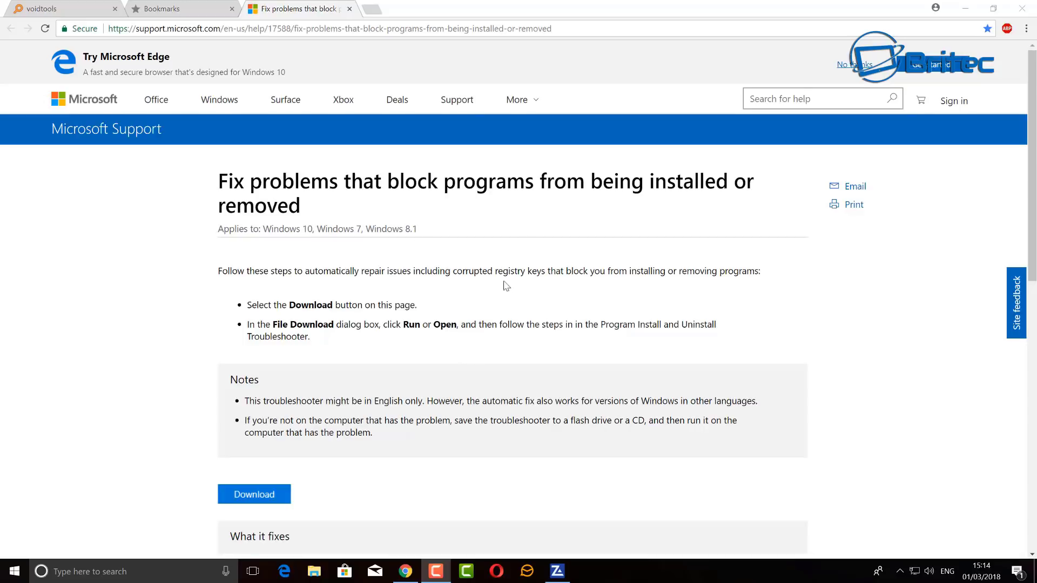
mouse_move(463, 289)
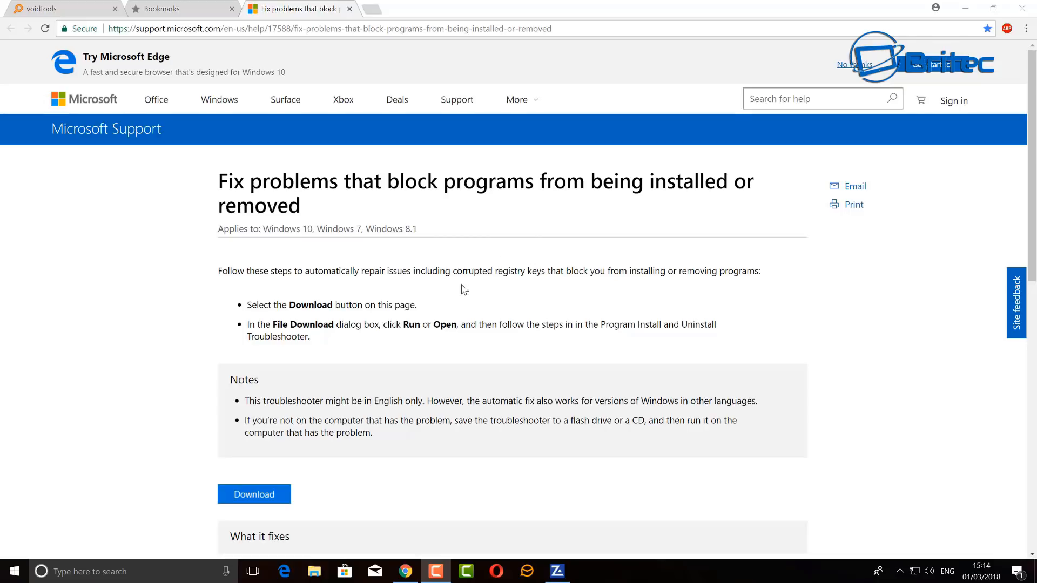
mouse_move(259, 475)
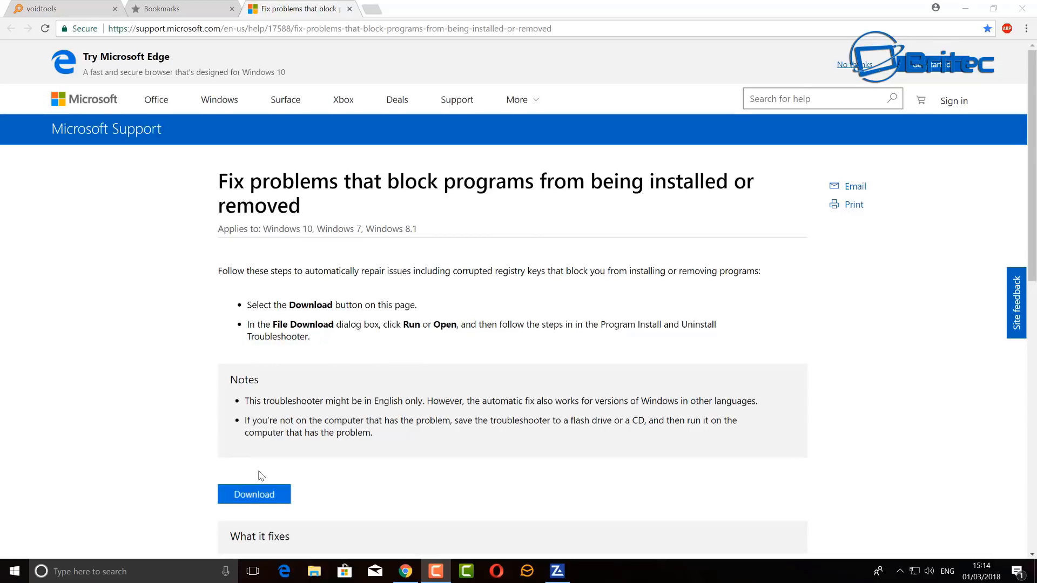
- Download the Microsoft Program Install and Uninstall troubleshooter (.diagcab) file
left_click(253, 494)
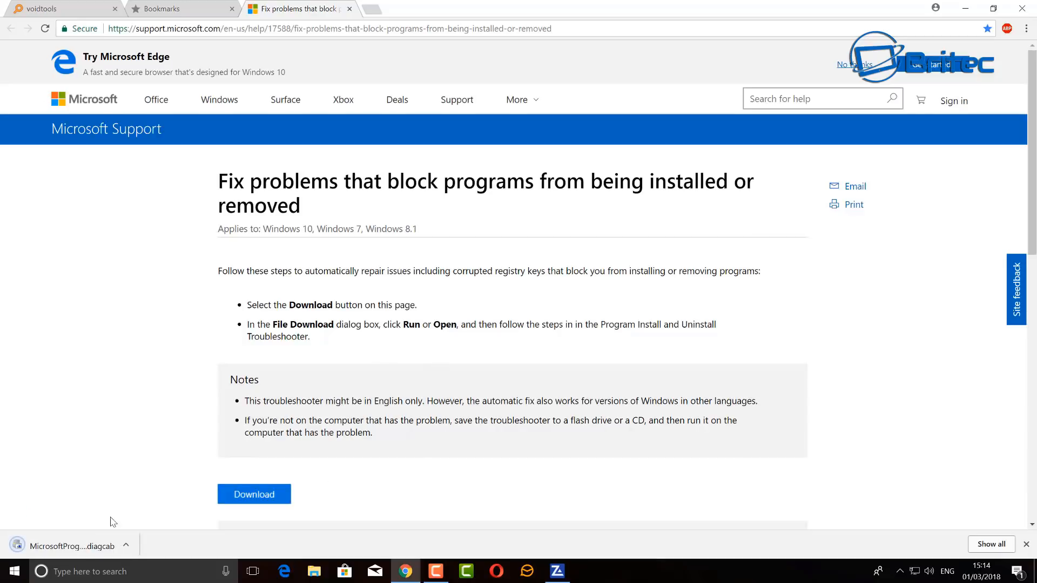
mouse_move(66, 546)
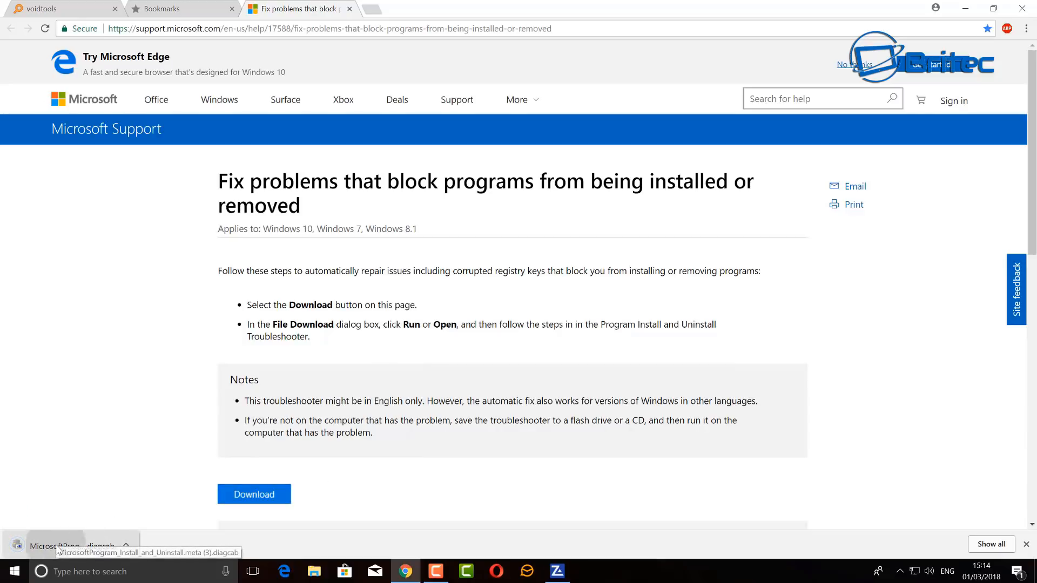
left_click(57, 545)
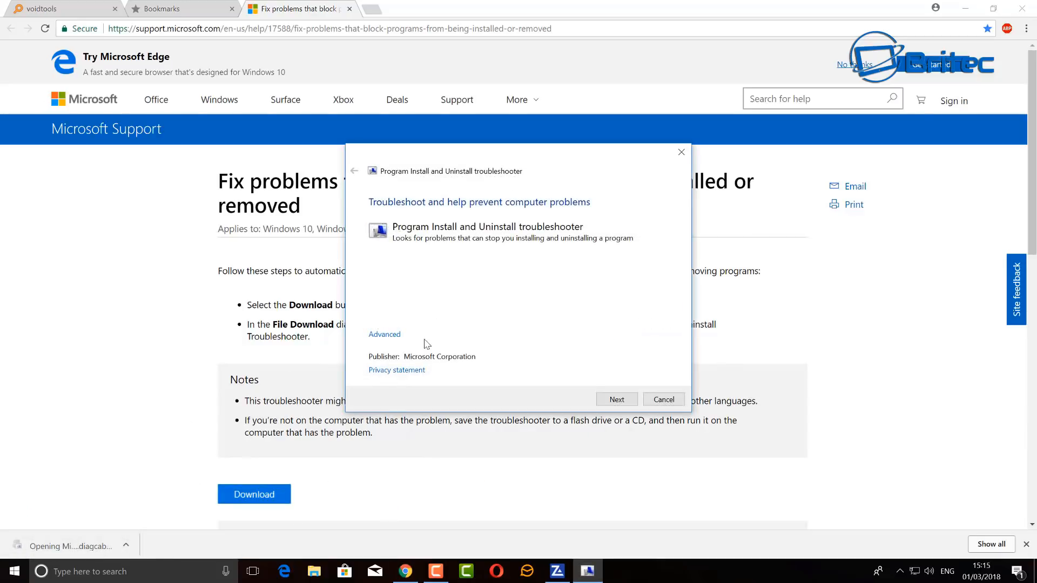
left_click(384, 334)
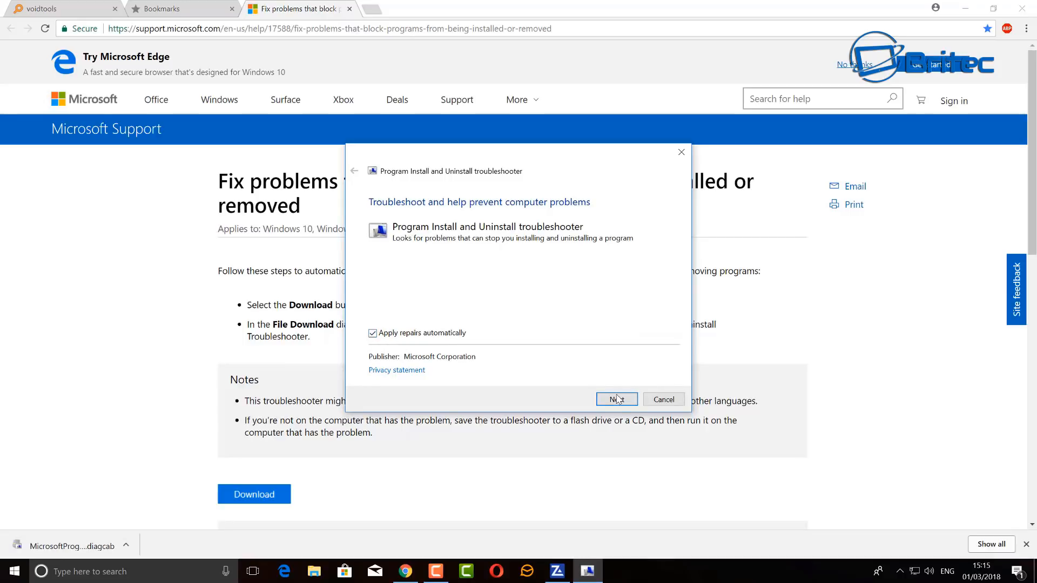
left_click(615, 398)
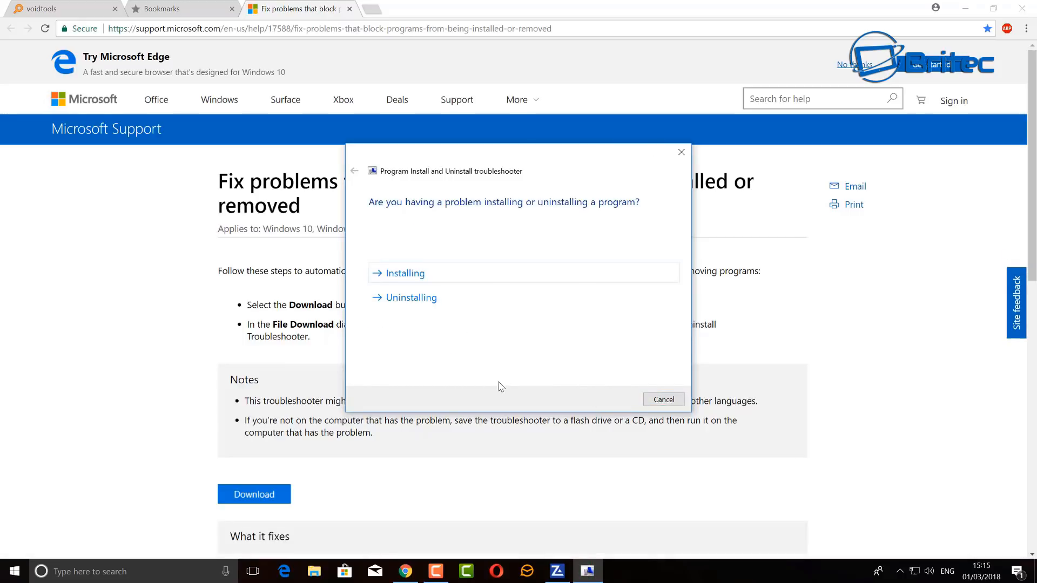
mouse_move(426, 299)
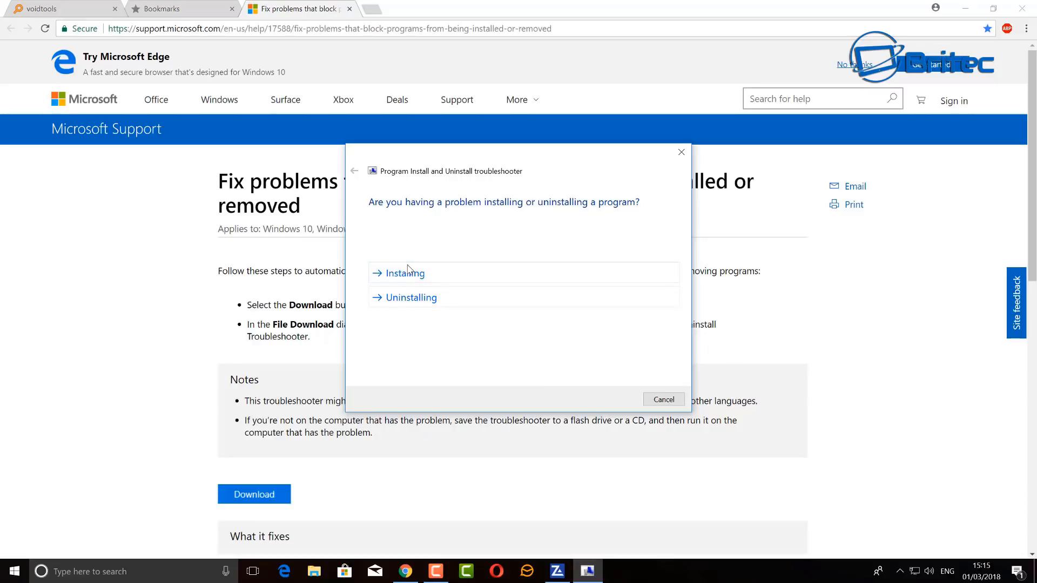
left_click(404, 273)
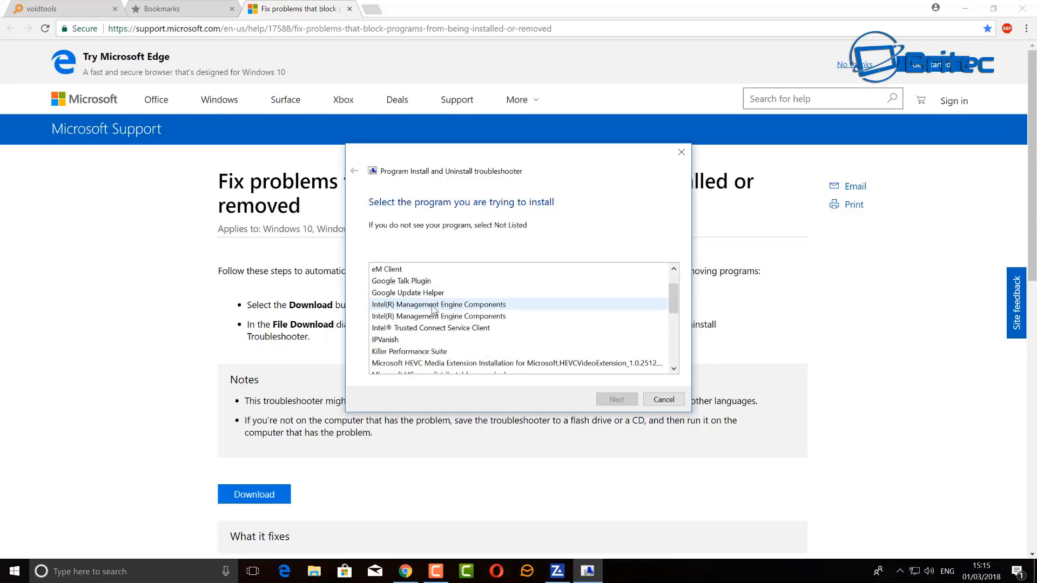
scroll("down", 3)
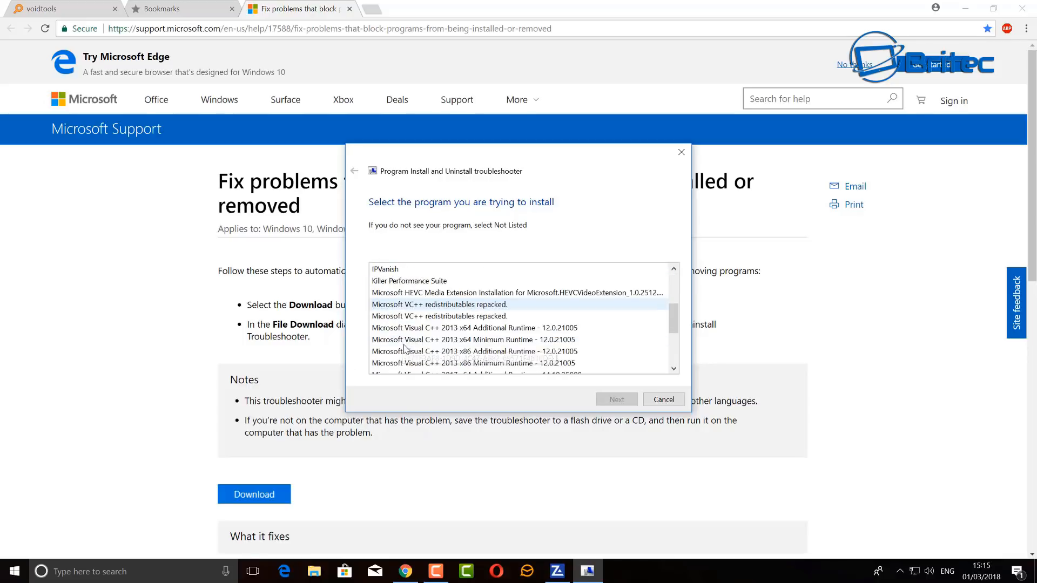
scroll("down", 3)
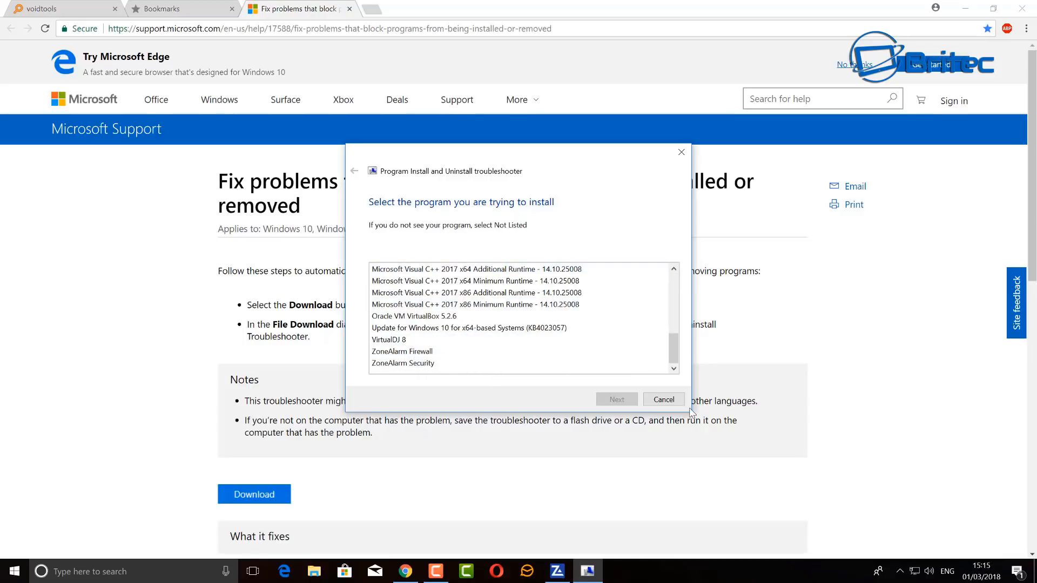
left_click(663, 399)
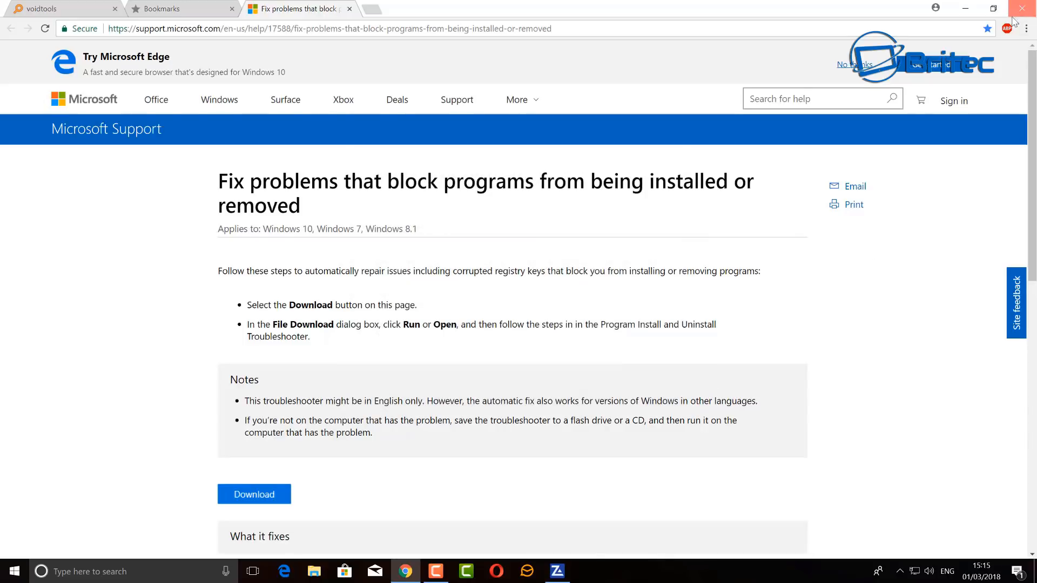
- Switch to the voidtools Everything download tab and close the browser
left_click(60, 8)
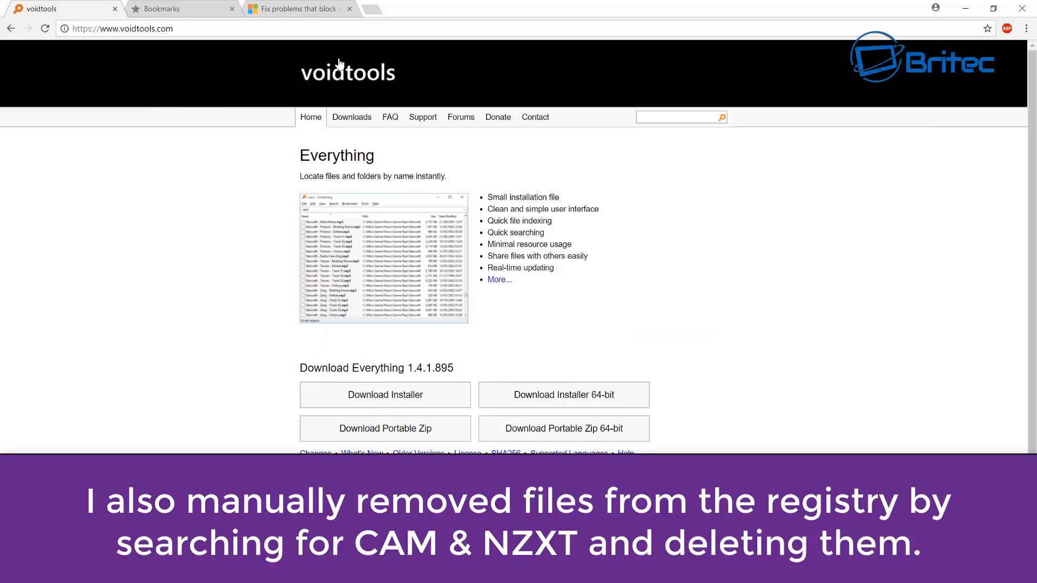
mouse_move(265, 164)
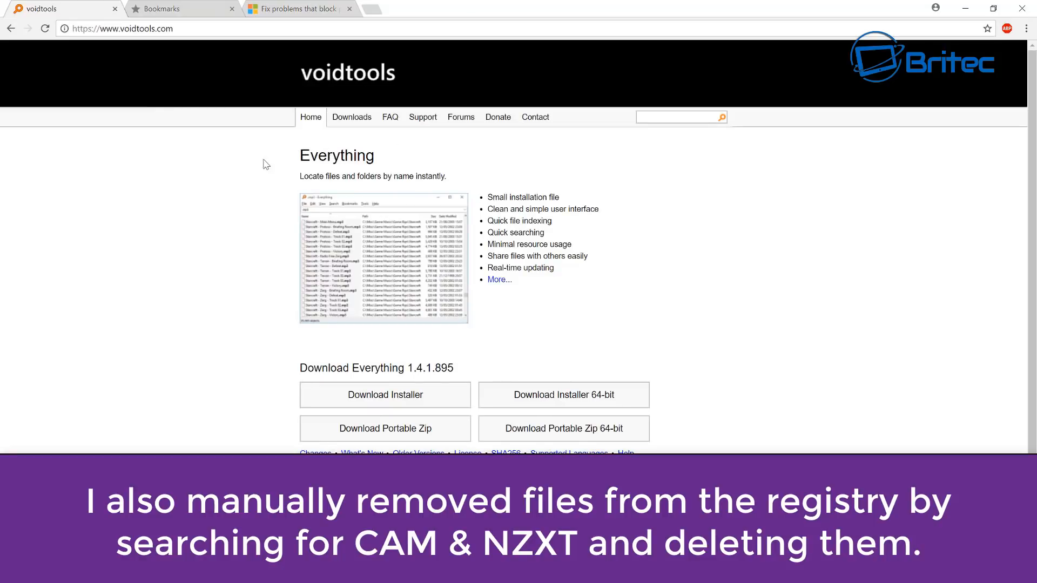
mouse_move(400, 269)
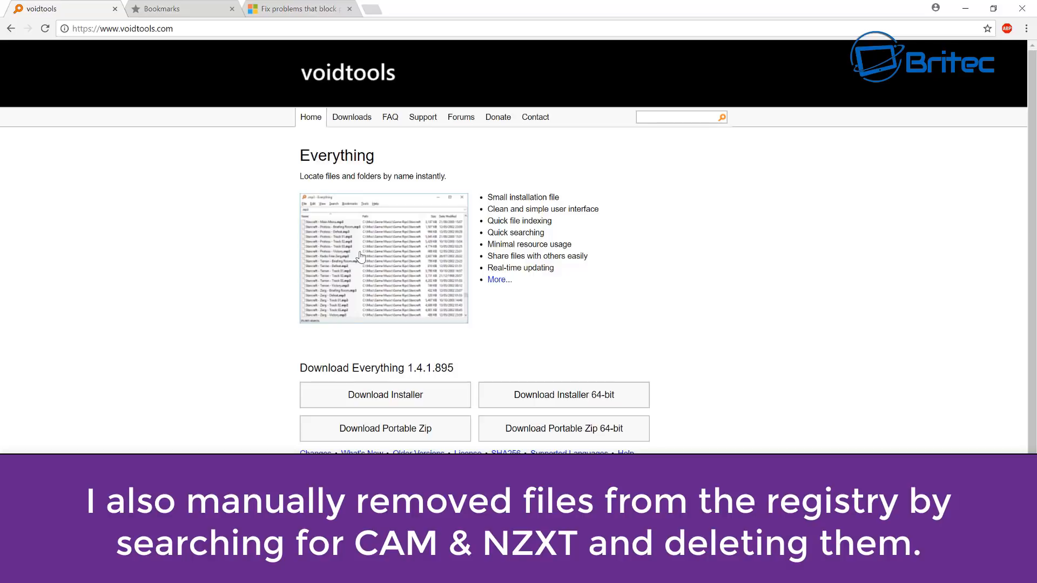
mouse_move(339, 274)
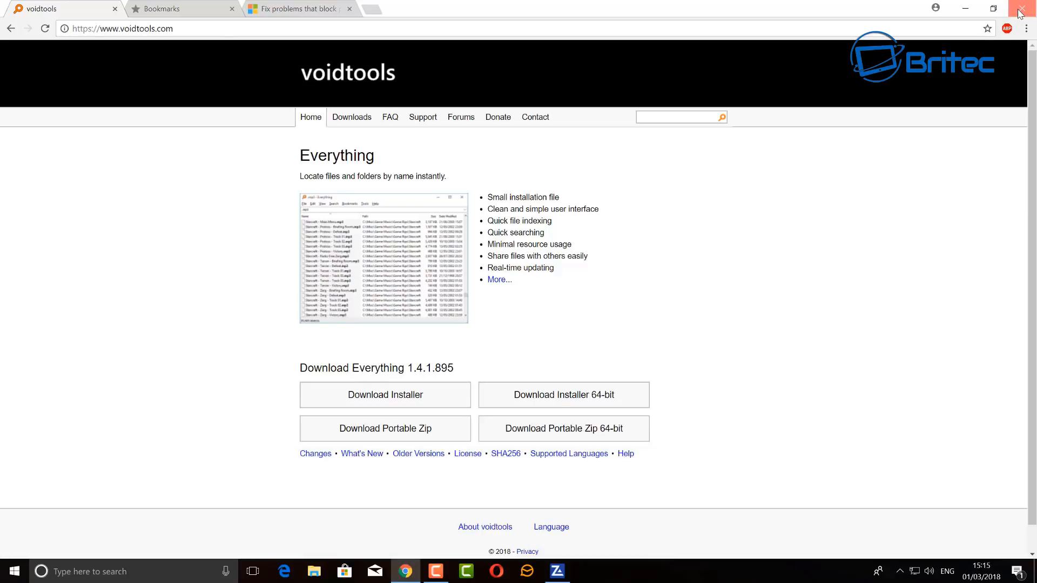
left_click(1024, 8)
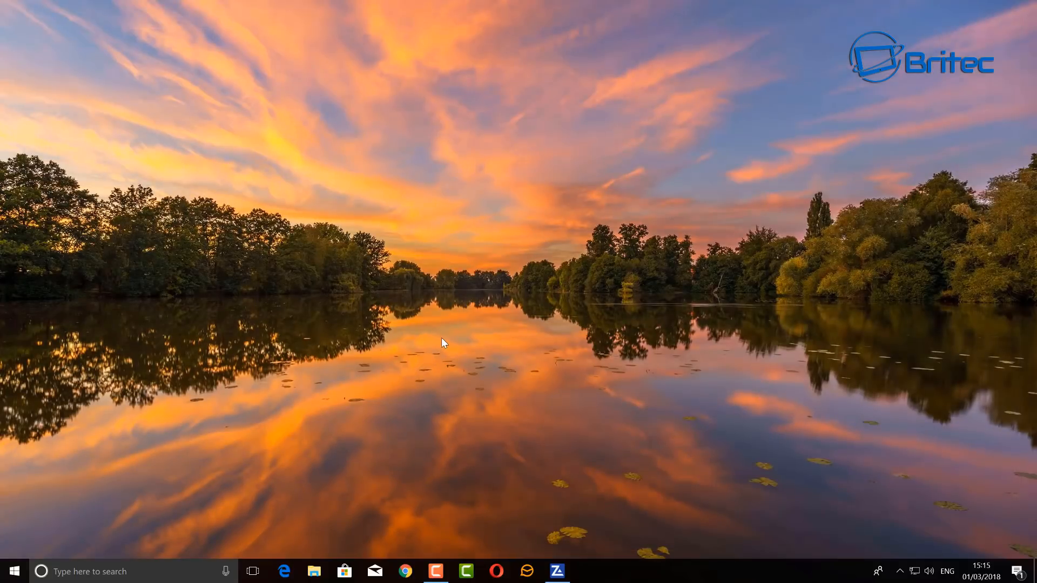
mouse_move(444, 309)
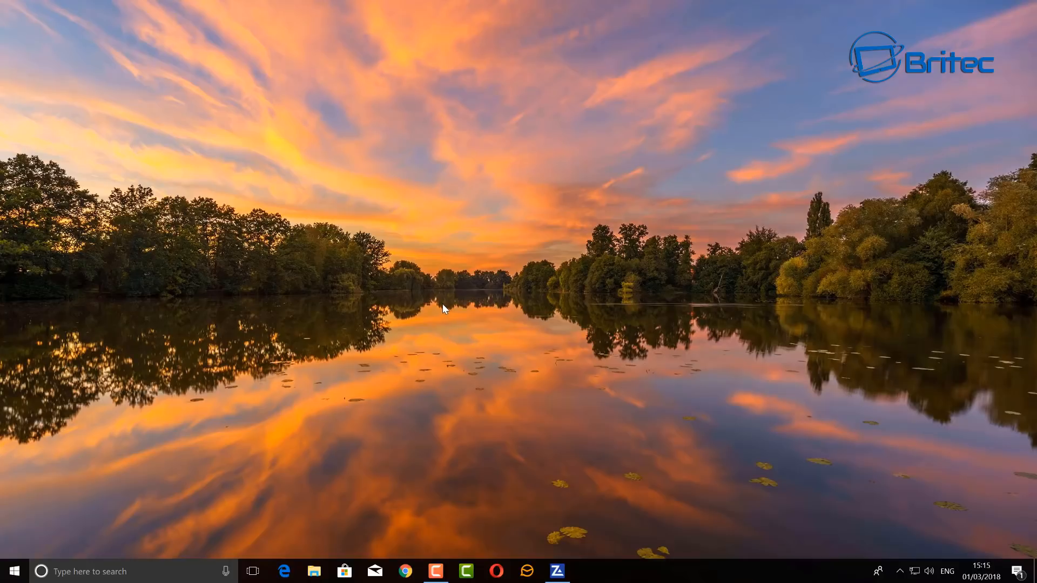
- Run CAM_Installer V3.5.60.exe from the D:\Cam NZXT folder
left_click(313, 571)
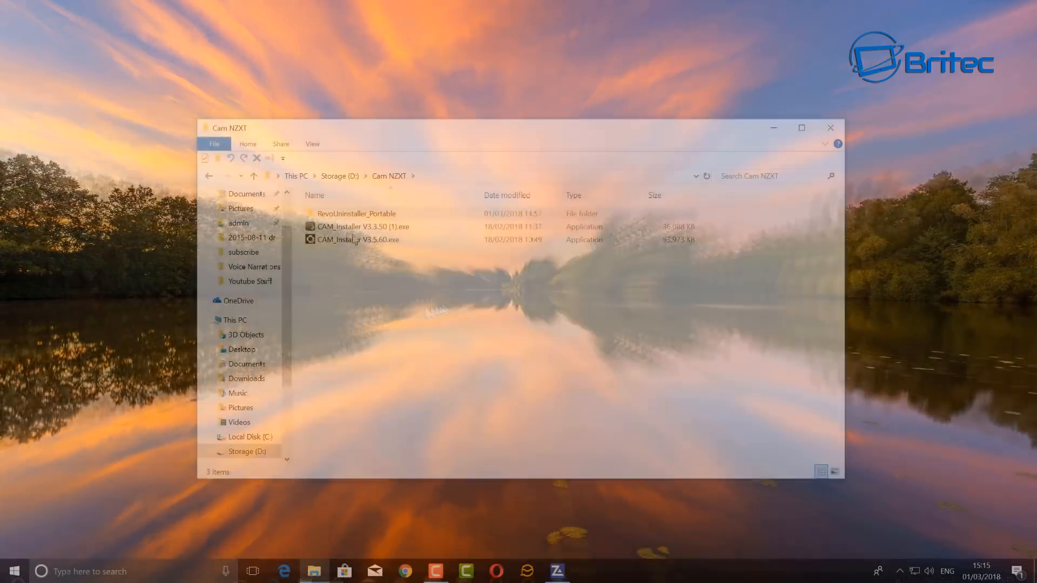
left_click(359, 239)
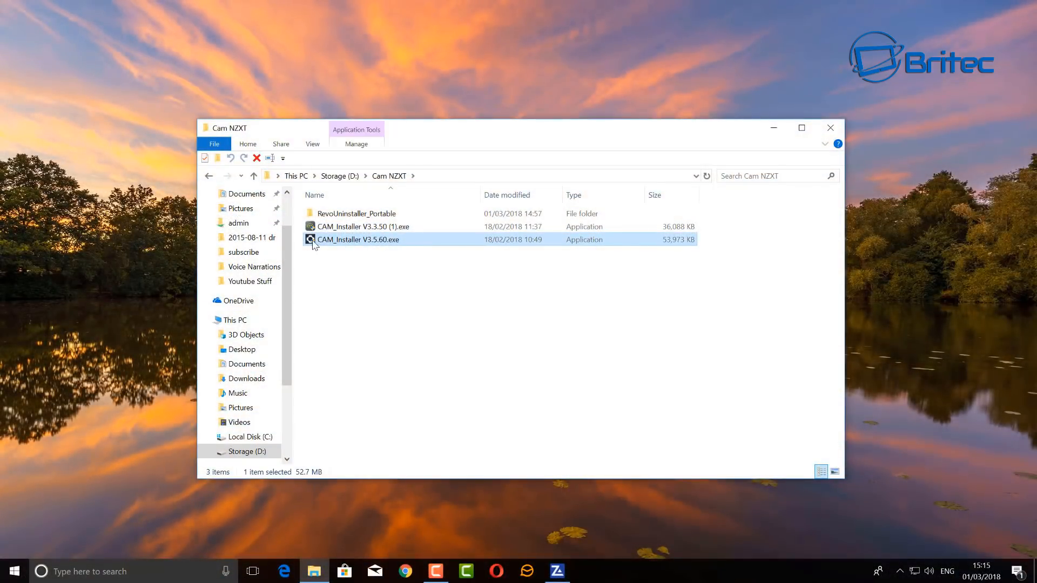
mouse_move(374, 245)
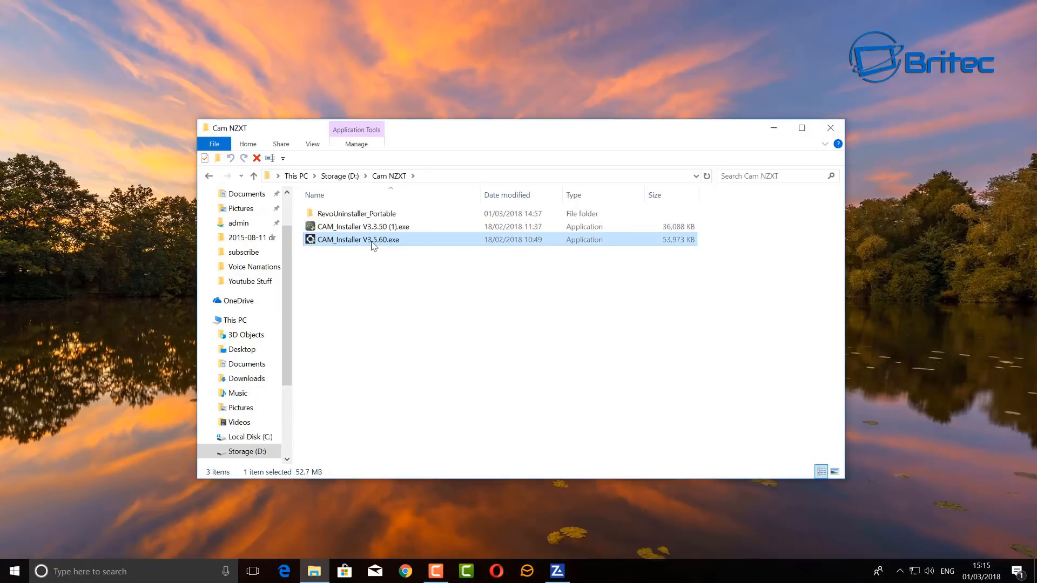
double_click(359, 239)
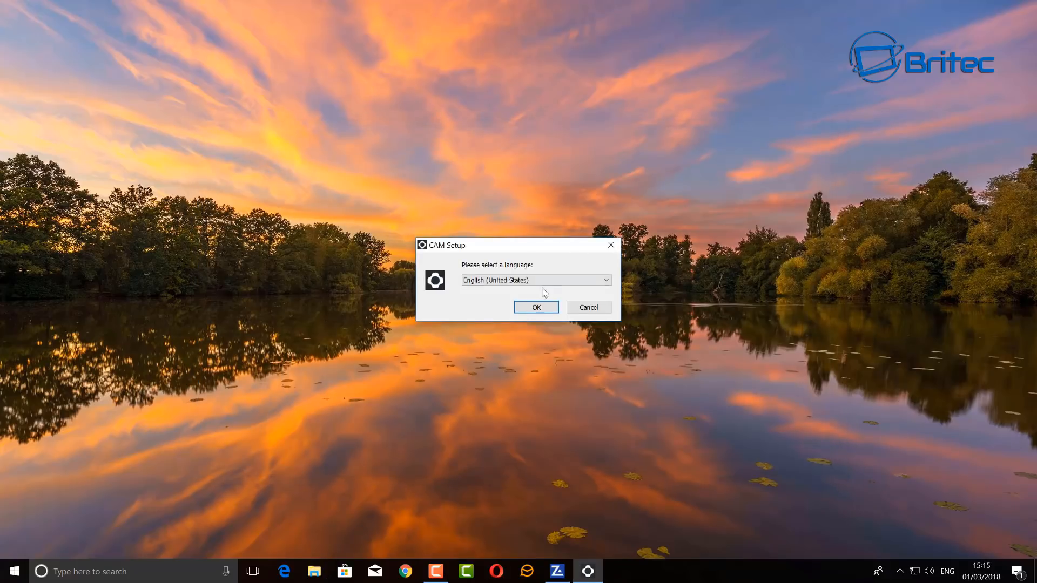
- Install CAM in English, licence accepted, no beta, default folder; exit after the error
left_click(536, 306)
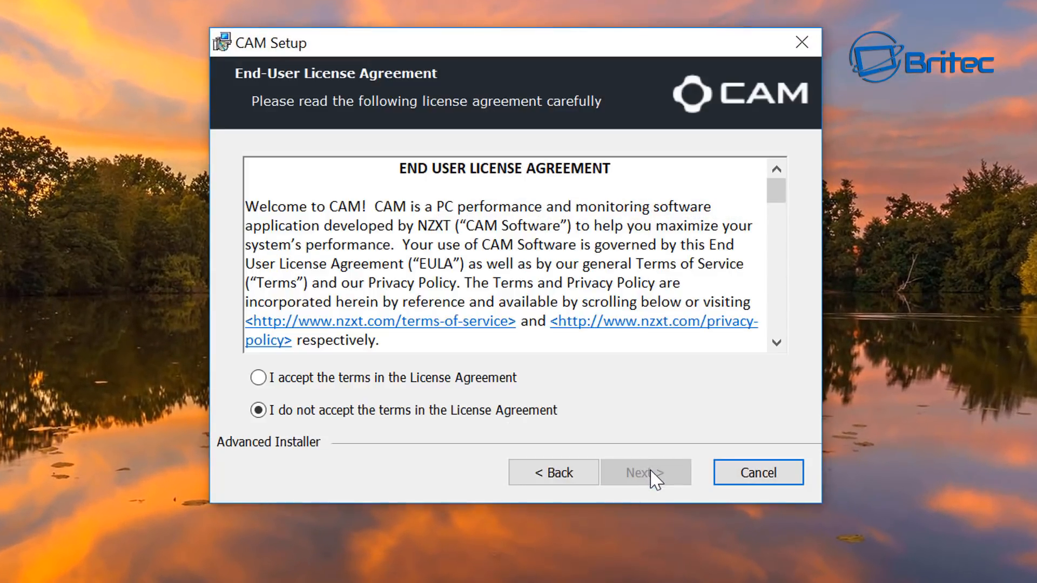
left_click(258, 377)
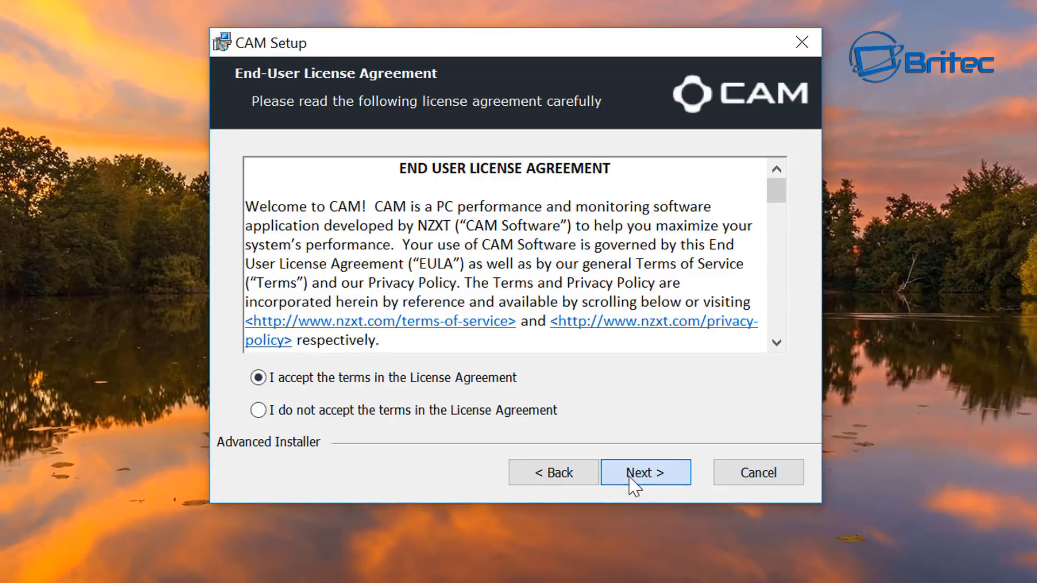
left_click(645, 472)
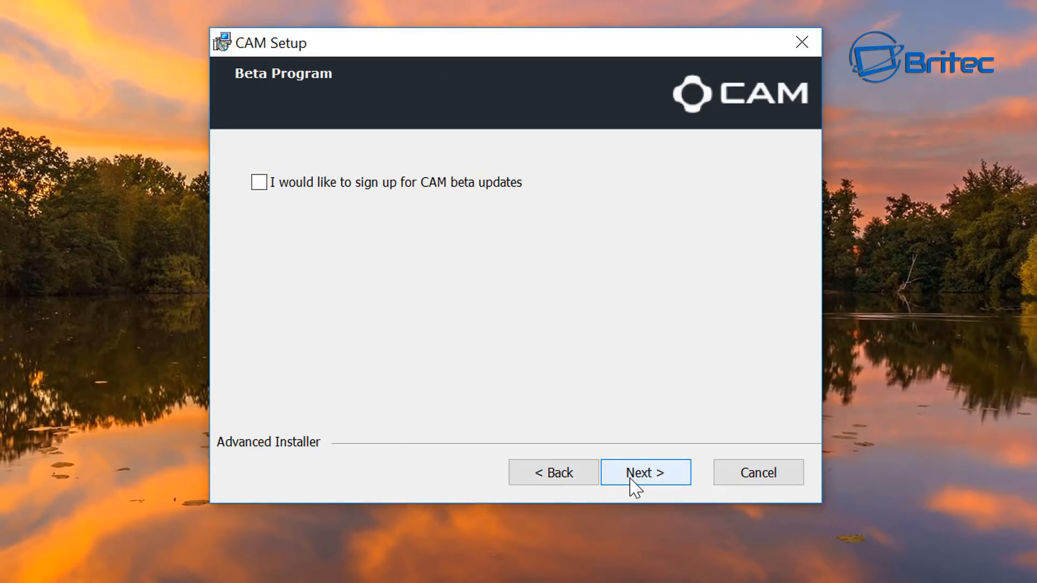
mouse_move(657, 489)
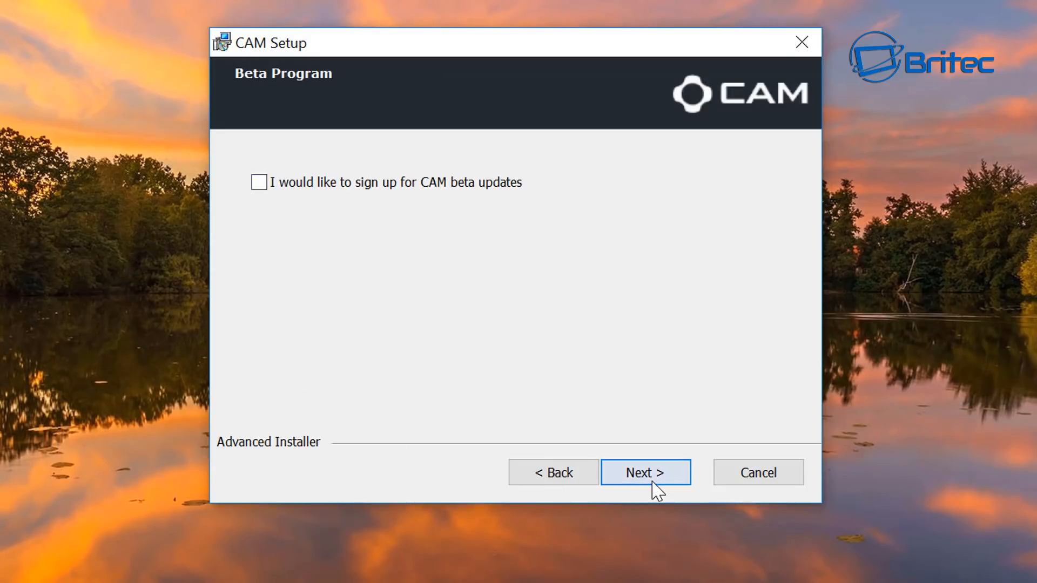
left_click(645, 471)
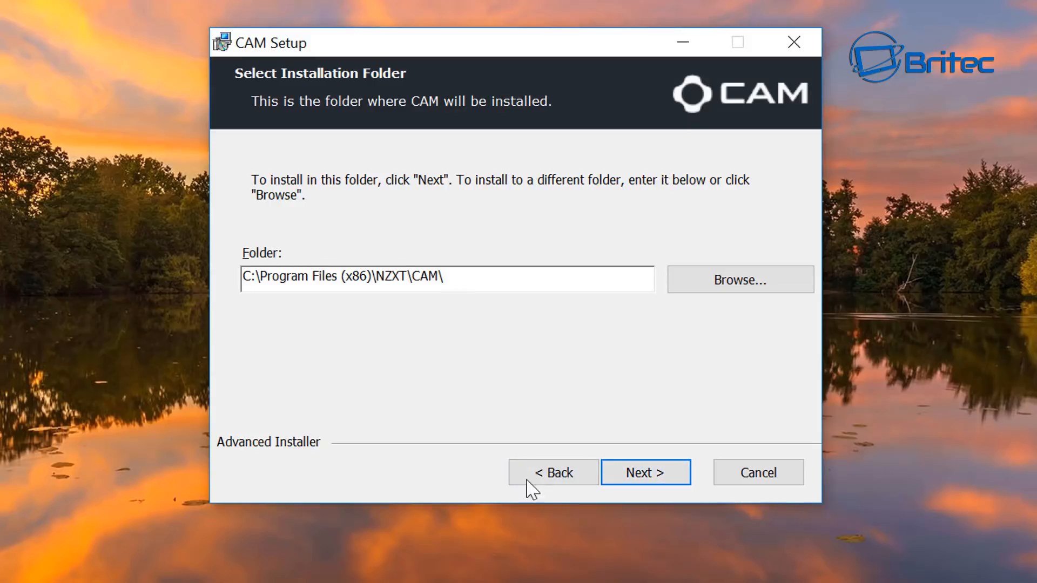
left_click(645, 472)
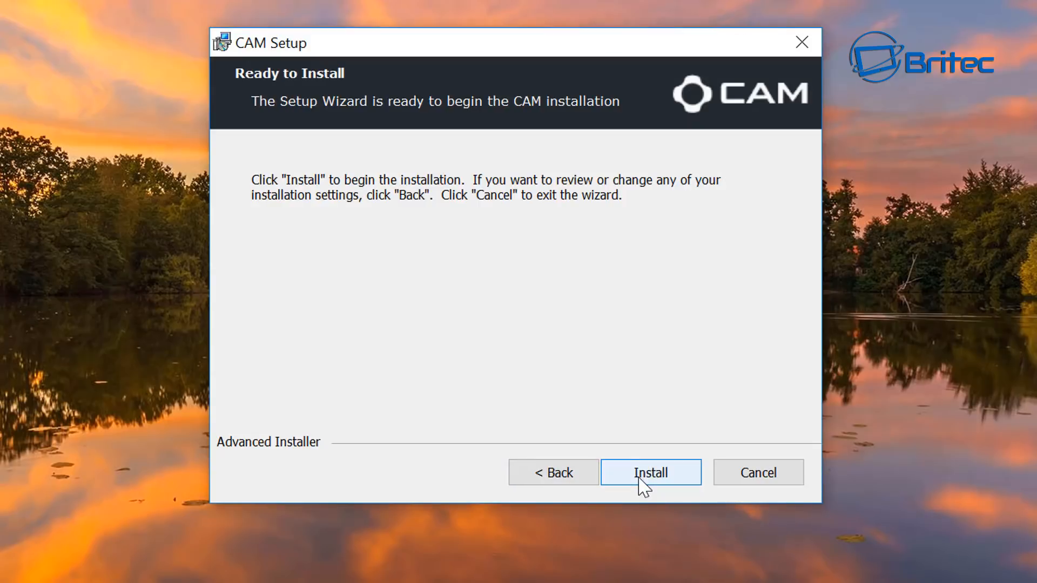
left_click(650, 472)
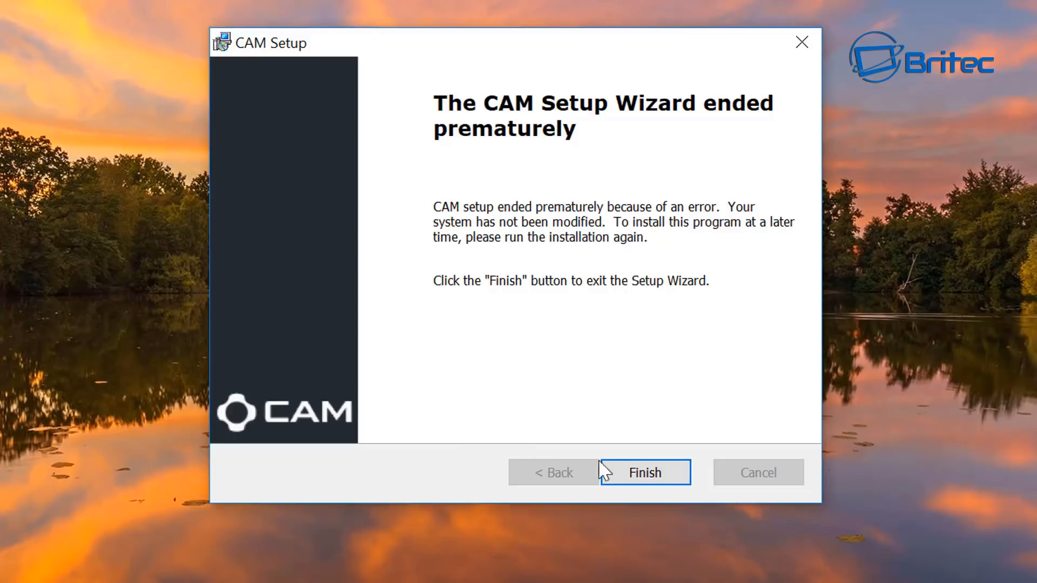
left_click(642, 472)
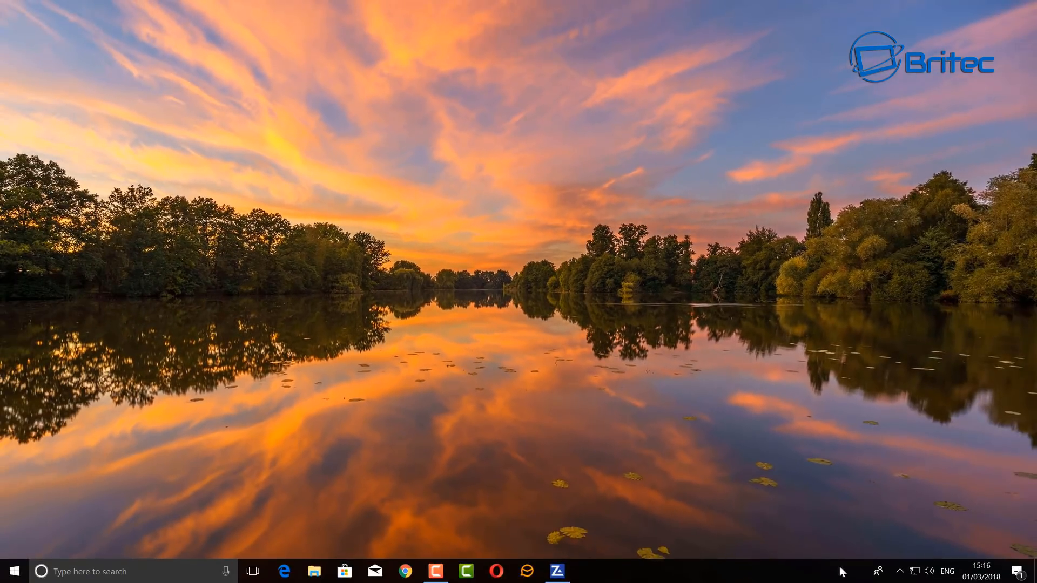
mouse_move(568, 467)
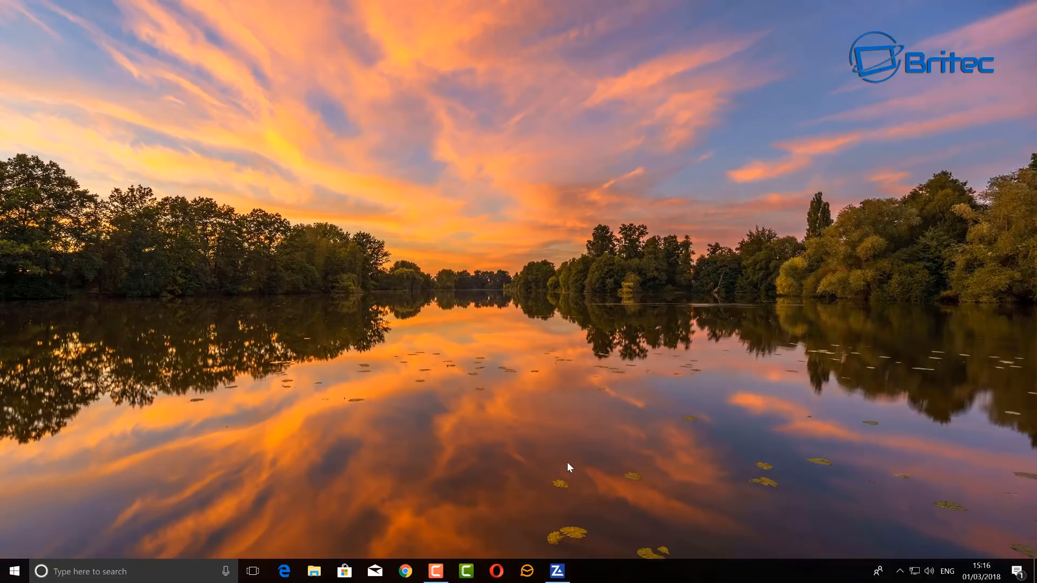
mouse_move(461, 464)
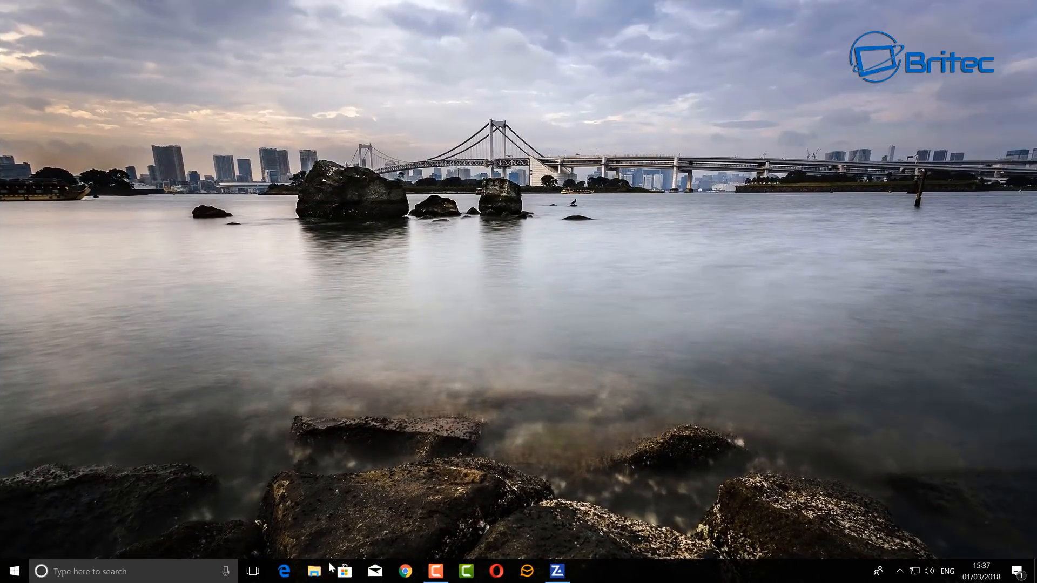
- Run CAM_V3.exe from C:\Program Files (x86)\NZXT\CAM
left_click(314, 571)
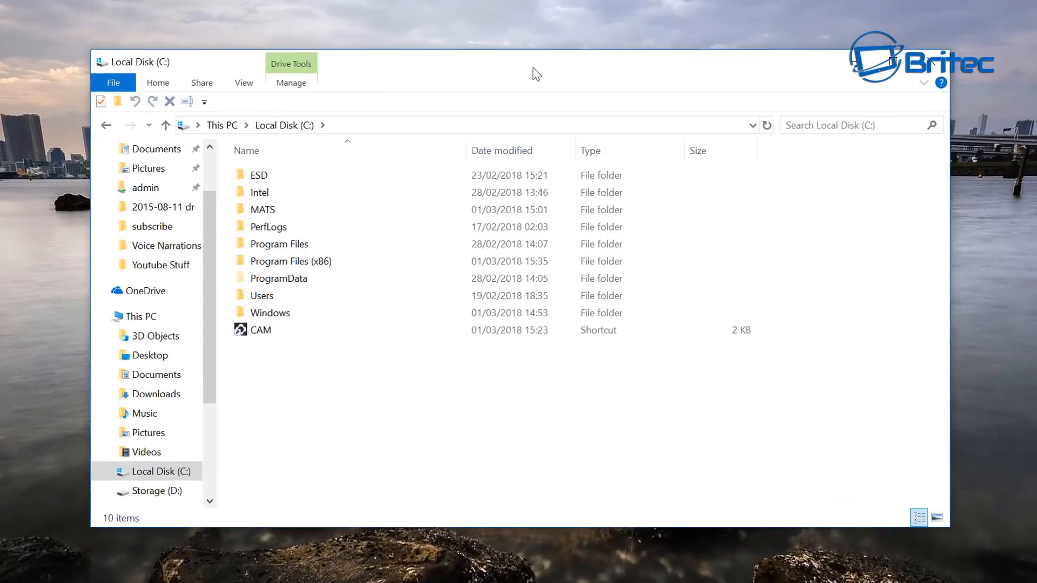
double_click(290, 262)
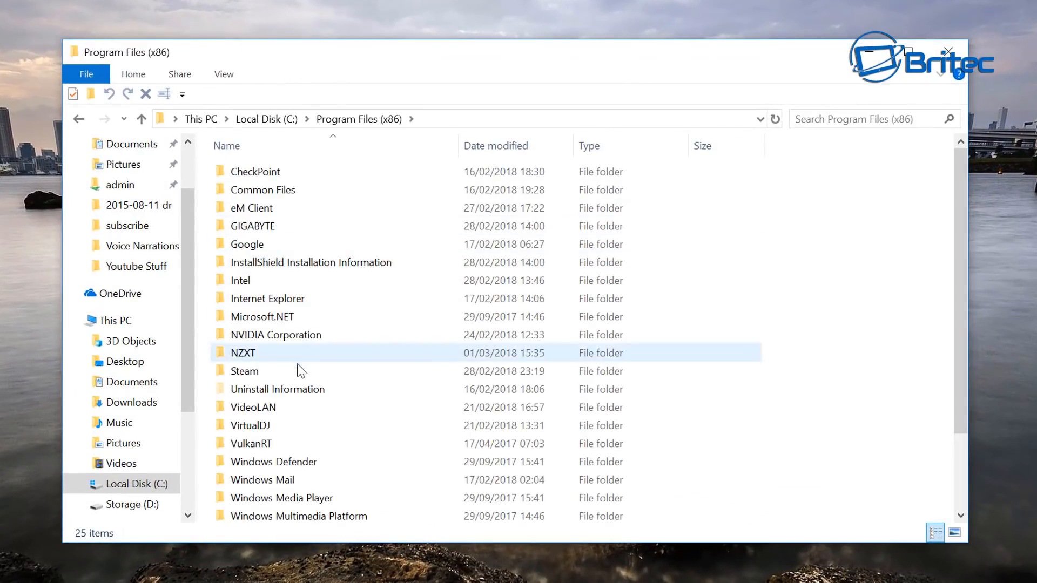
double_click(242, 353)
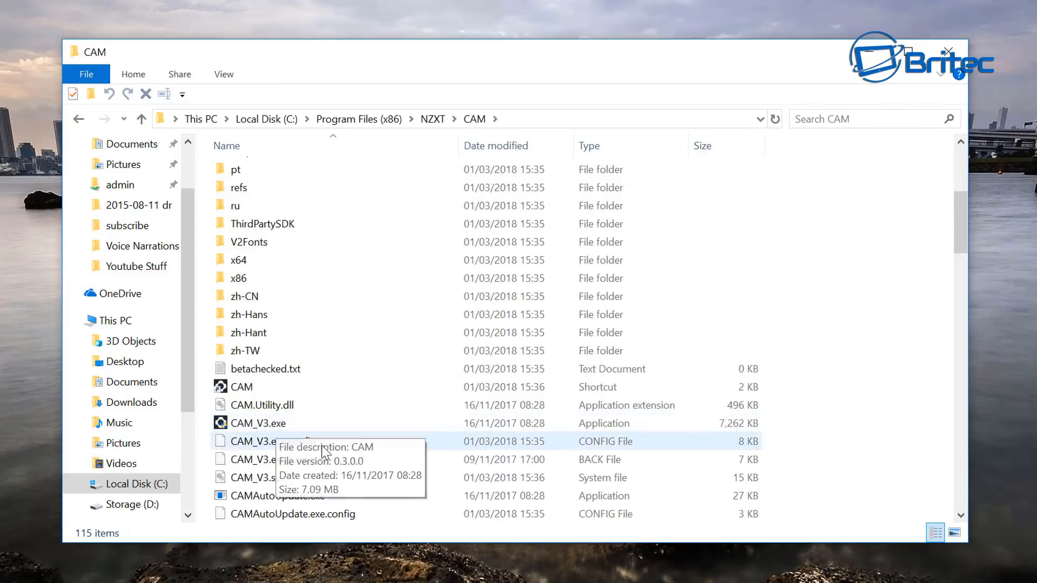
mouse_move(274, 429)
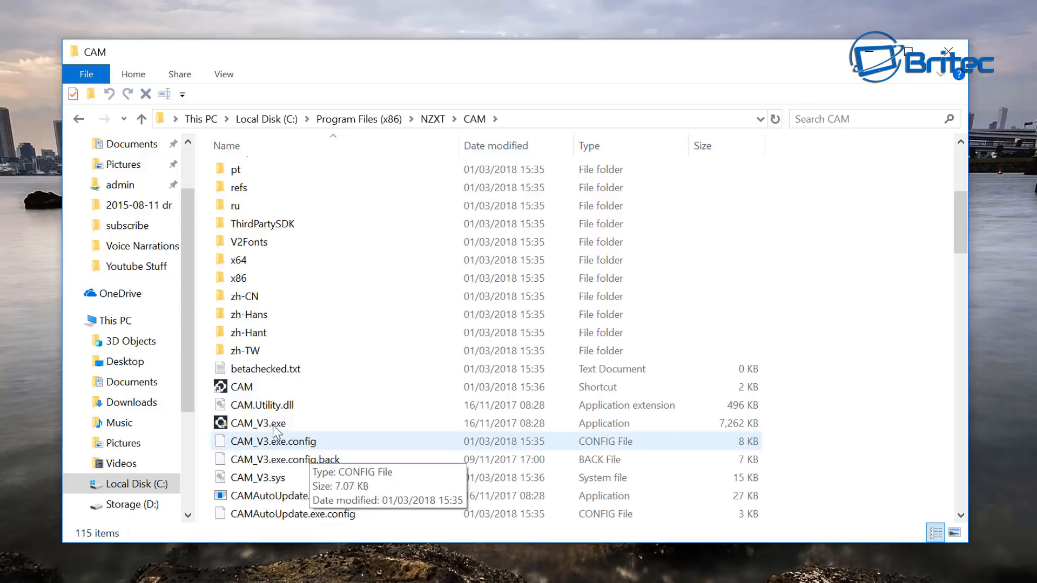
left_click(258, 423)
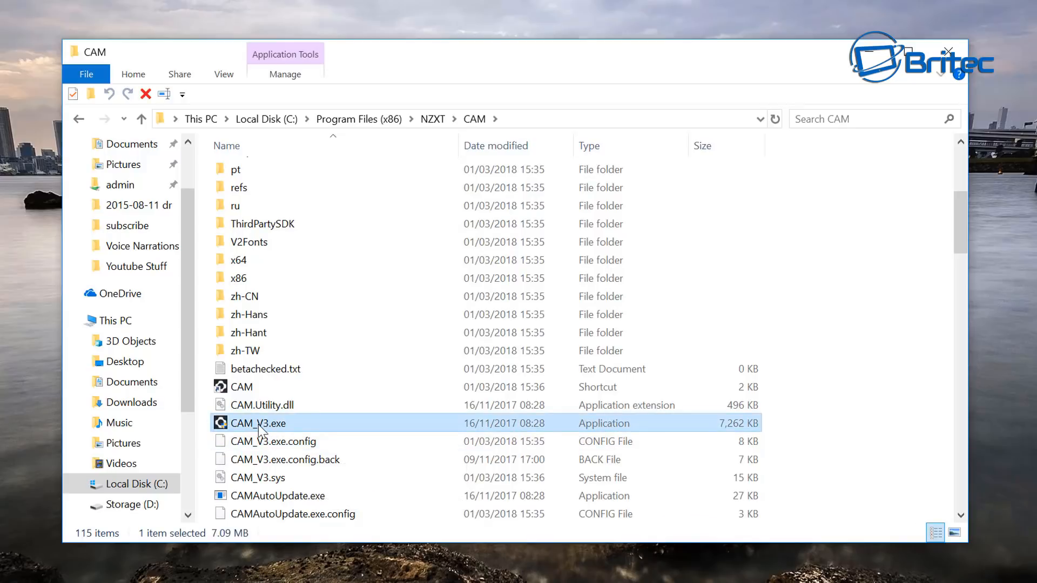
double_click(258, 423)
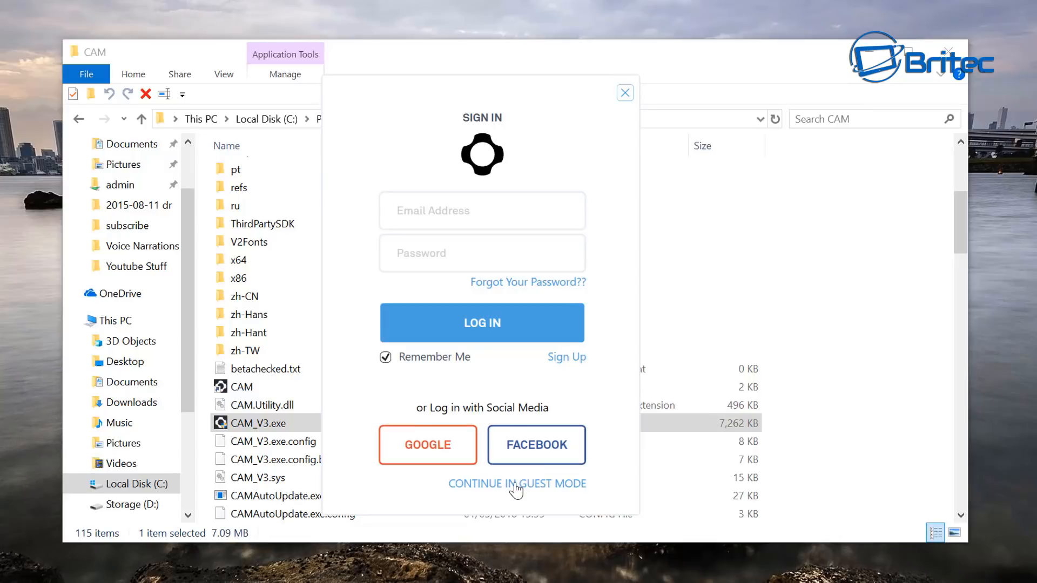
- Enter CAM in guest mode and dismiss the welcome specs summary with LET'S DIVE IN!
left_click(516, 484)
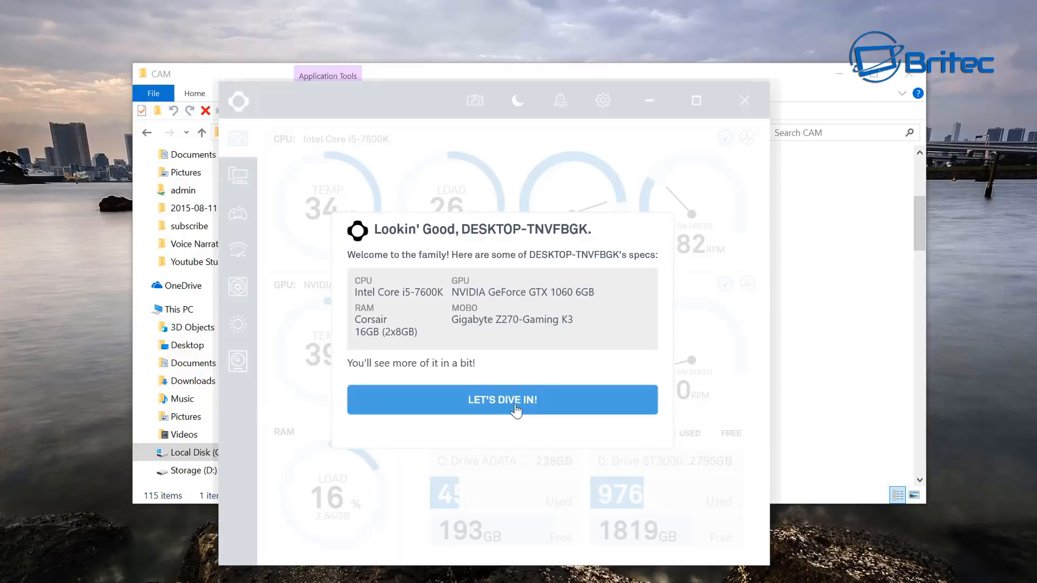
mouse_move(552, 406)
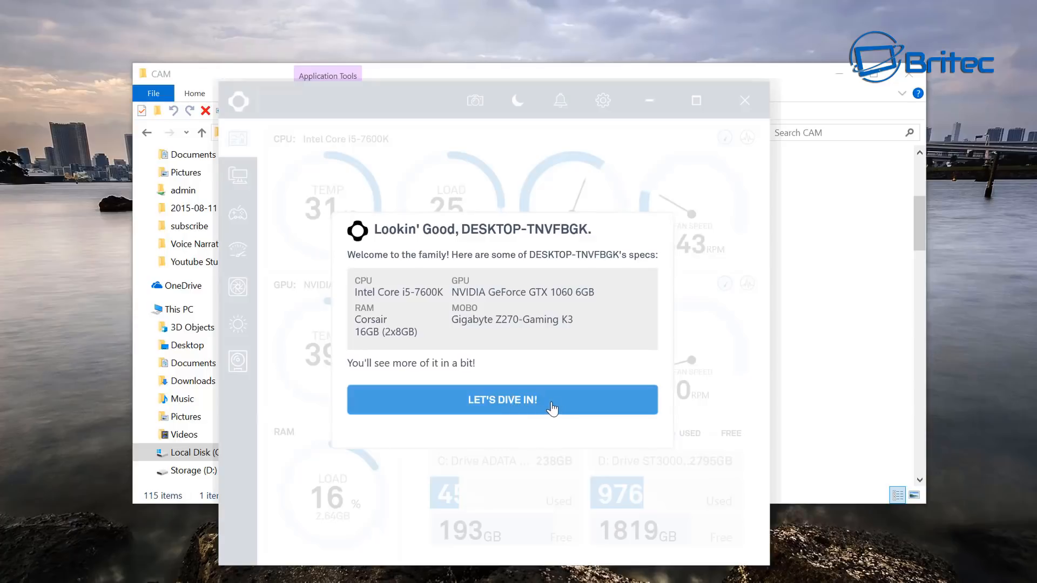
mouse_move(522, 410)
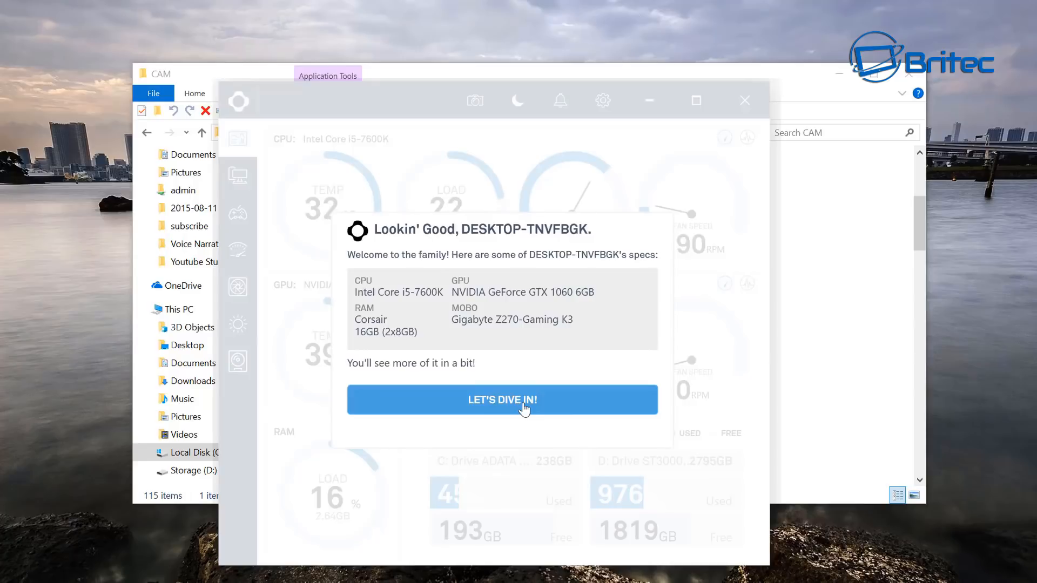
left_click(502, 400)
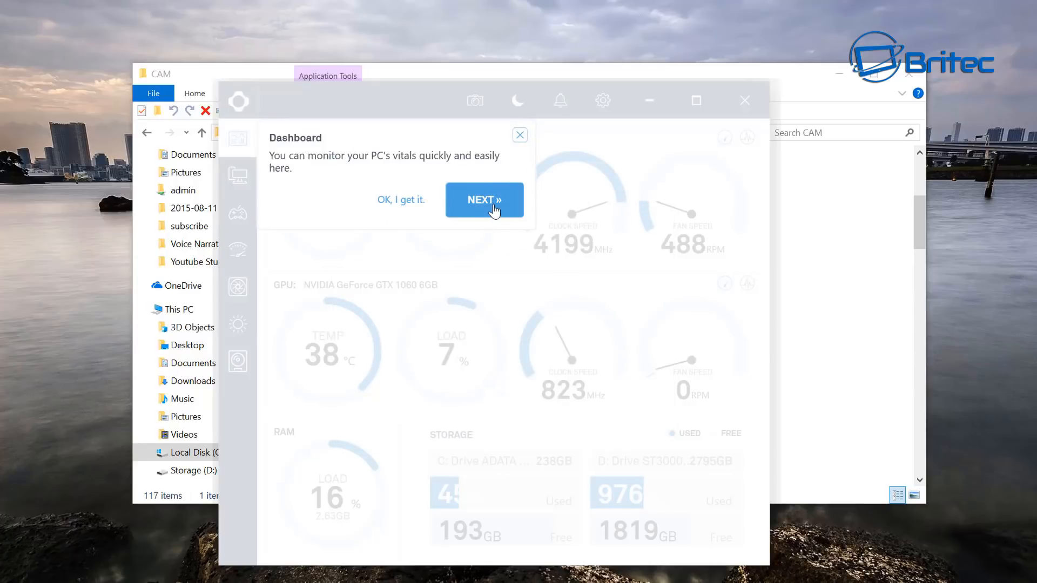
mouse_move(511, 304)
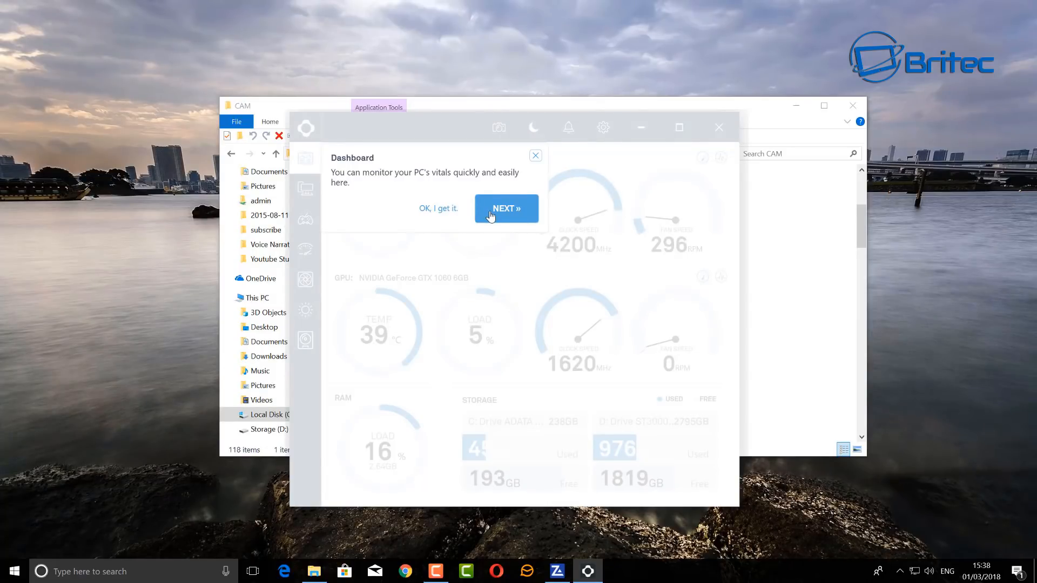
- Launch Registry Editor via Windows search and expand the current user's hive
left_click(99, 571)
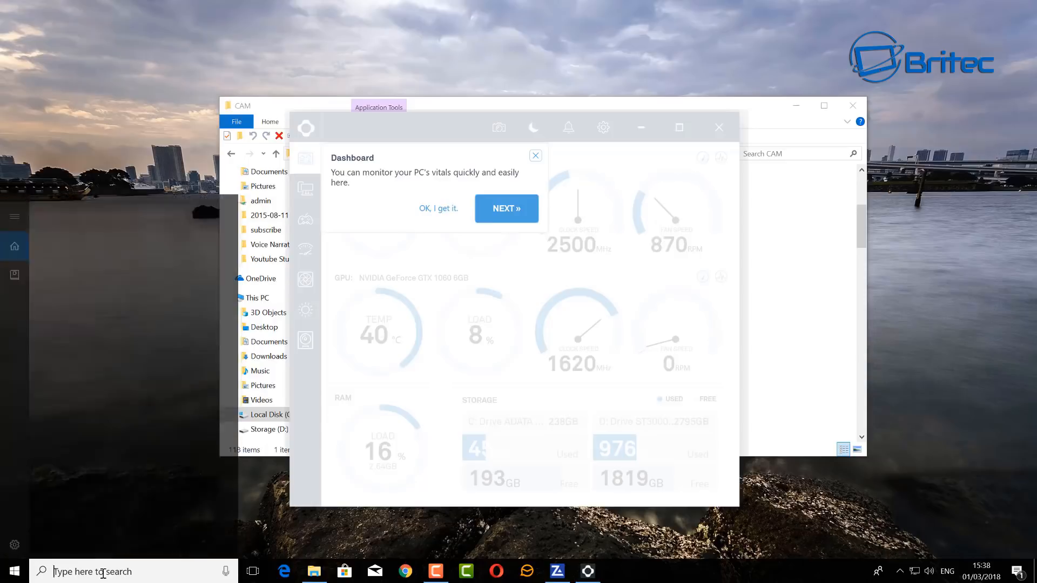
type("rege")
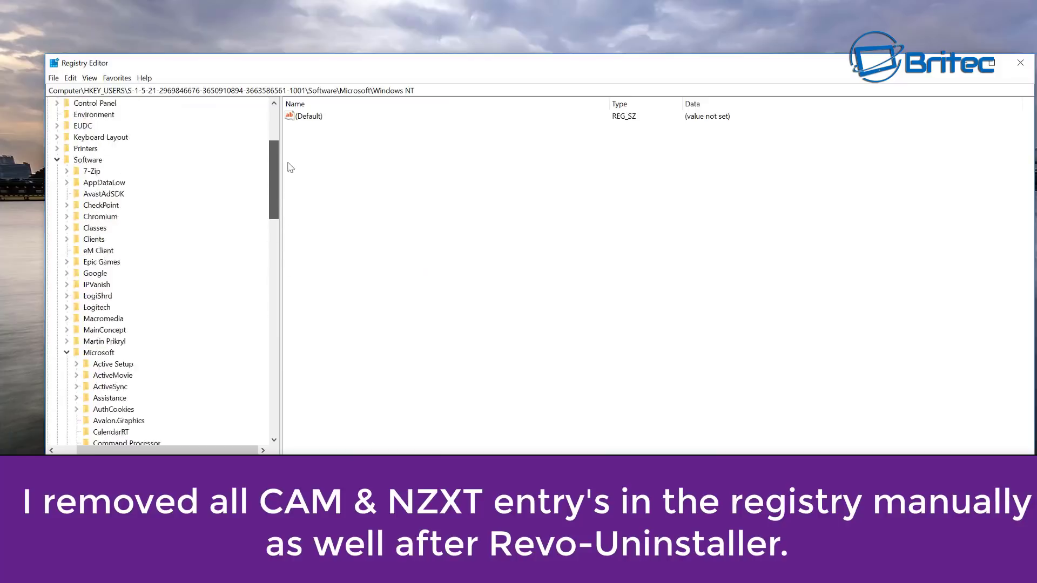
left_click(59, 205)
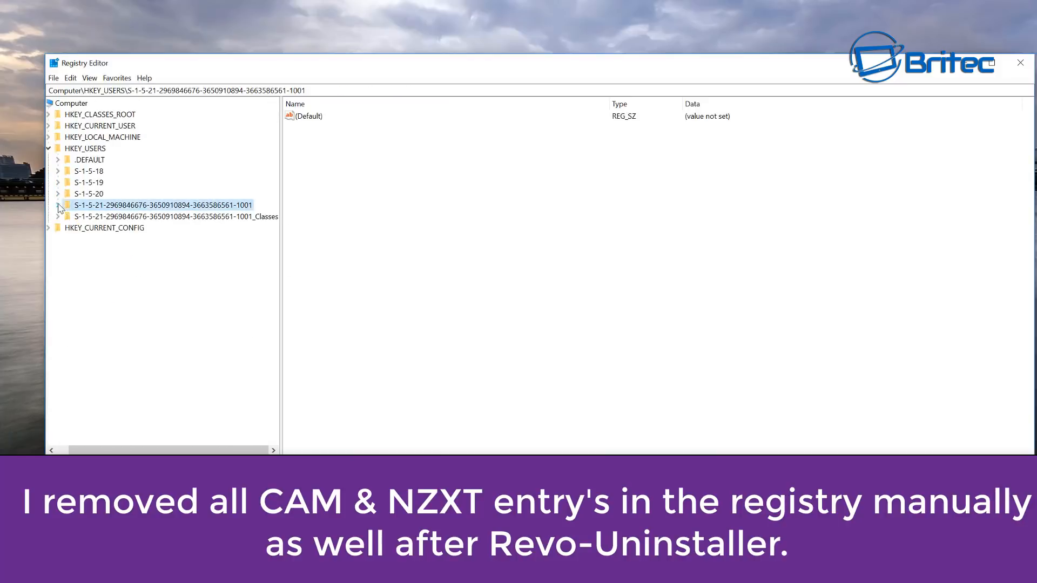
left_click(48, 148)
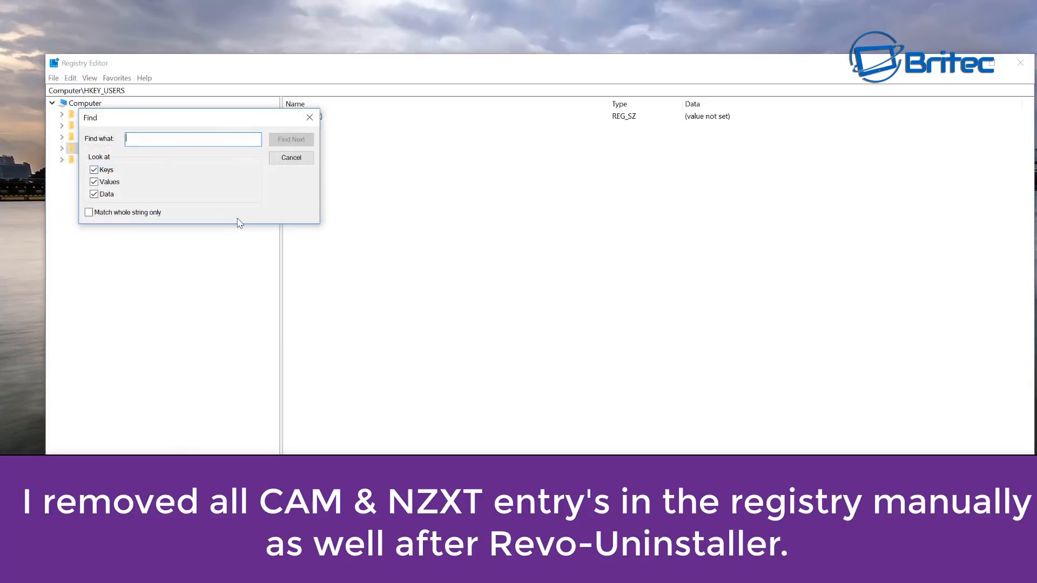
- Search the registry for 'cam' and 'nzxt', inspecting the NZXT CAM config values found
type("cm")
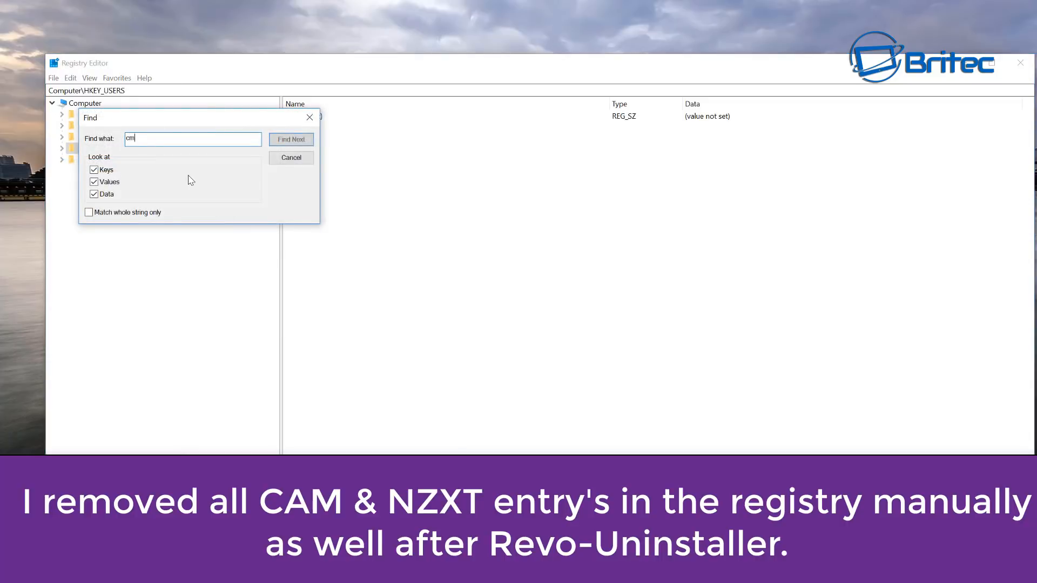
type("a")
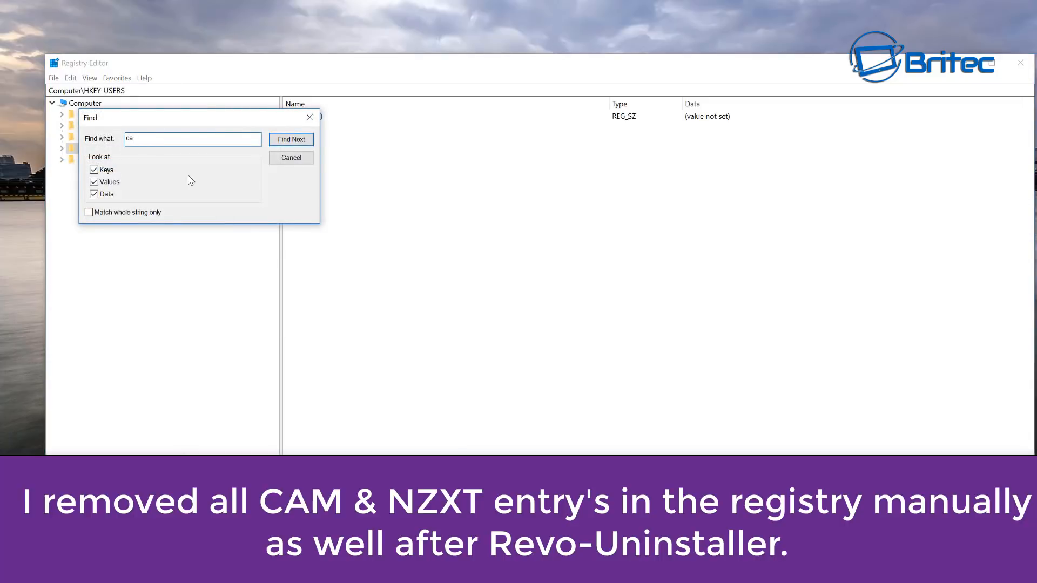
left_click(291, 138)
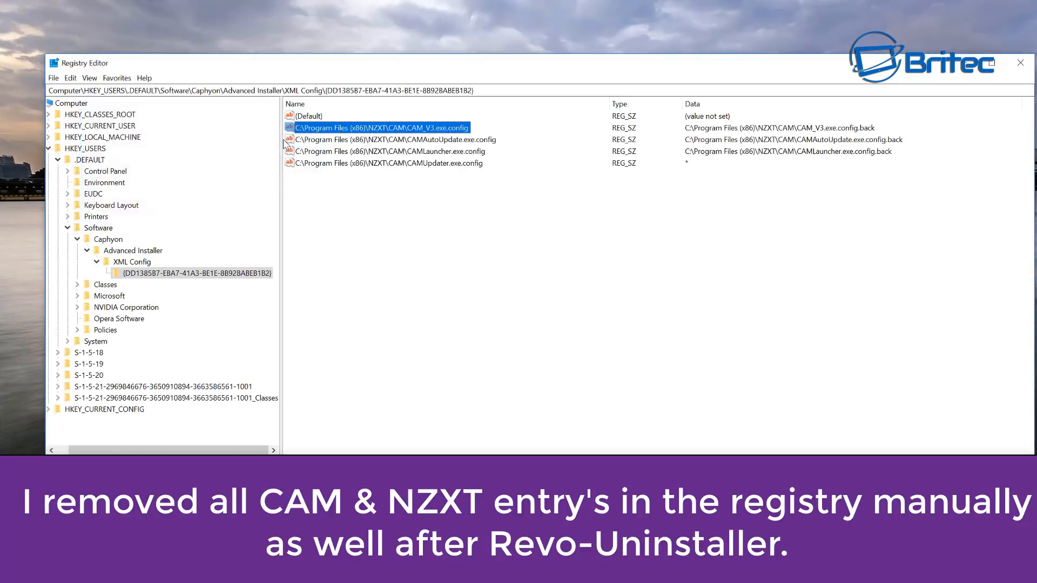
mouse_move(70, 77)
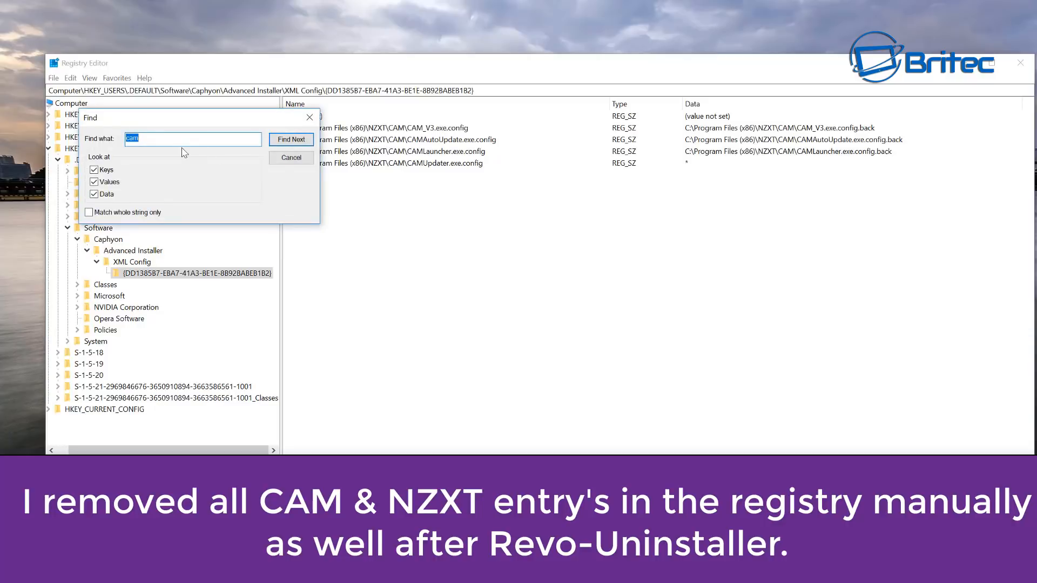
type("nz")
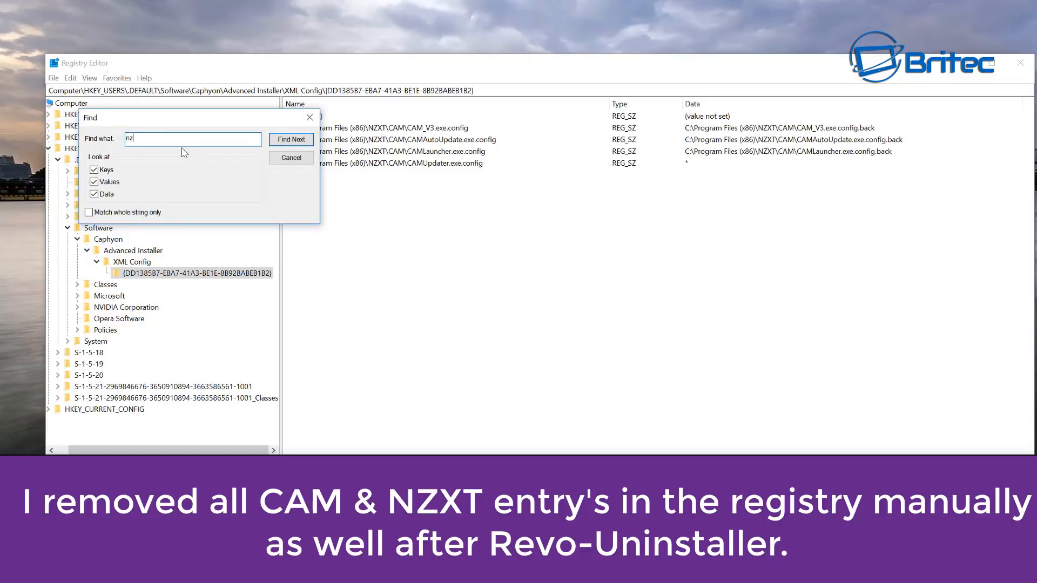
type("xt")
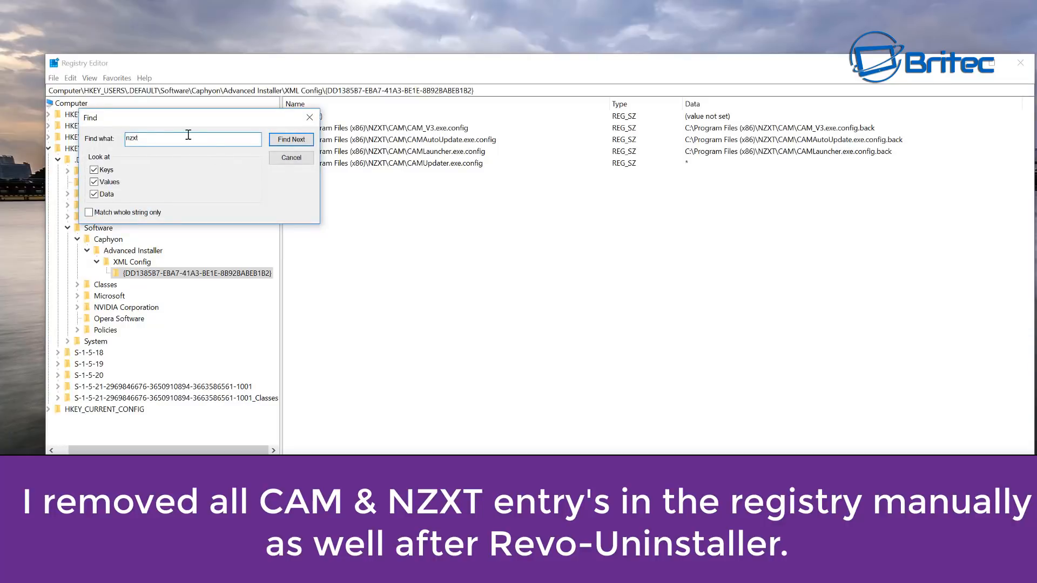
left_click(289, 139)
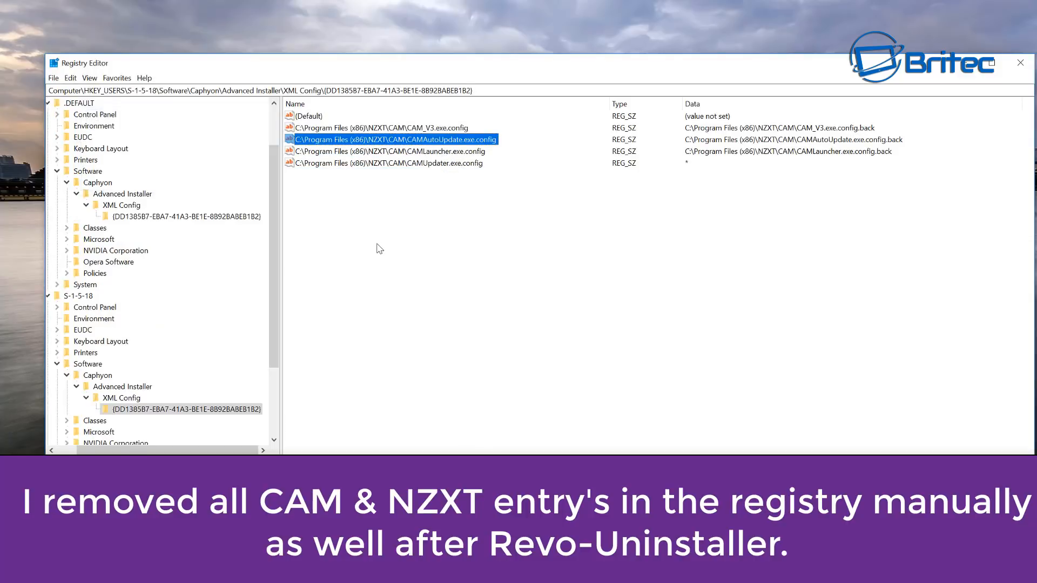
left_click(386, 163)
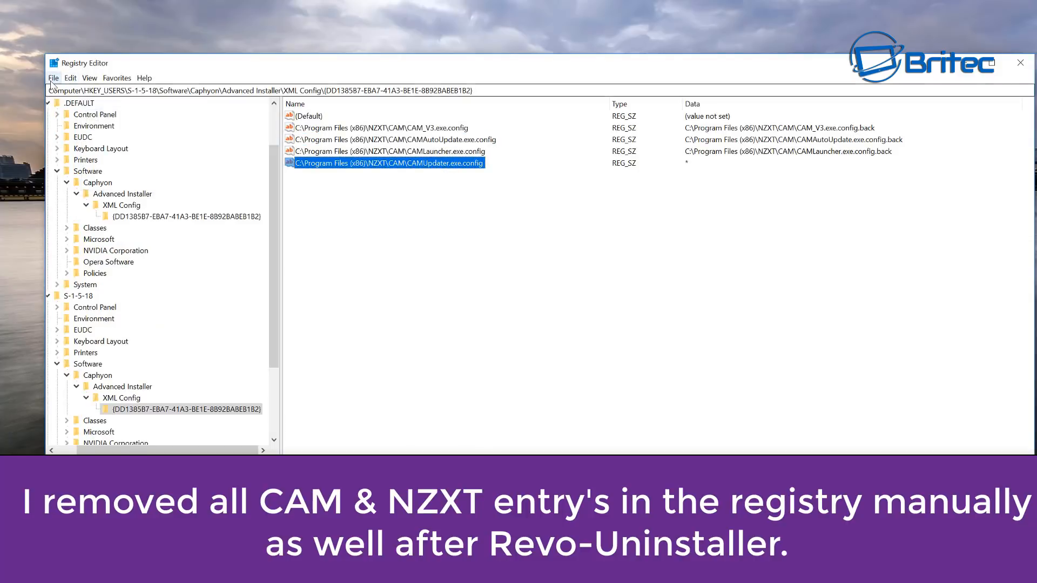
left_click(53, 77)
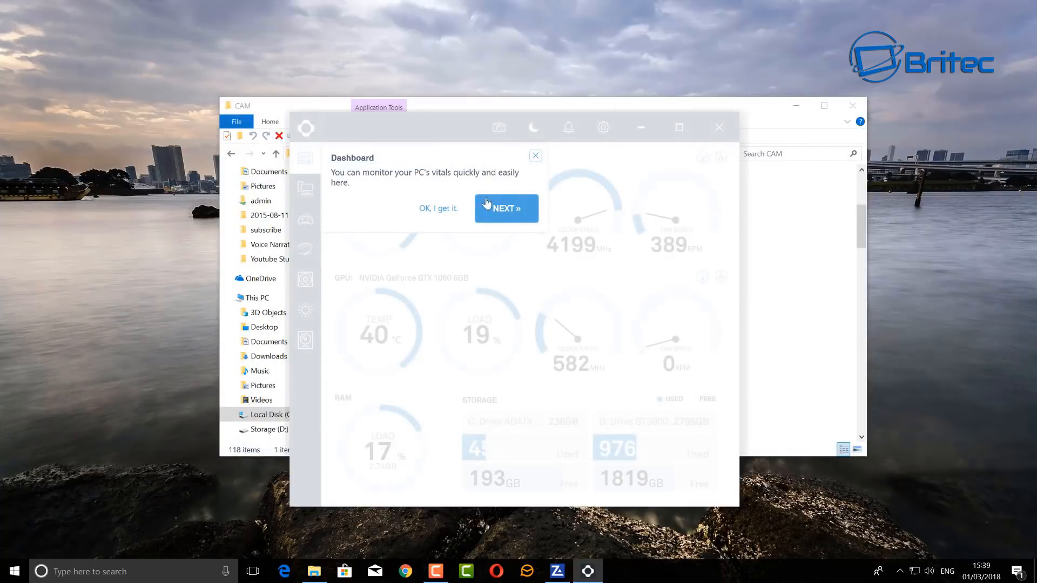
mouse_move(501, 223)
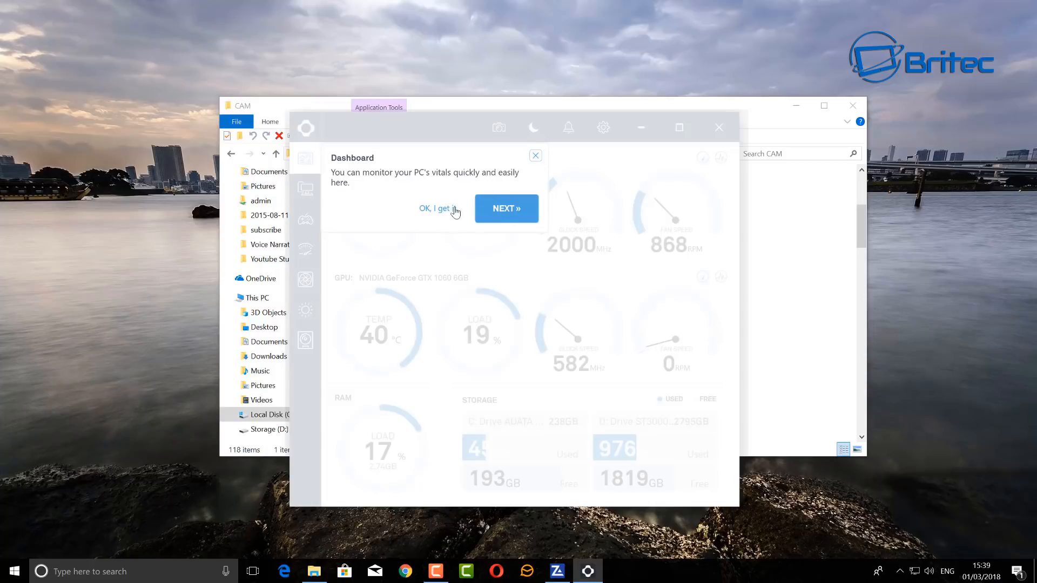
- Step through the CAM tour (PC specs, GPU overclocking, final step) and dismiss it
left_click(506, 208)
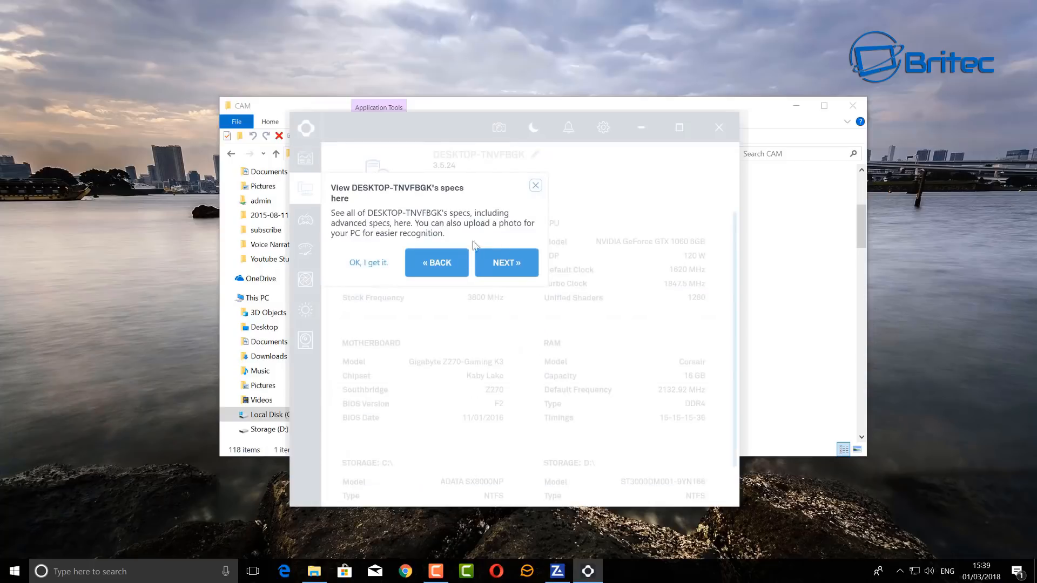
left_click(506, 263)
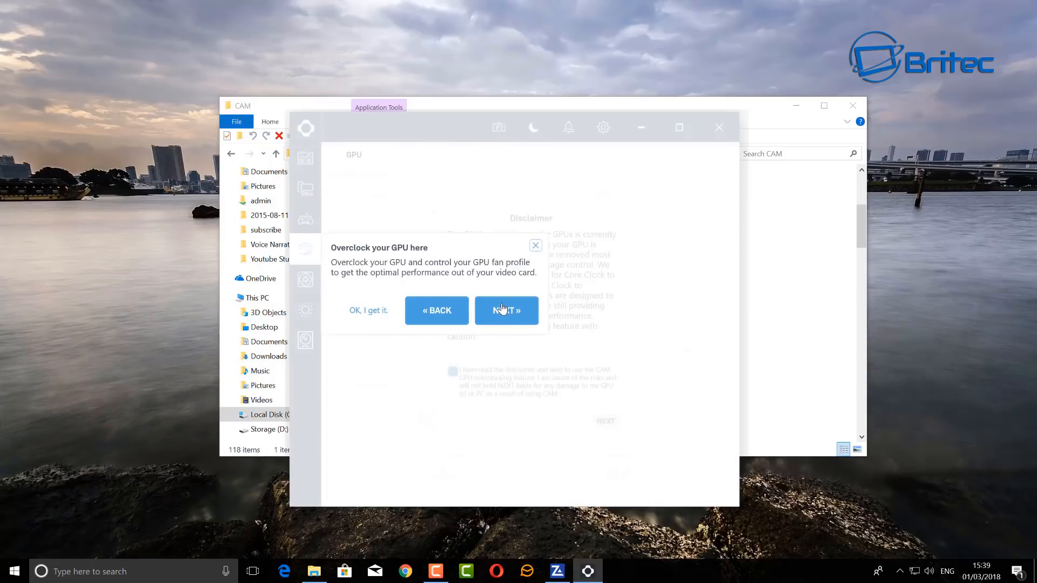
left_click(506, 310)
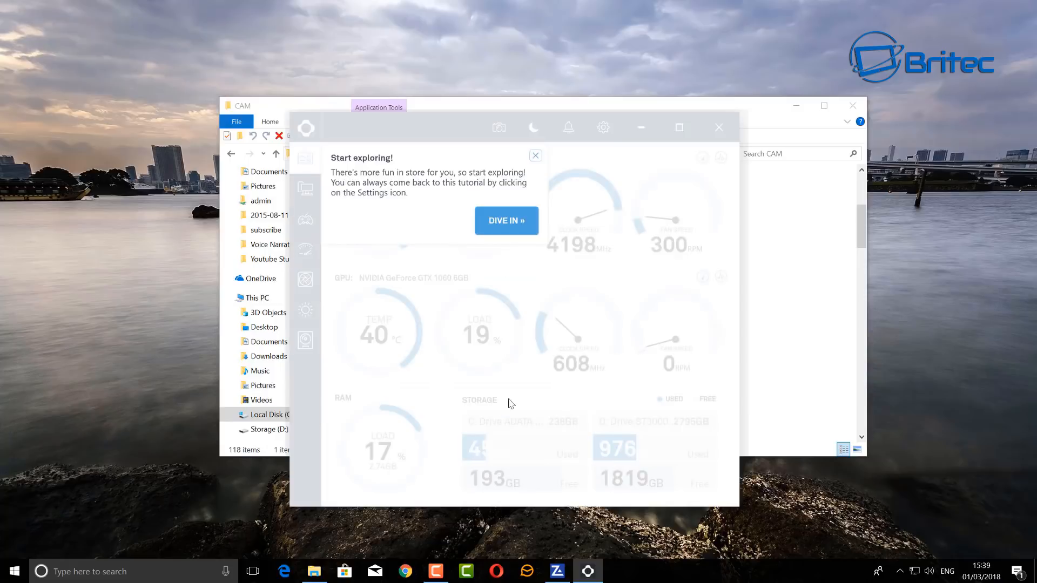
left_click(535, 155)
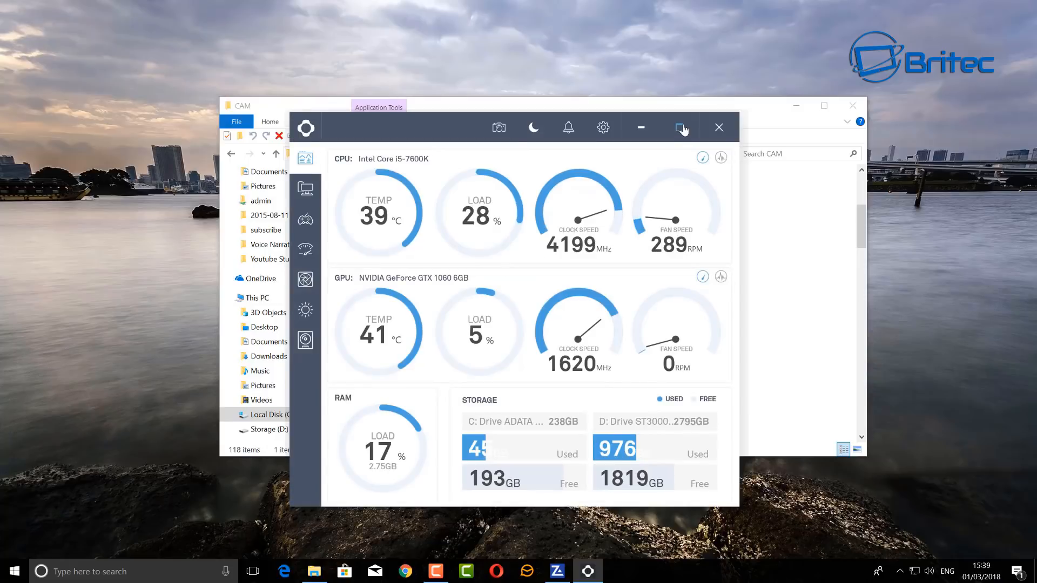
left_click(681, 128)
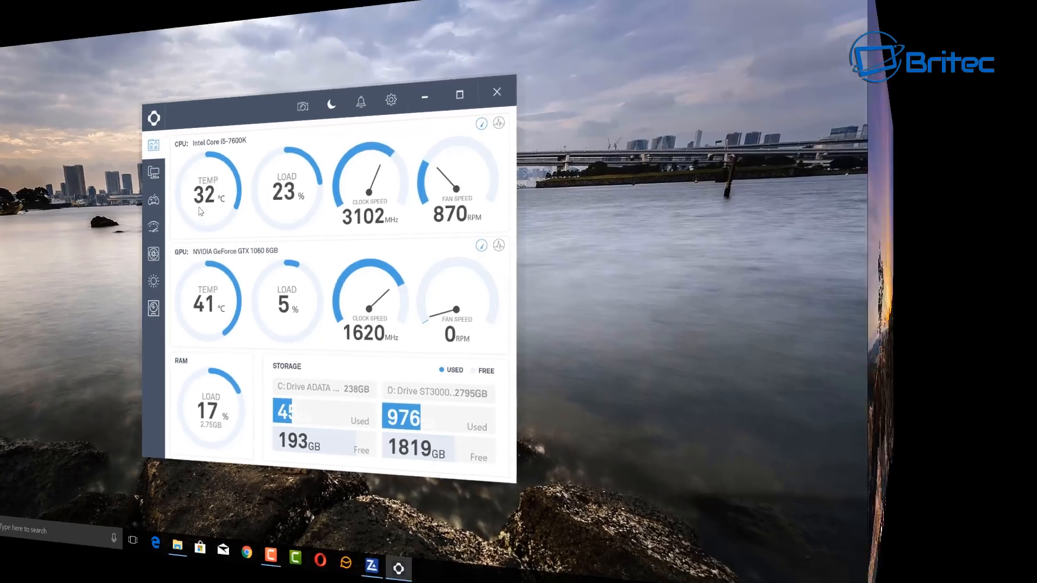
- Briefly open and close ZoneAlarm, then bring up NZXT CAM's dashboard from the tray
left_click(496, 92)
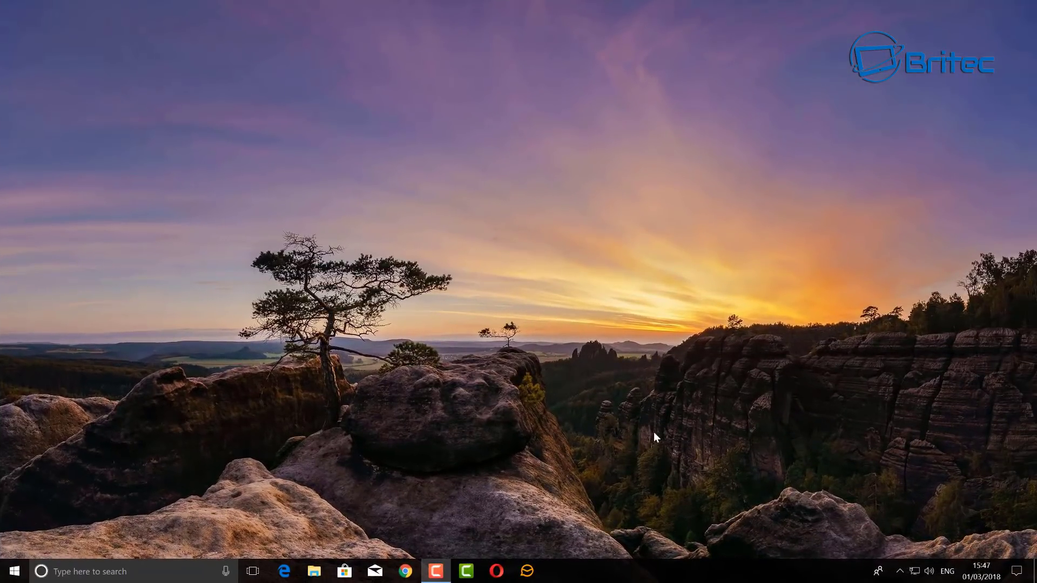
left_click(557, 571)
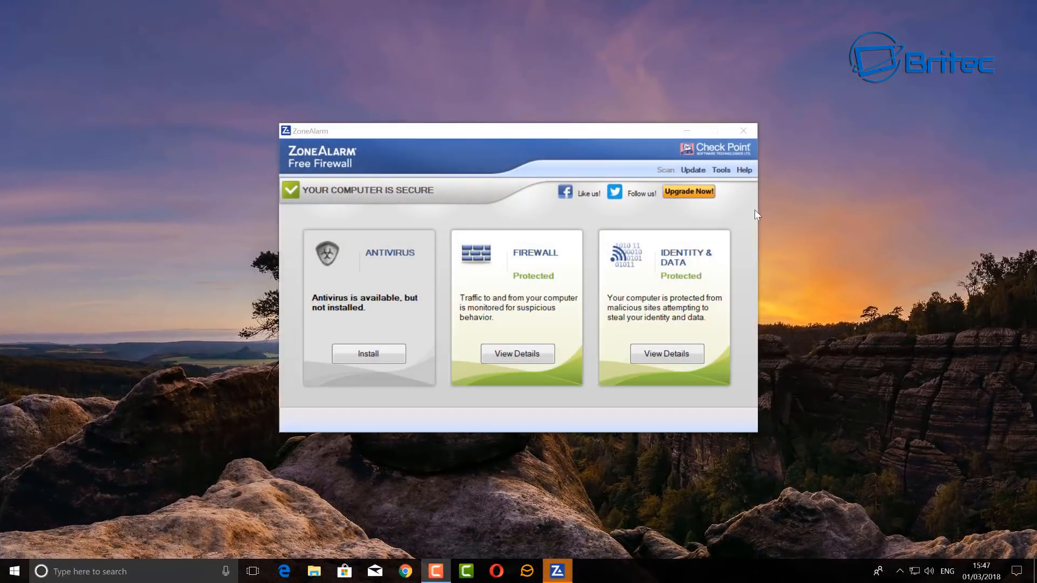
left_click(742, 130)
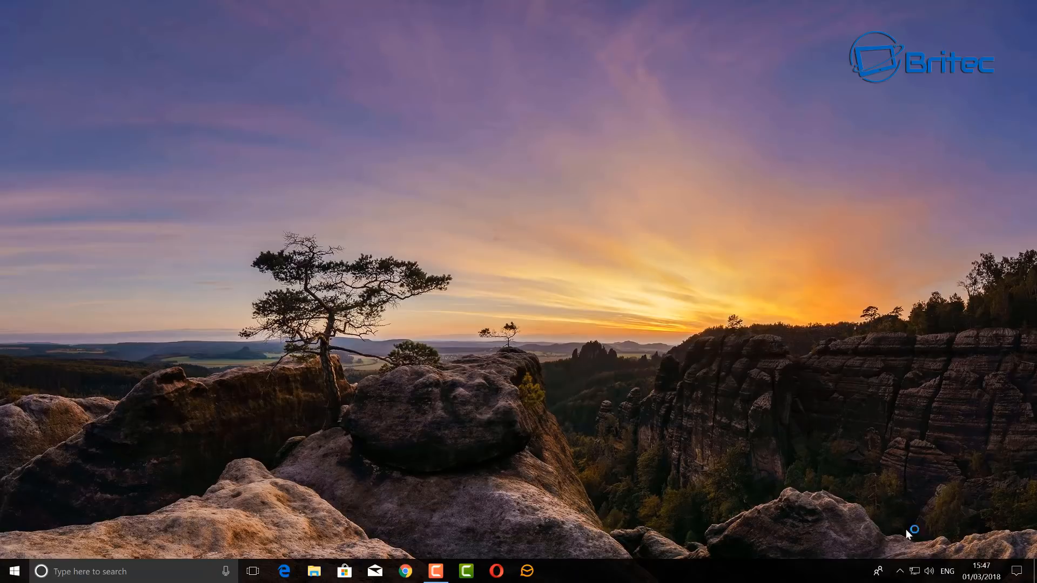
left_click(898, 571)
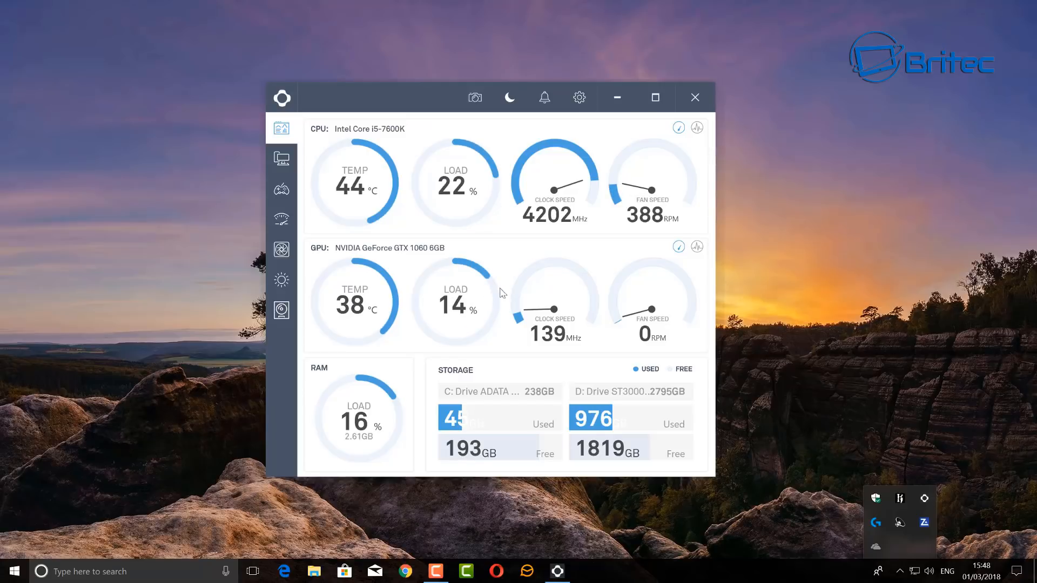
mouse_move(616, 97)
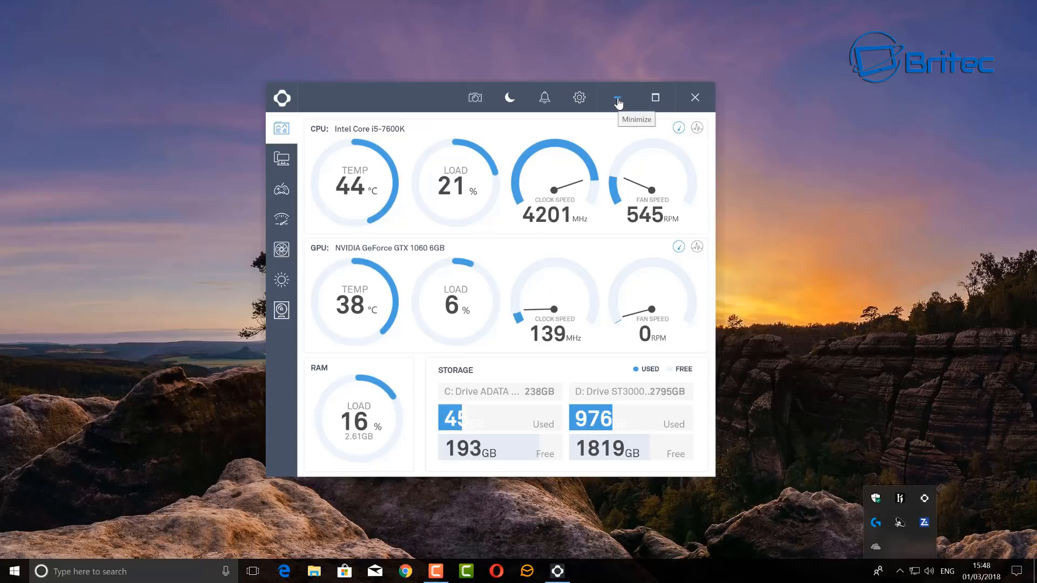
mouse_move(376, 235)
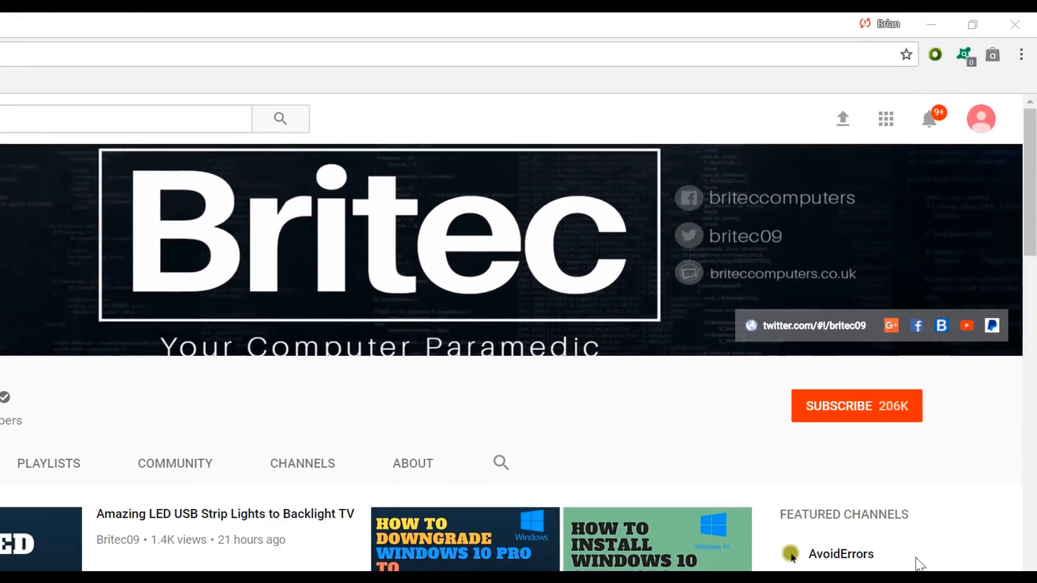
- Subscribe to the Britec YouTube channel from its channel page
left_click(856, 406)
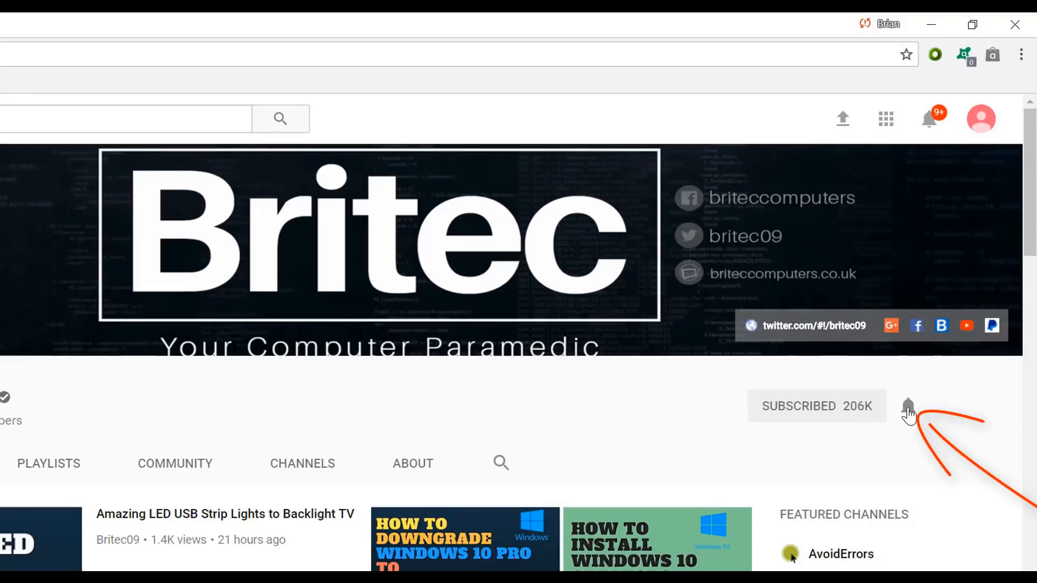
mouse_move(894, 491)
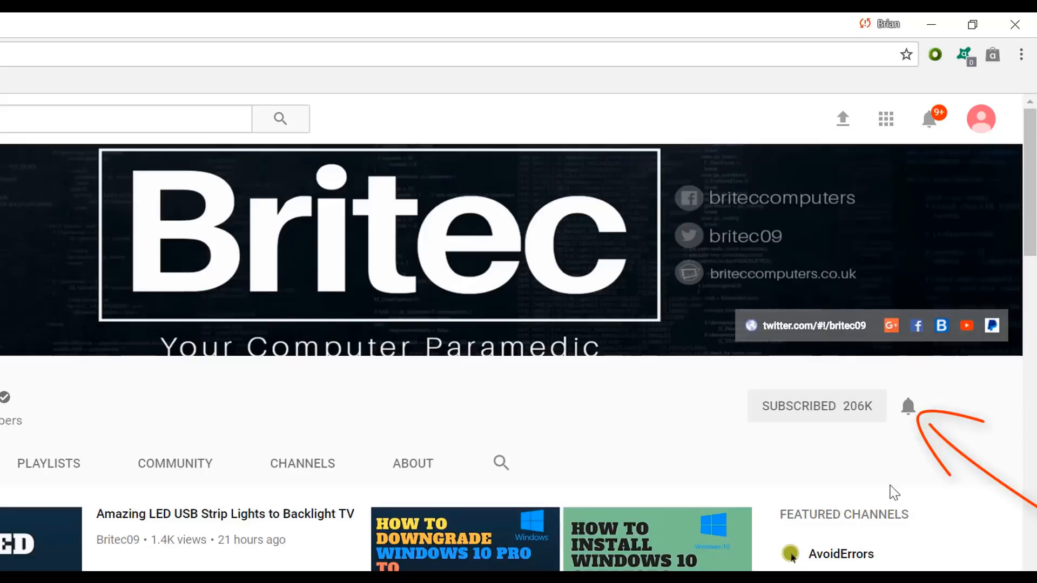